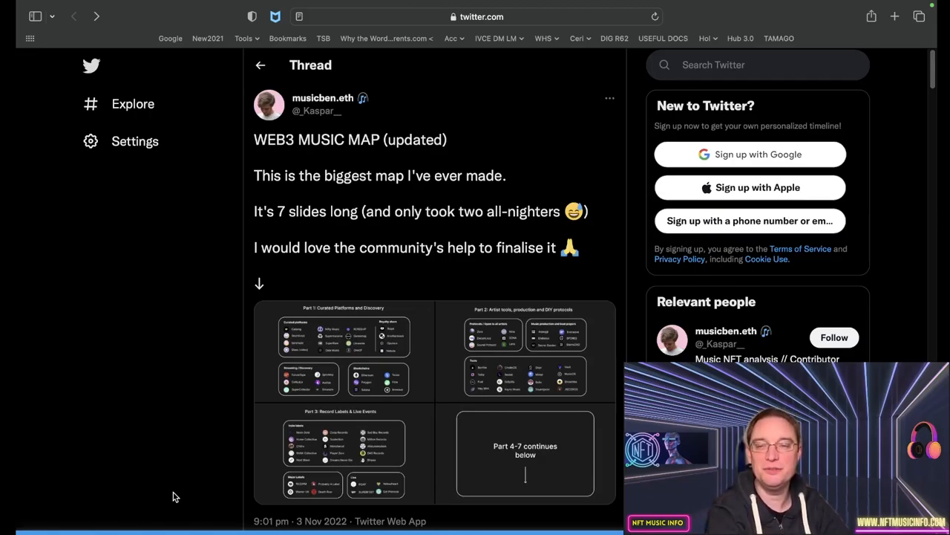
mouse_move(299, 306)
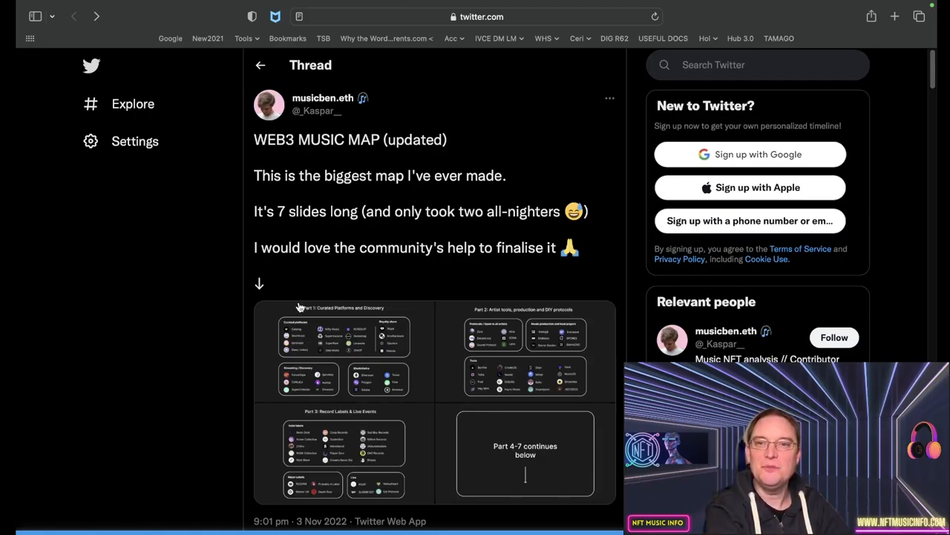
mouse_move(372, 285)
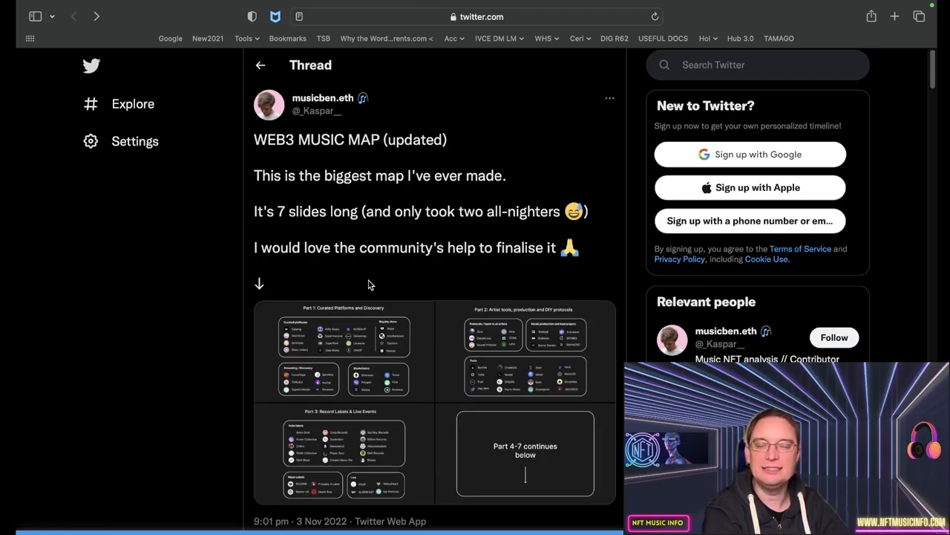
mouse_move(429, 288)
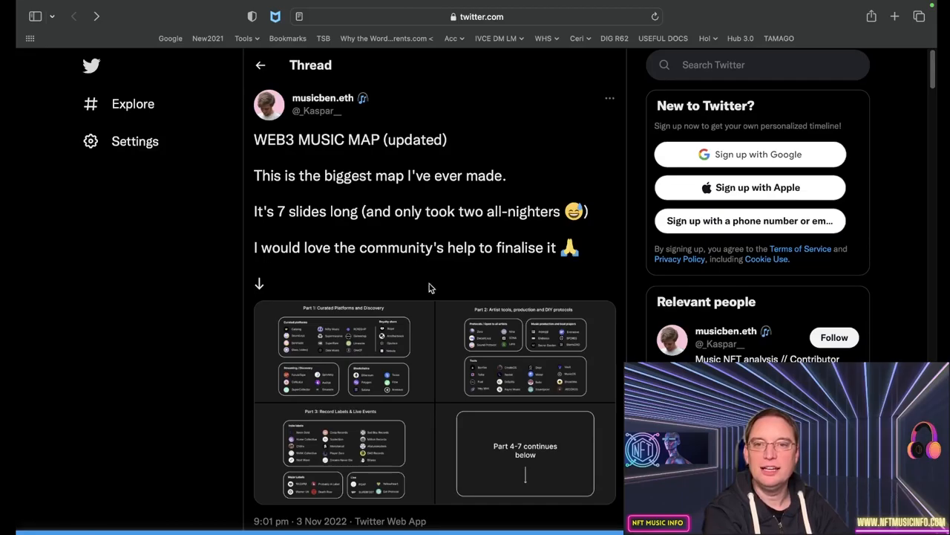
- Bring the full map image and engagement stats into view and enlarge the Part 1 slide
scroll("down", 3)
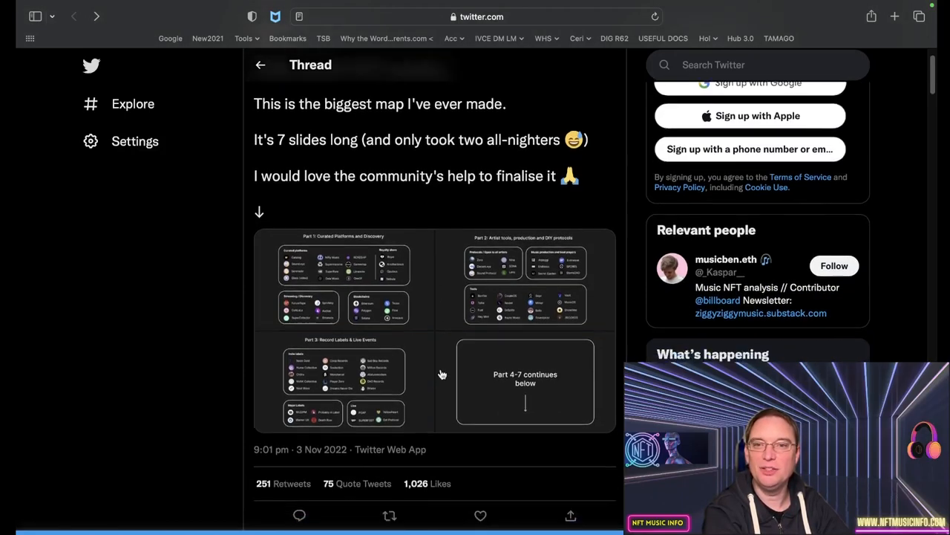
scroll("down", 3)
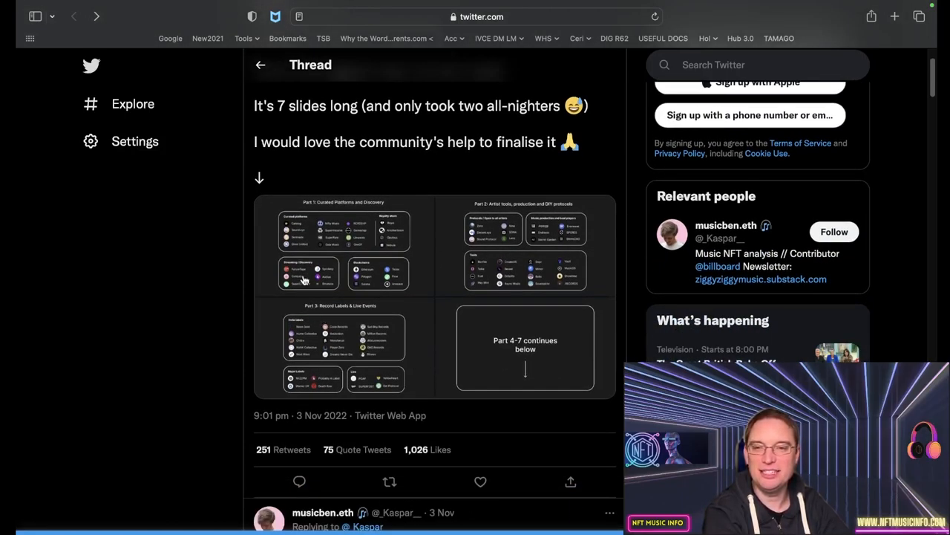
mouse_move(327, 264)
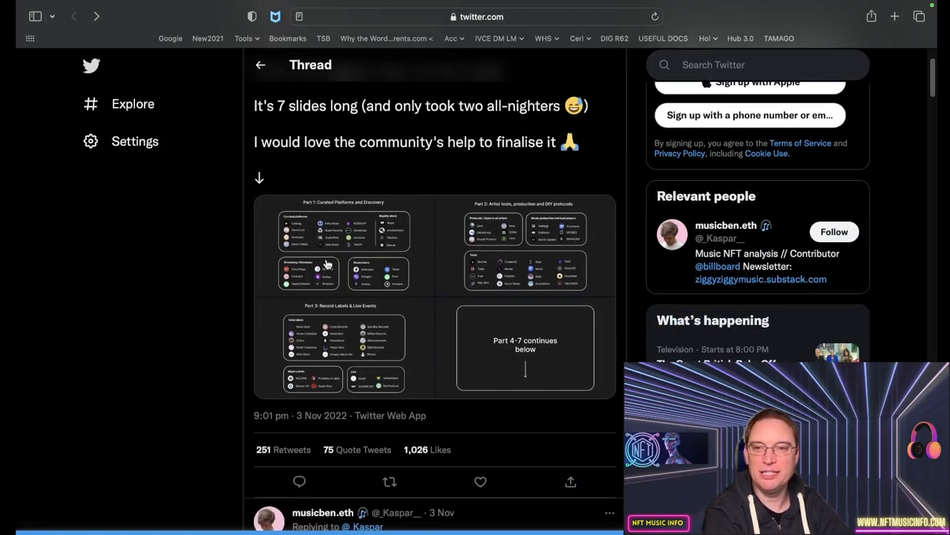
left_click(345, 245)
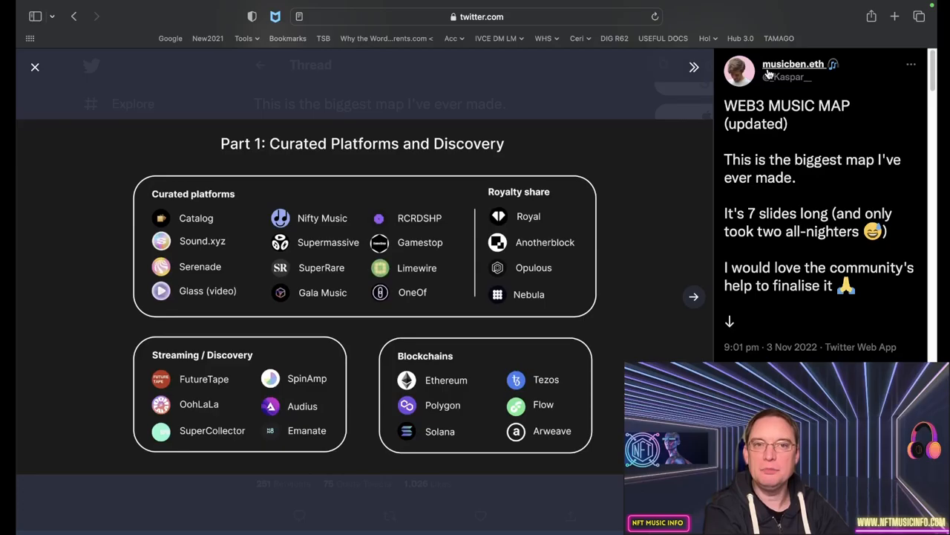
mouse_move(793, 64)
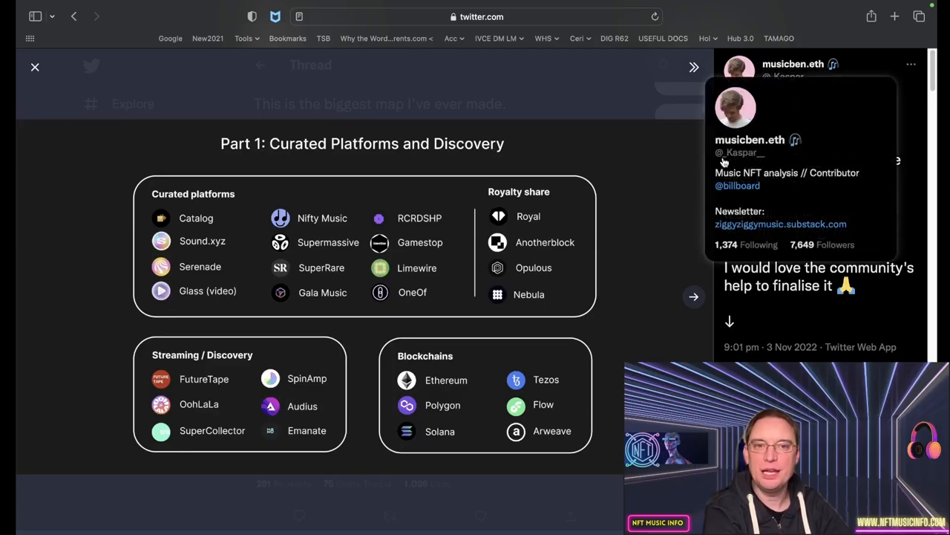
mouse_move(760, 165)
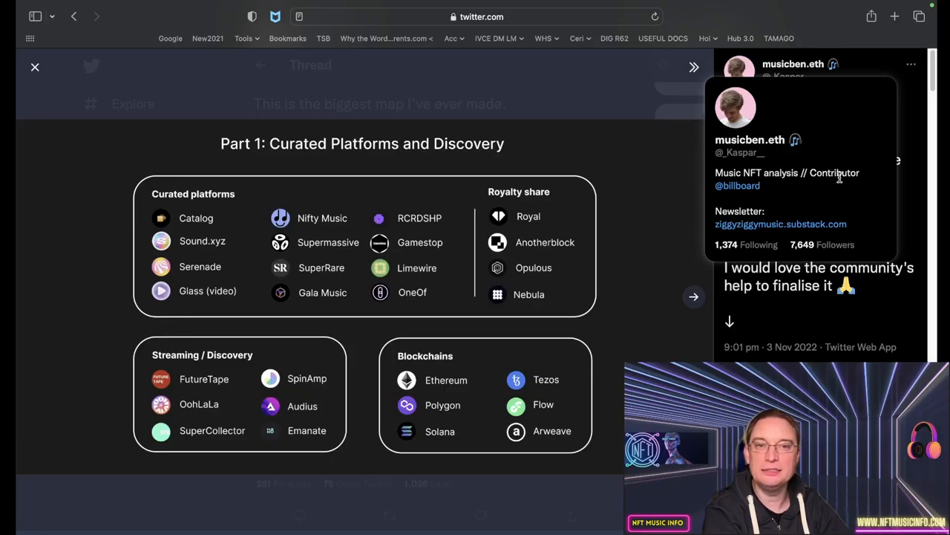
mouse_move(776, 187)
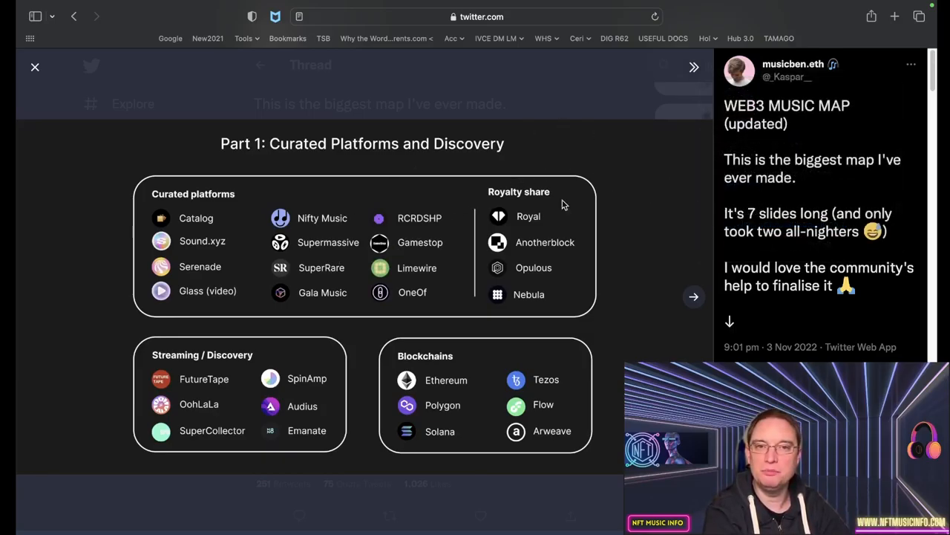
mouse_move(478, 469)
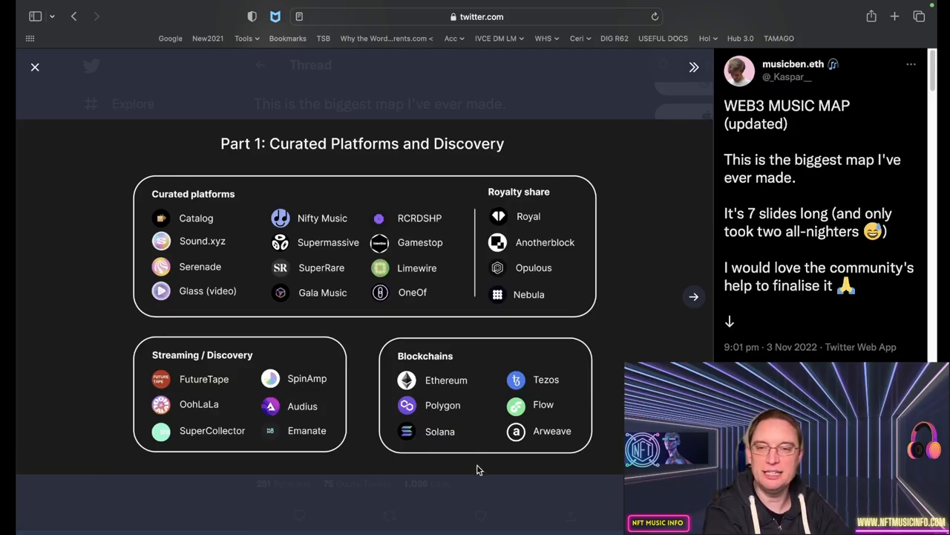
mouse_move(271, 328)
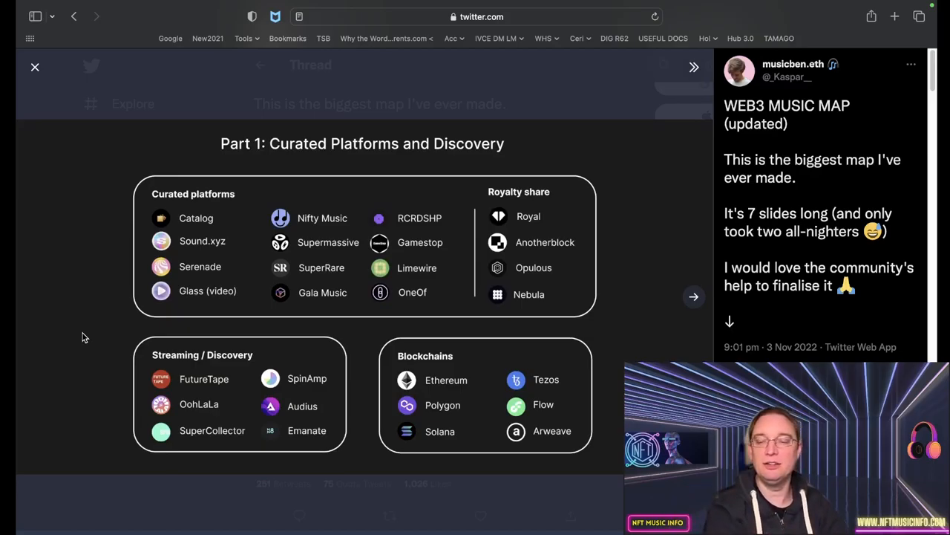
mouse_move(192, 229)
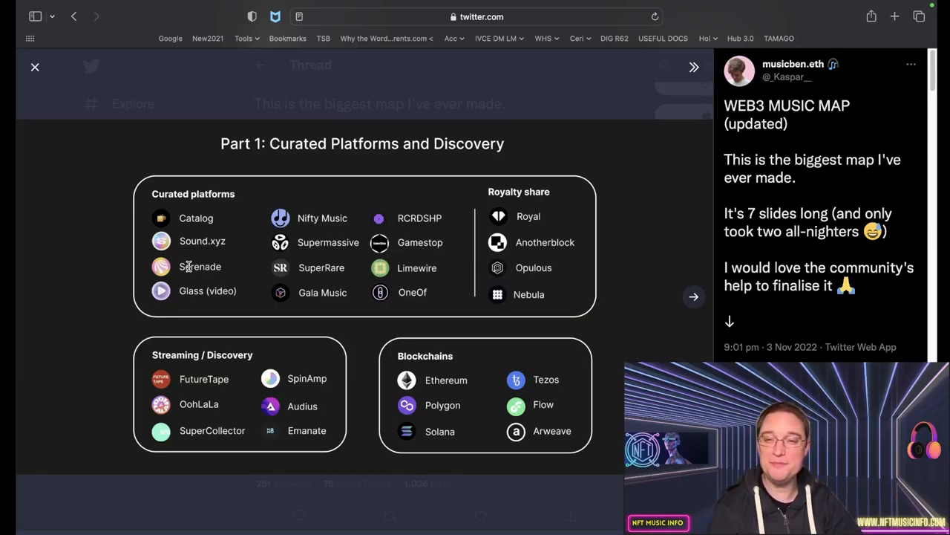
mouse_move(233, 269)
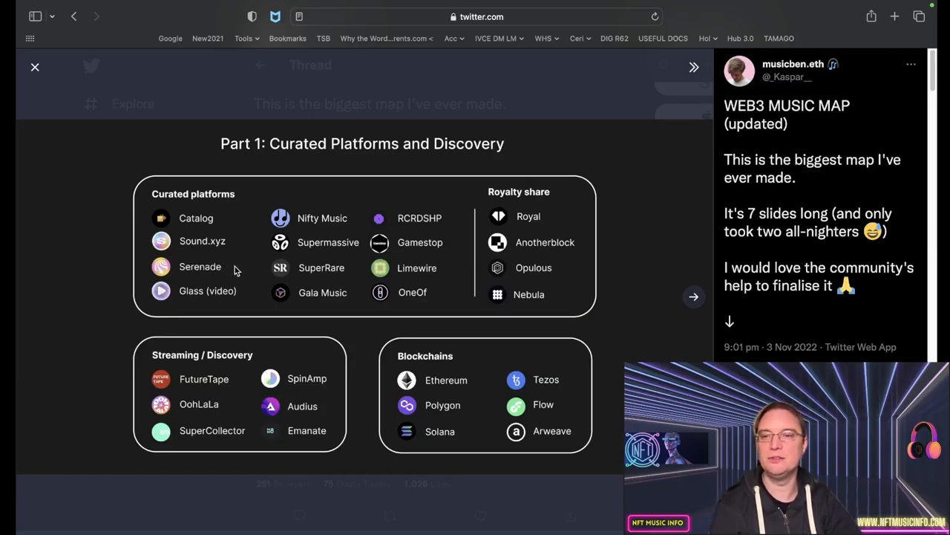
mouse_move(190, 306)
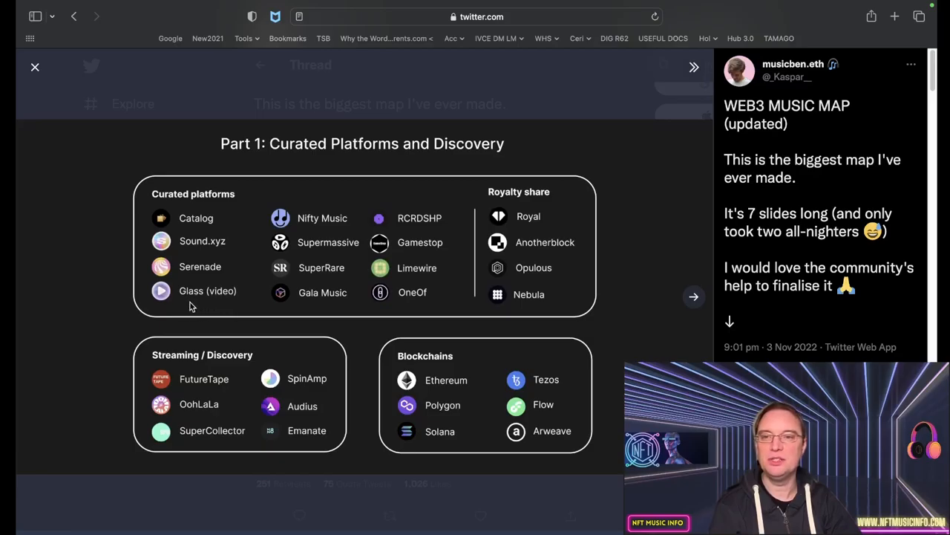
mouse_move(228, 303)
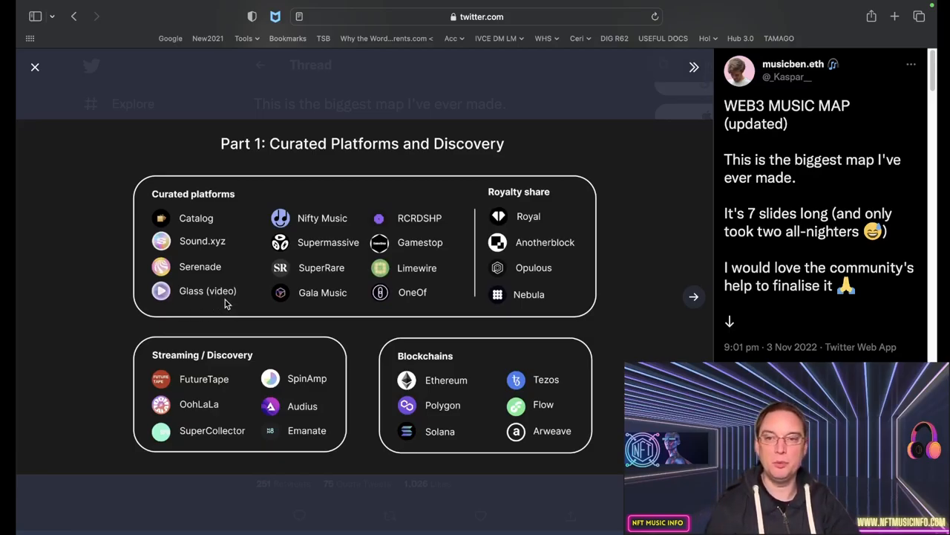
mouse_move(334, 230)
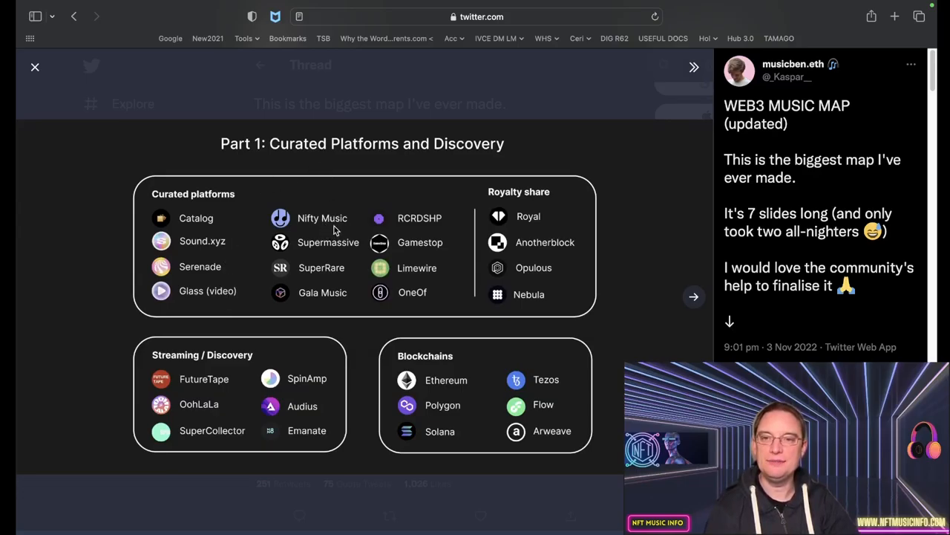
mouse_move(312, 268)
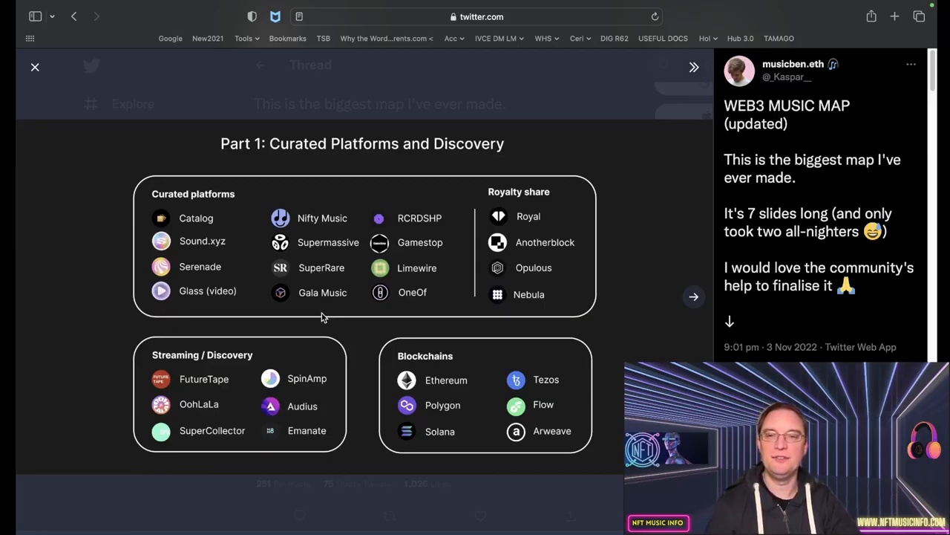
mouse_move(304, 304)
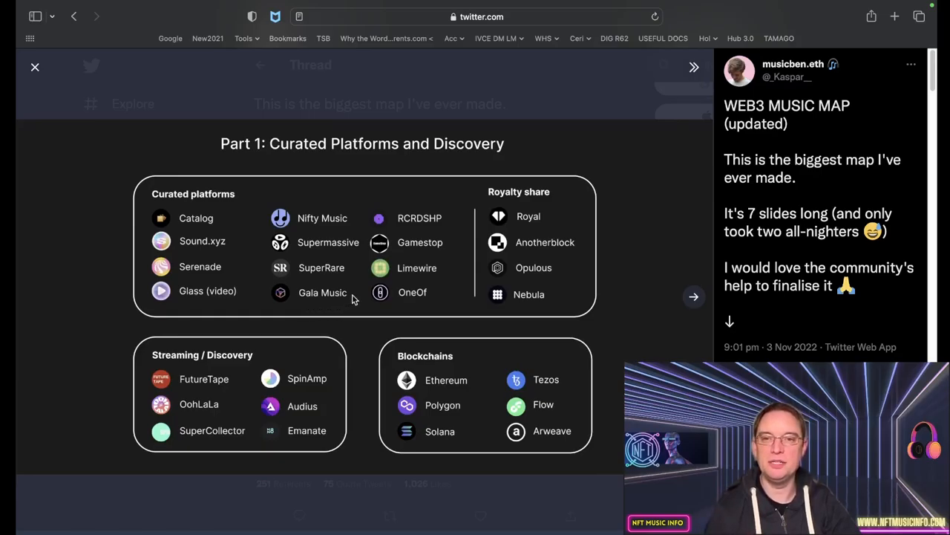
mouse_move(419, 230)
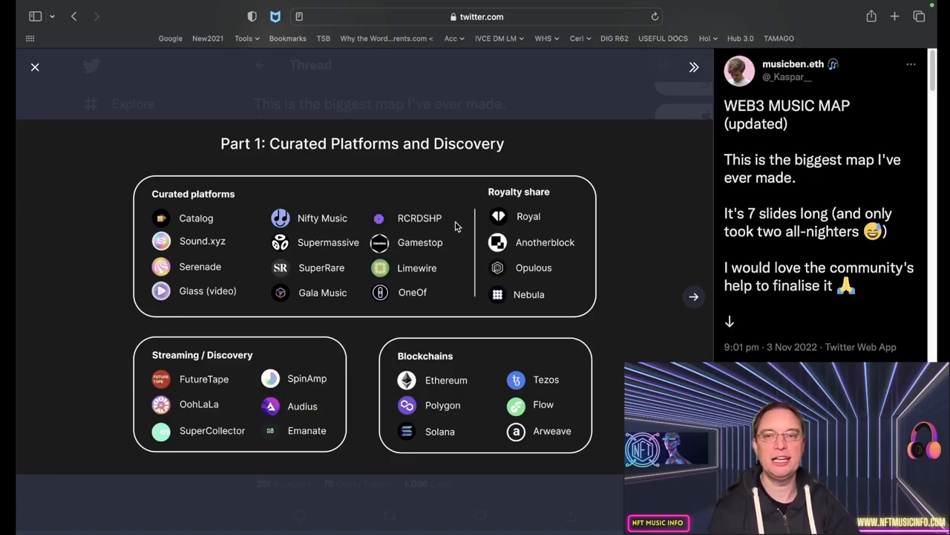
mouse_move(448, 254)
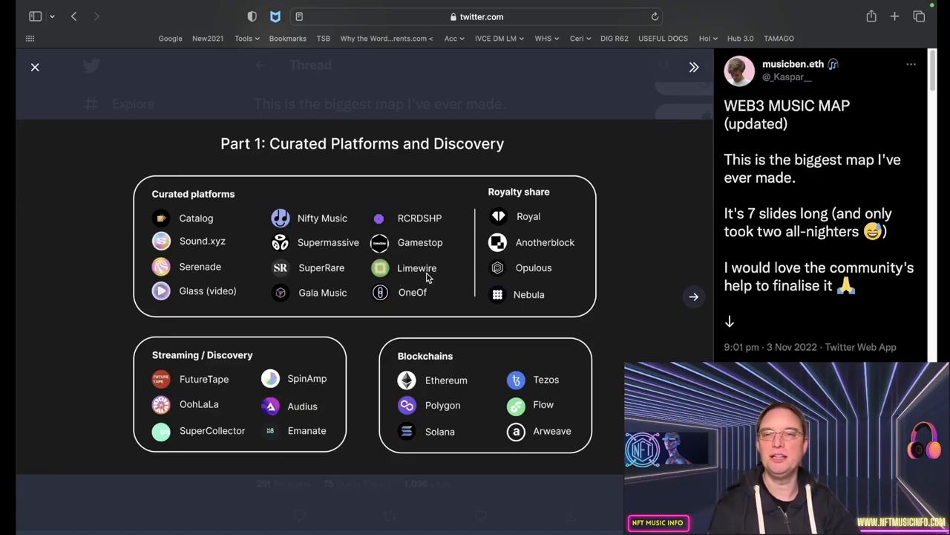
mouse_move(478, 282)
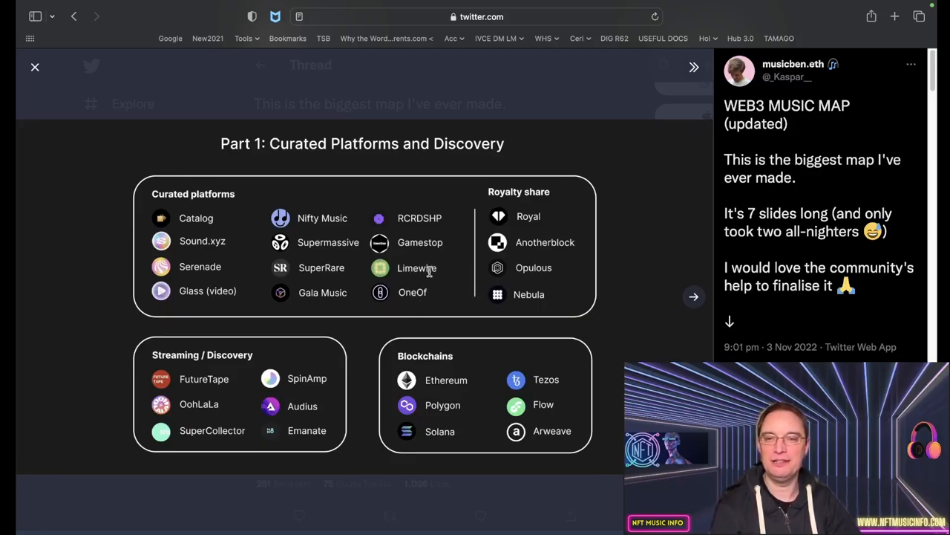
mouse_move(458, 311)
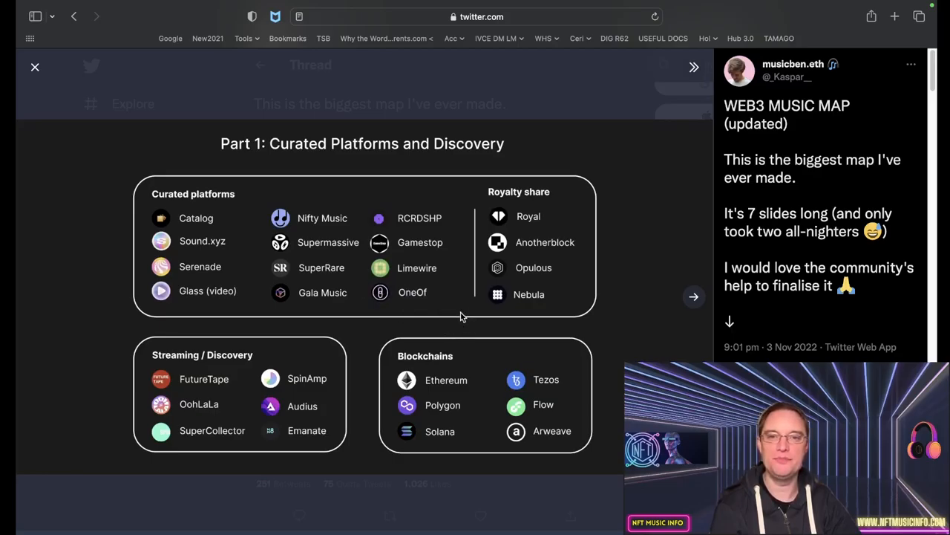
mouse_move(561, 228)
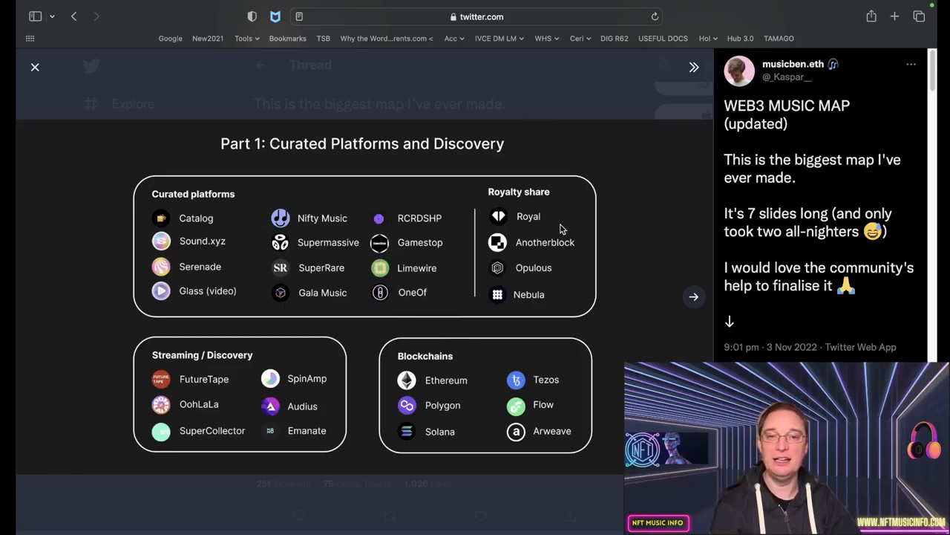
mouse_move(537, 229)
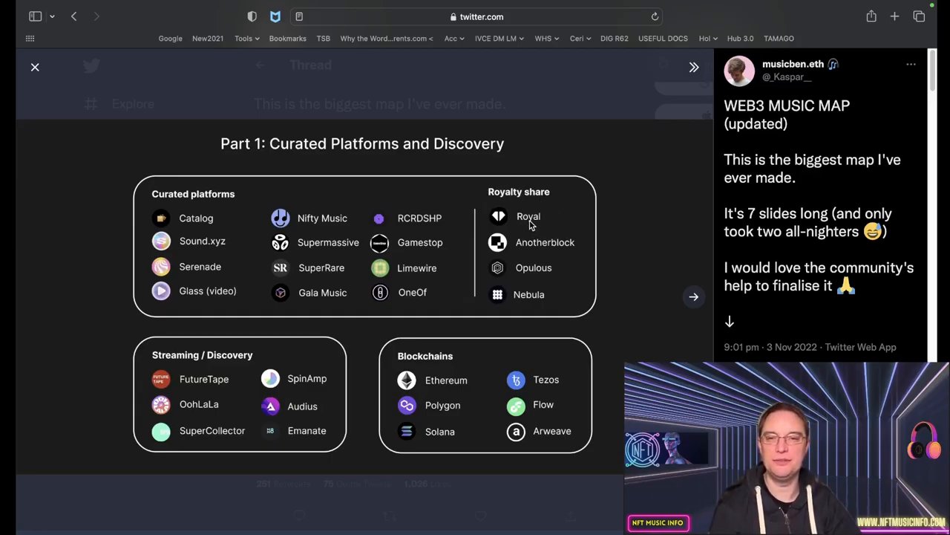
mouse_move(528, 242)
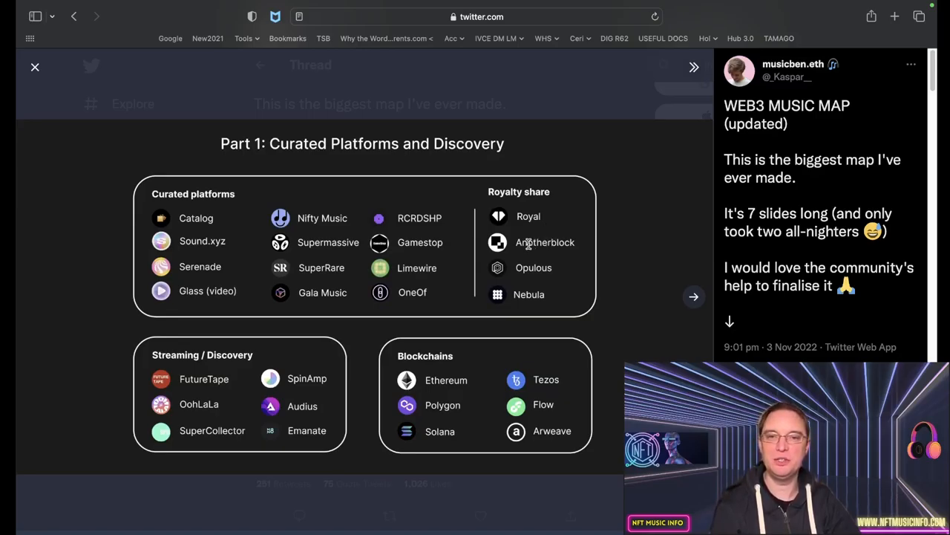
mouse_move(582, 253)
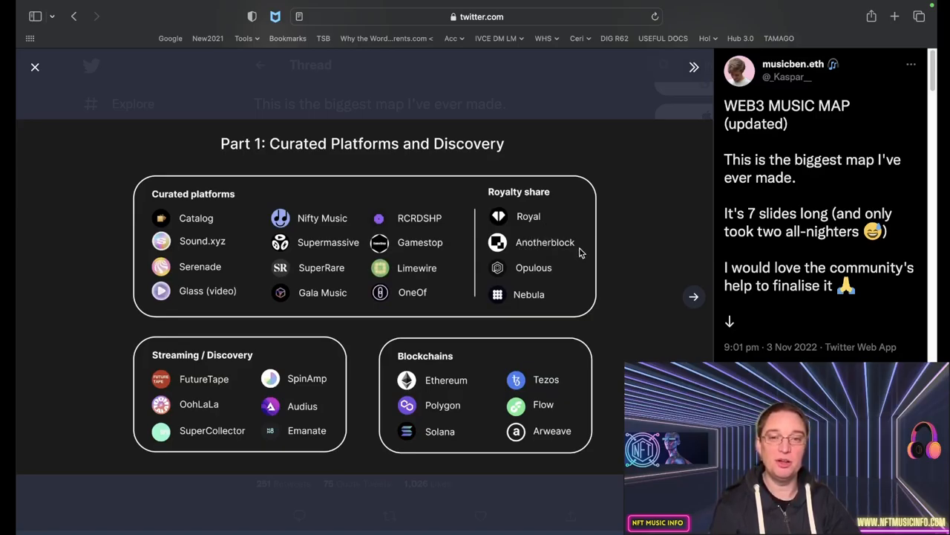
mouse_move(552, 252)
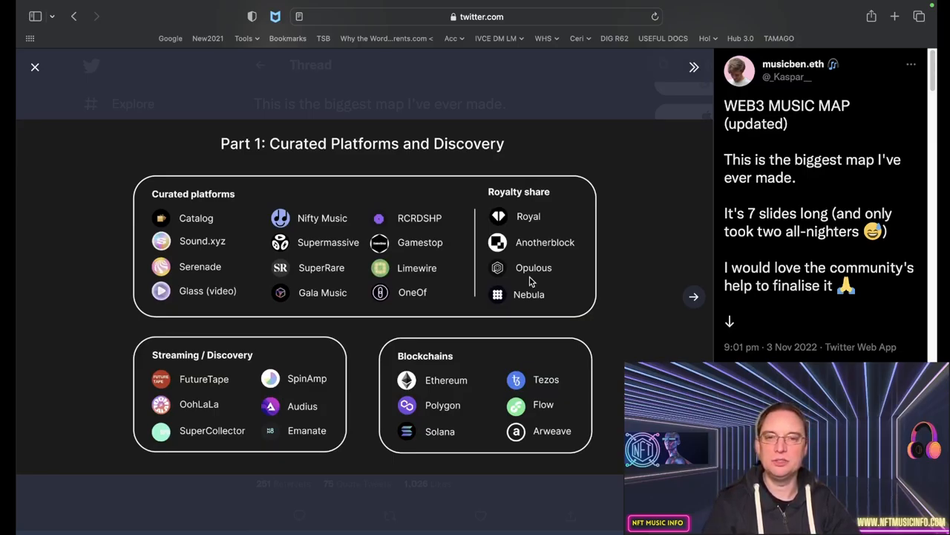
mouse_move(526, 306)
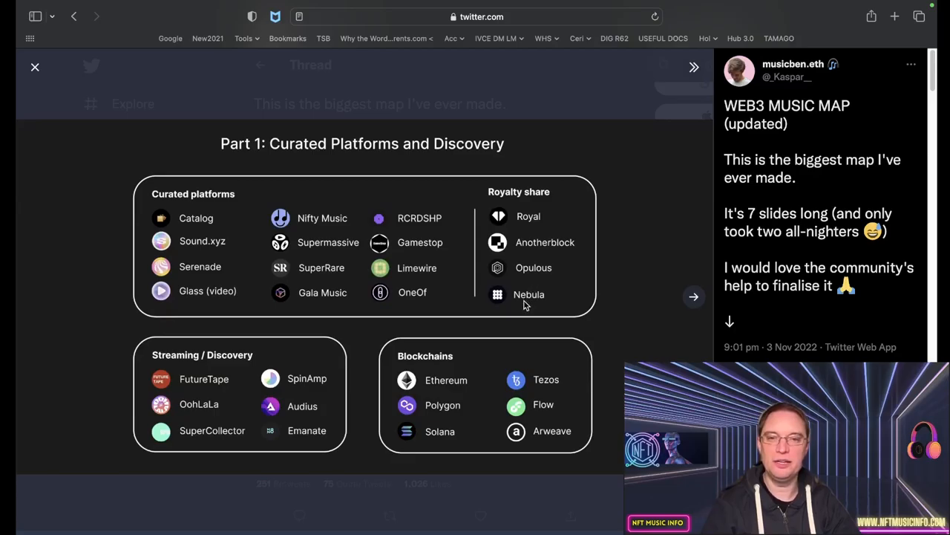
mouse_move(276, 362)
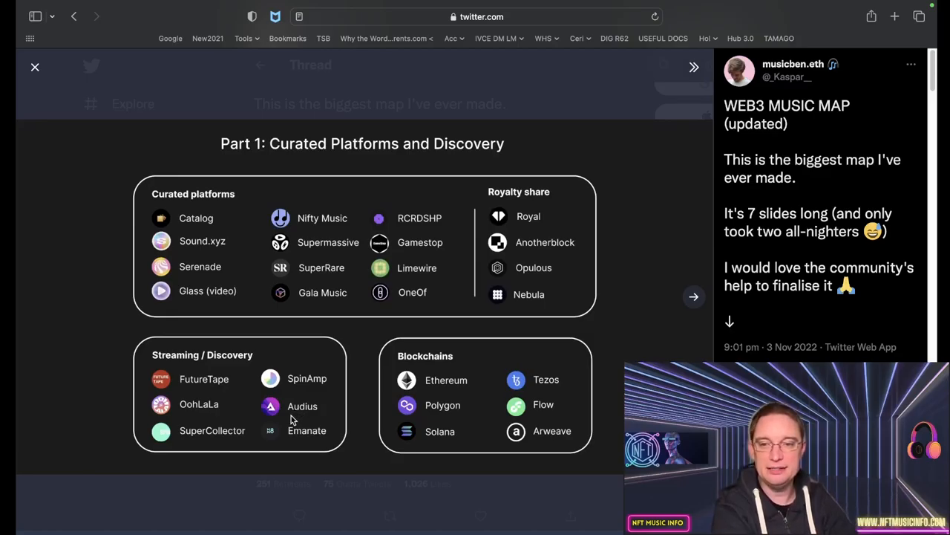
mouse_move(277, 422)
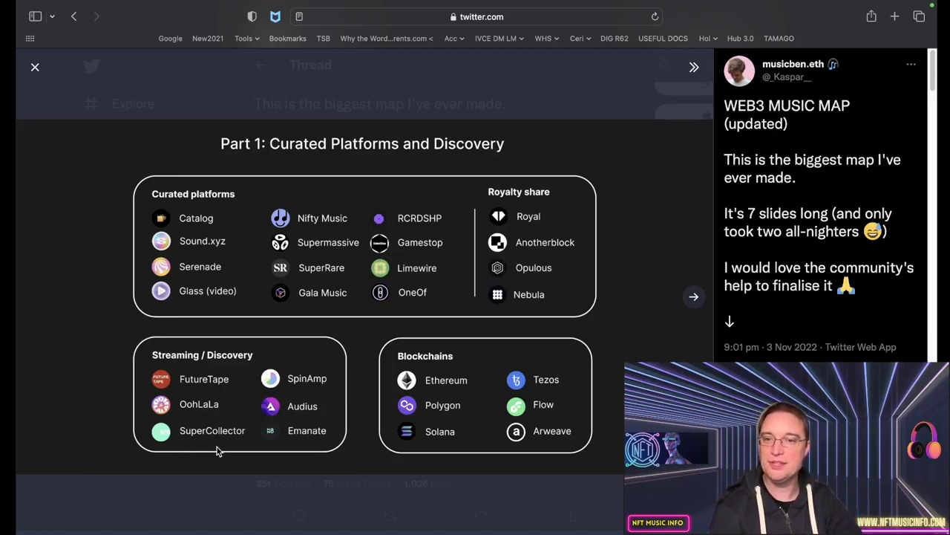
mouse_move(285, 445)
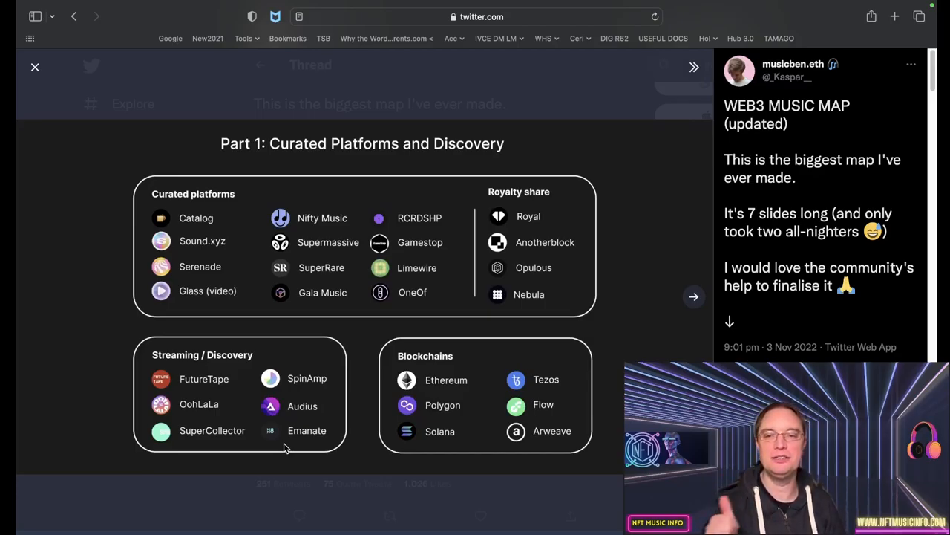
mouse_move(434, 394)
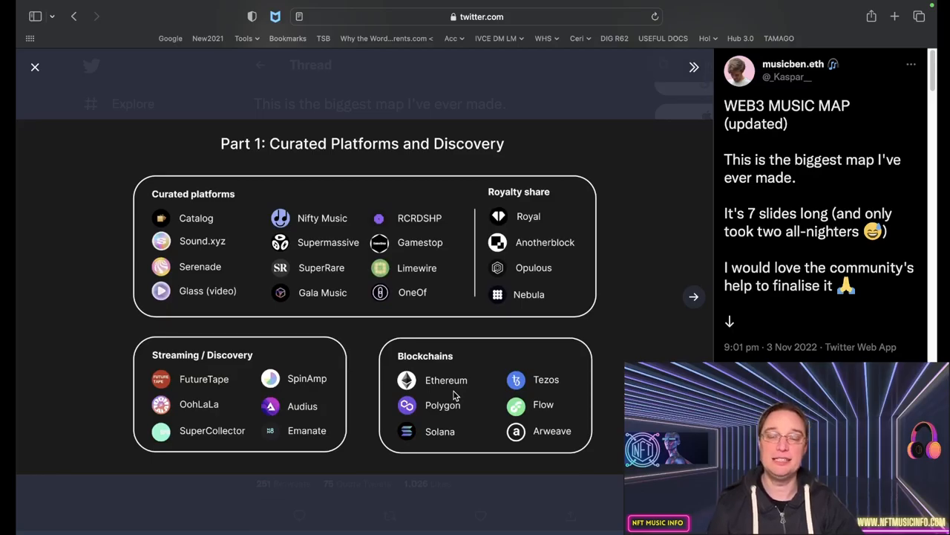
mouse_move(434, 425)
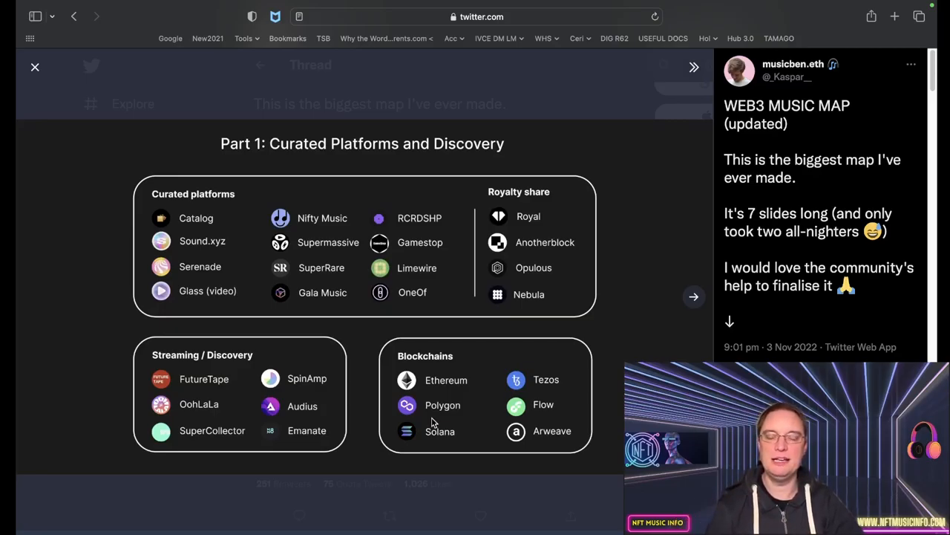
mouse_move(436, 418)
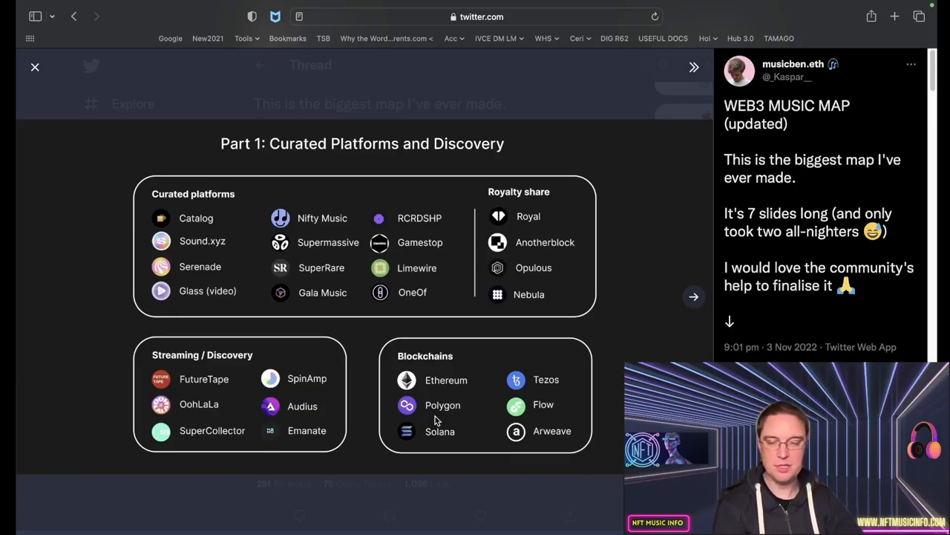
mouse_move(602, 211)
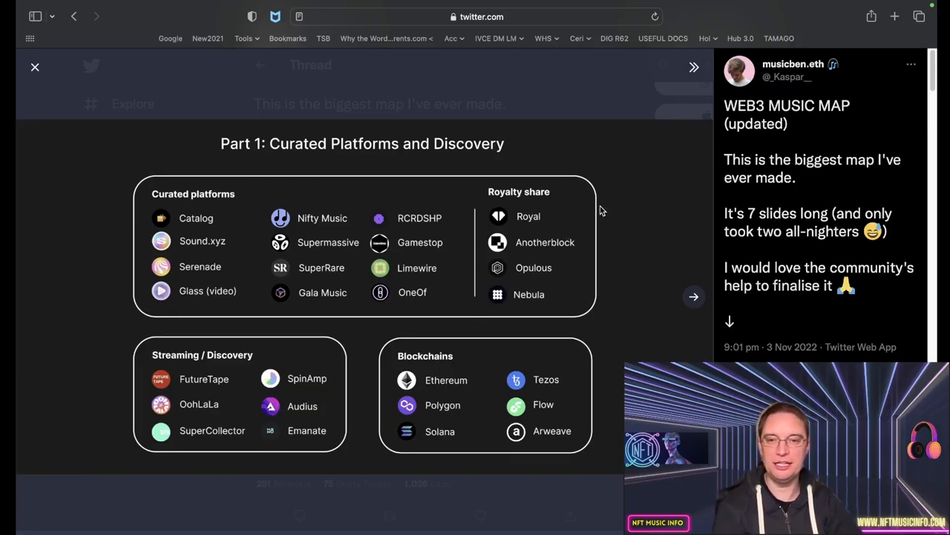
mouse_move(430, 431)
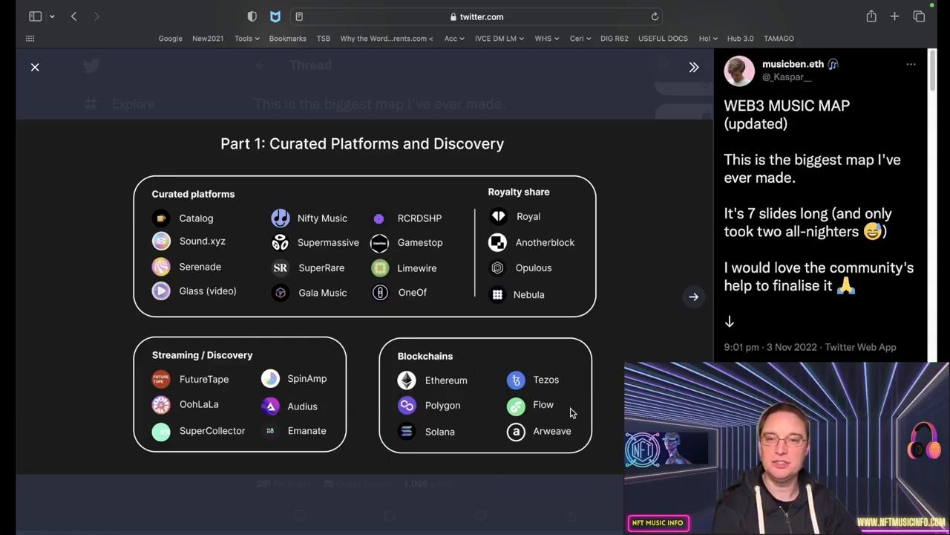
mouse_move(490, 517)
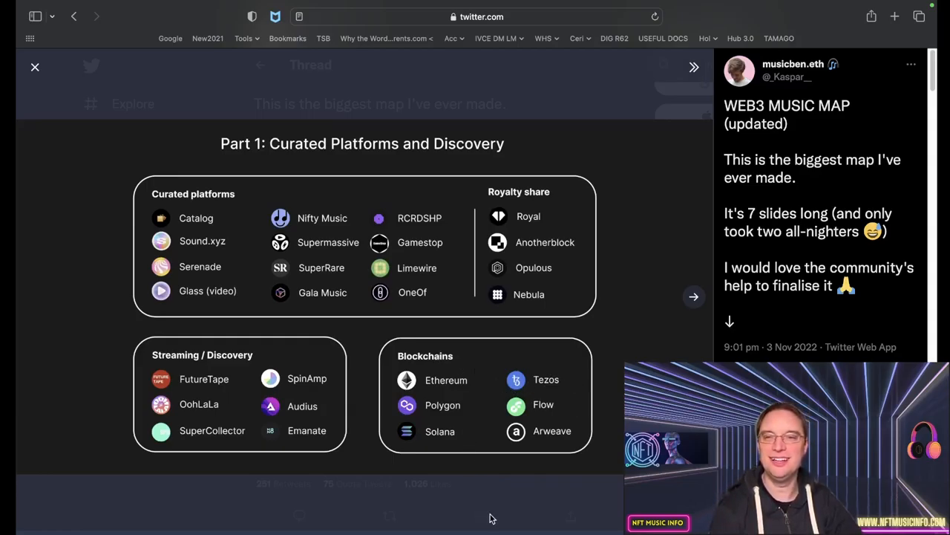
- Advance the media viewer to the Part 2 slide on artist tools, production and DIY protocols
left_click(693, 297)
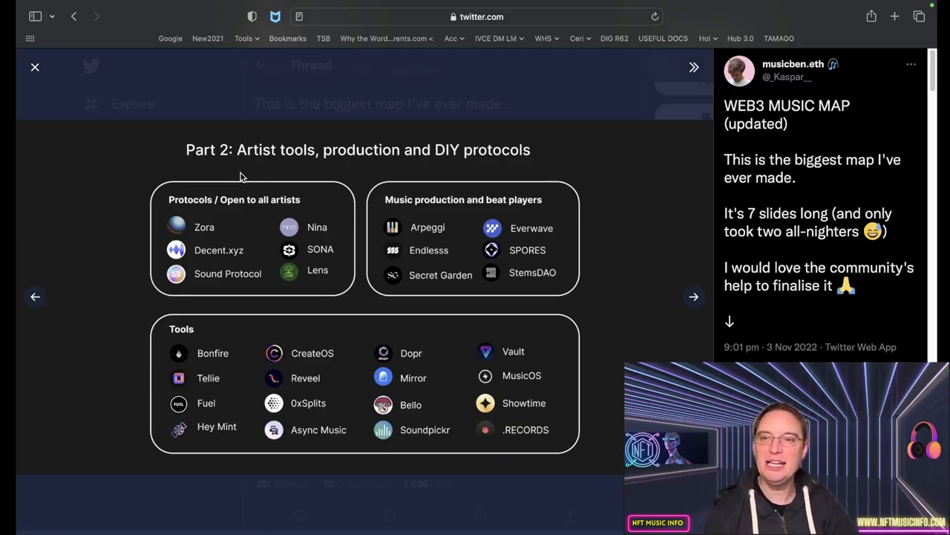
mouse_move(252, 229)
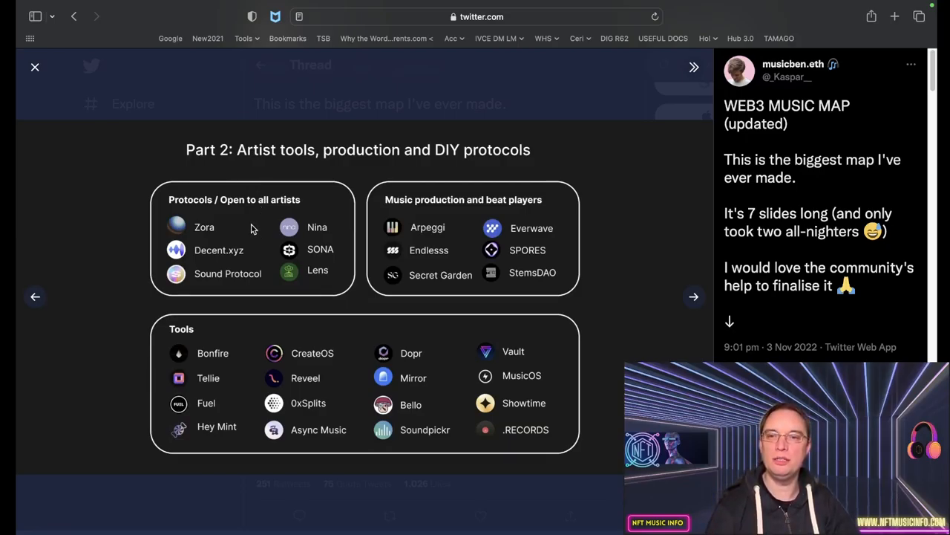
mouse_move(200, 237)
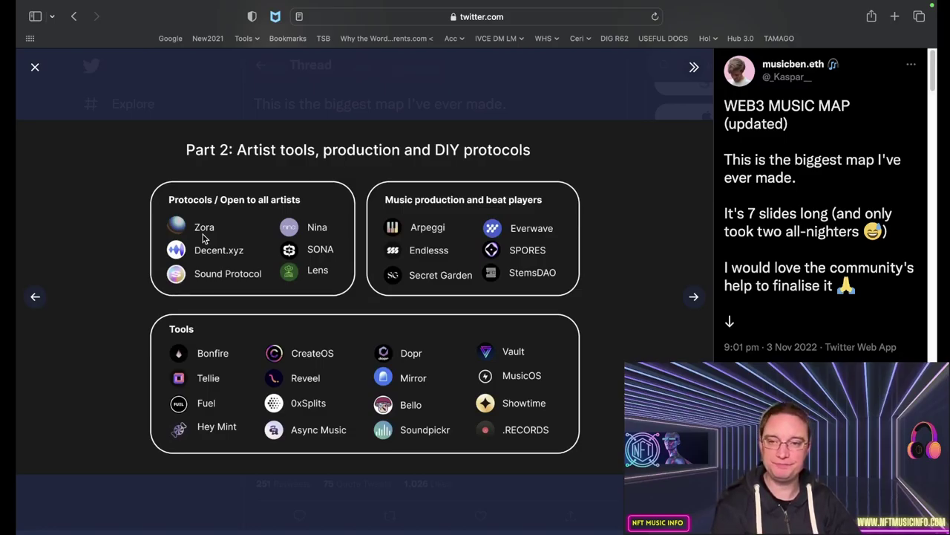
mouse_move(208, 236)
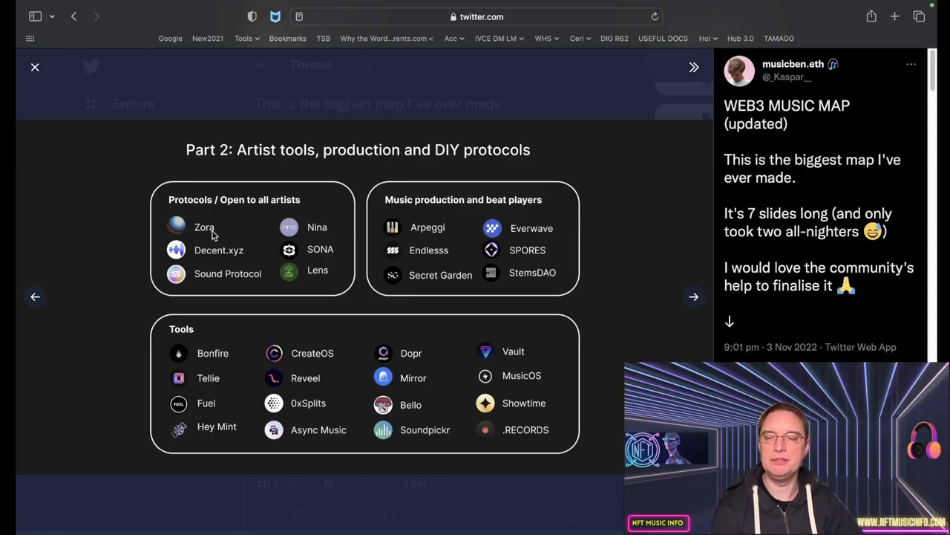
mouse_move(214, 267)
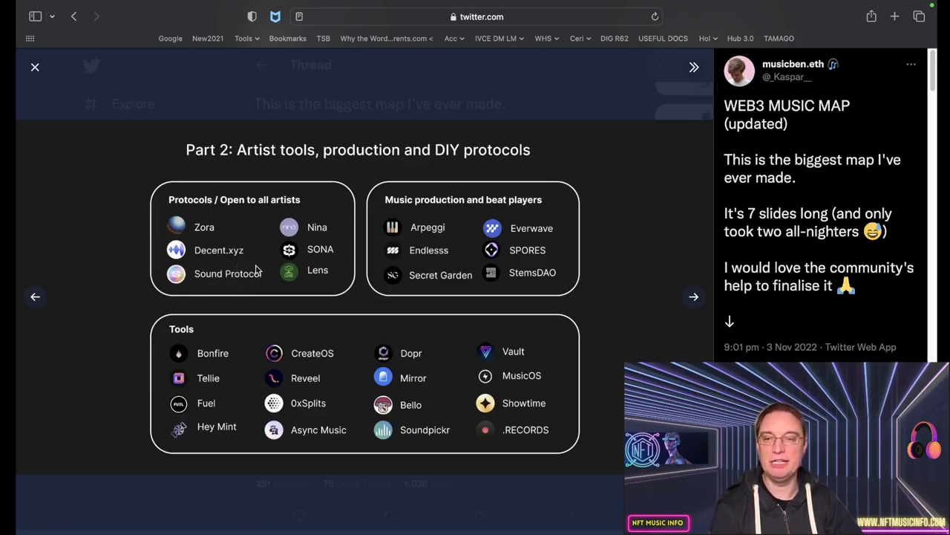
mouse_move(279, 238)
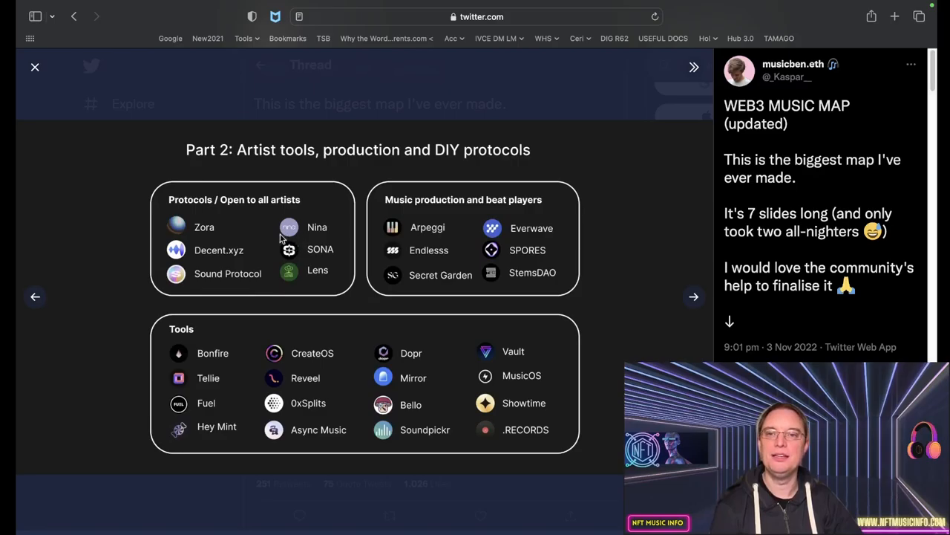
mouse_move(300, 238)
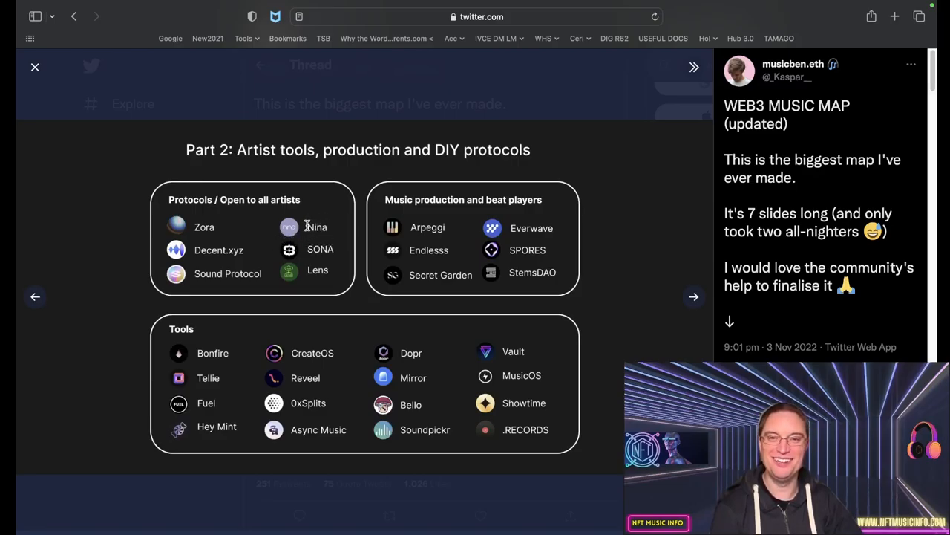
mouse_move(335, 226)
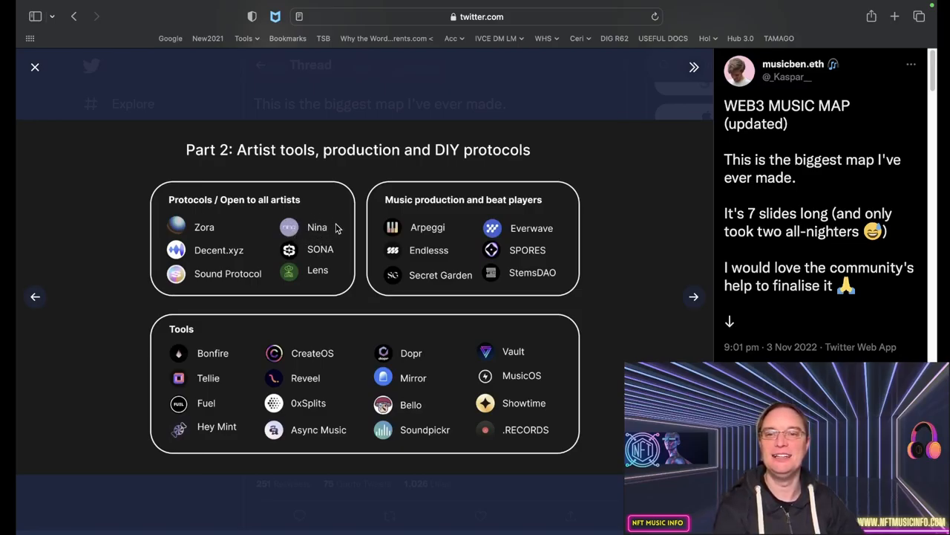
mouse_move(300, 241)
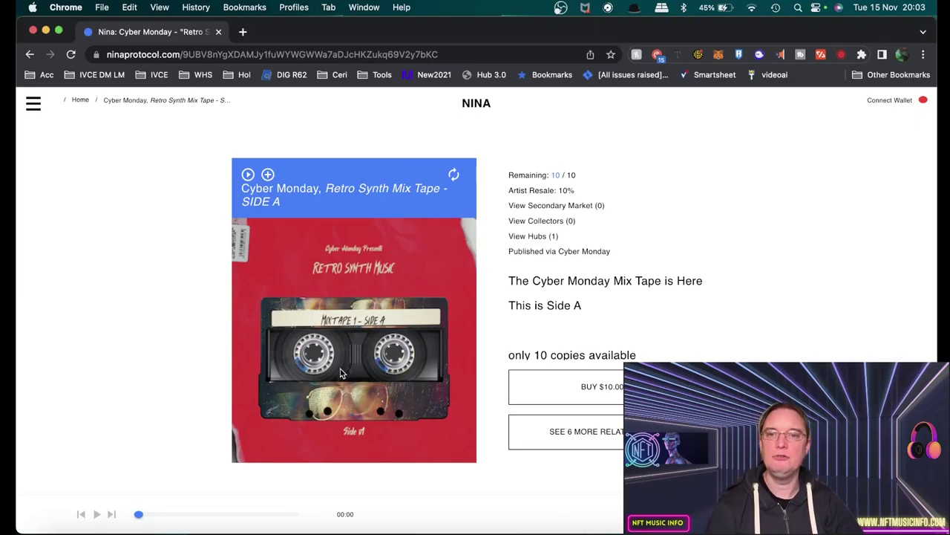
mouse_move(310, 345)
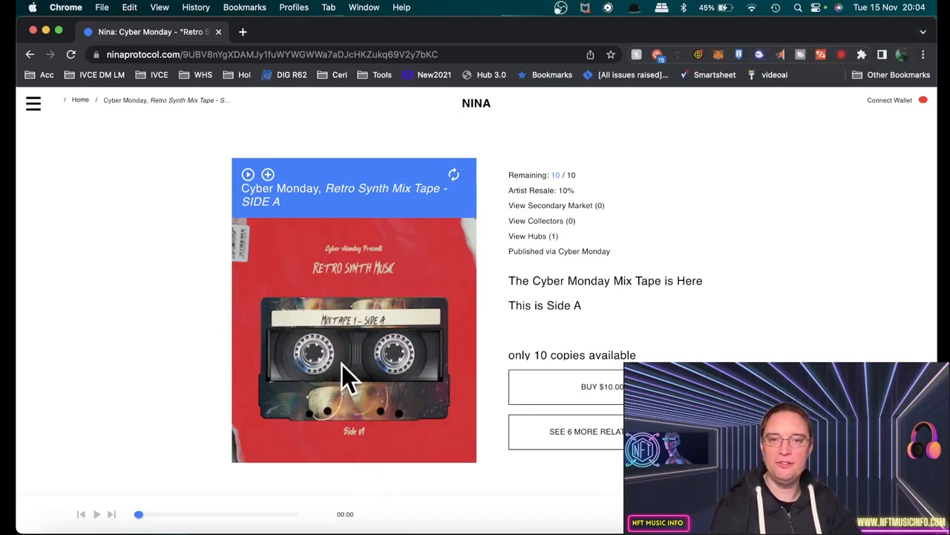
mouse_move(319, 438)
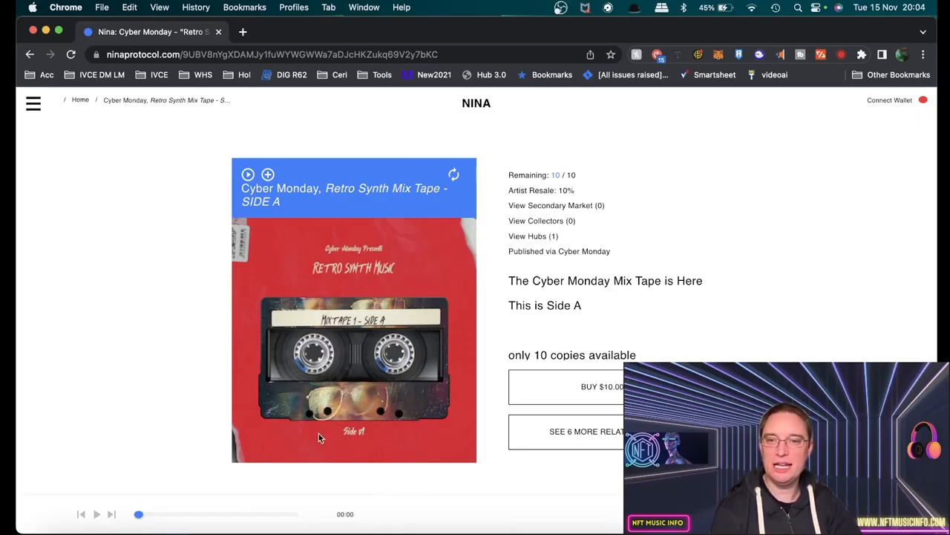
mouse_move(332, 365)
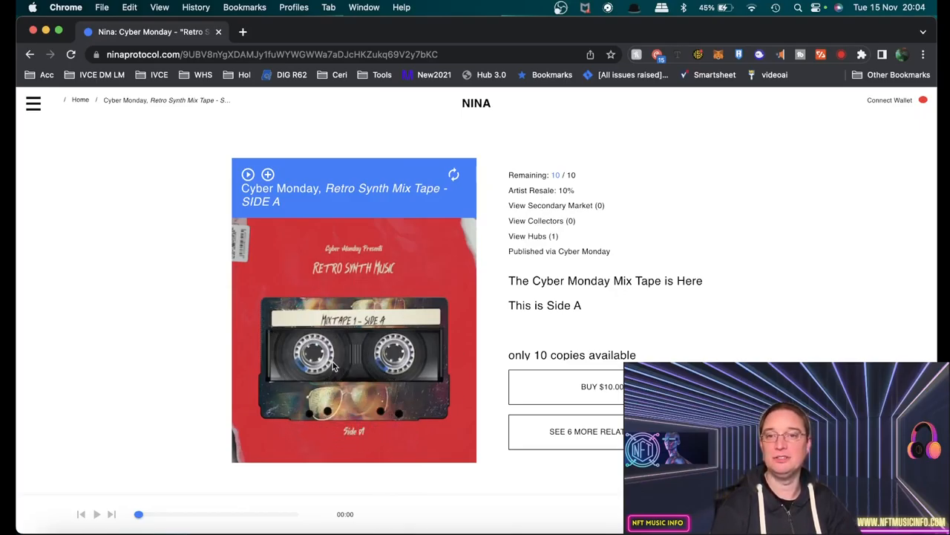
mouse_move(349, 419)
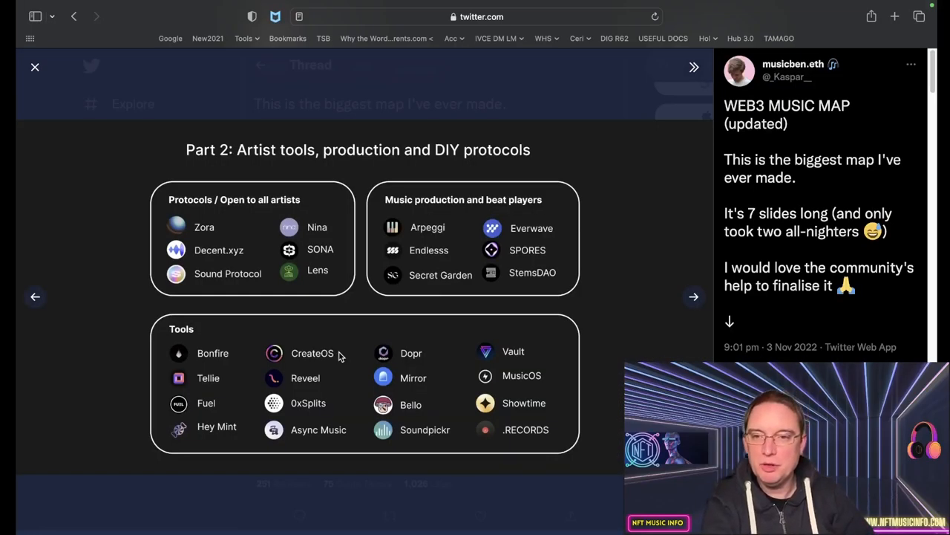
mouse_move(300, 238)
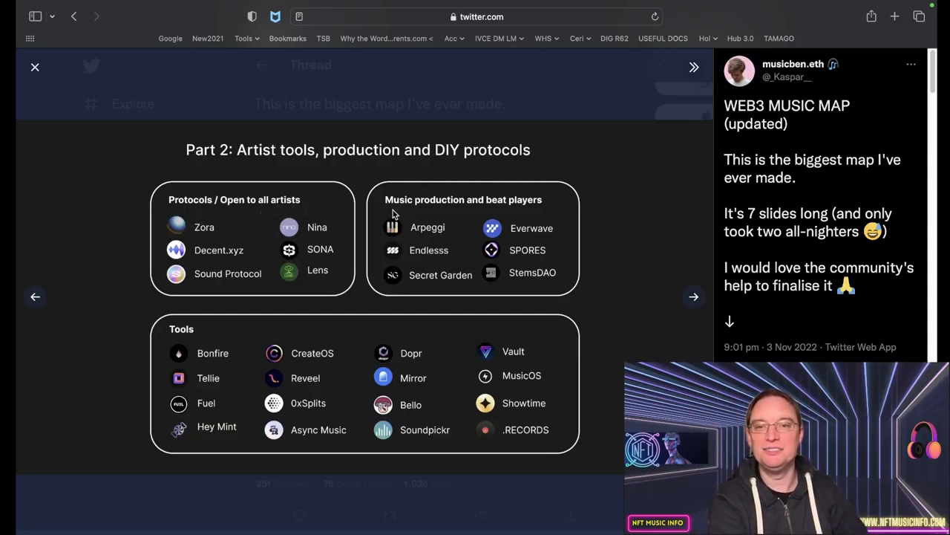
mouse_move(407, 243)
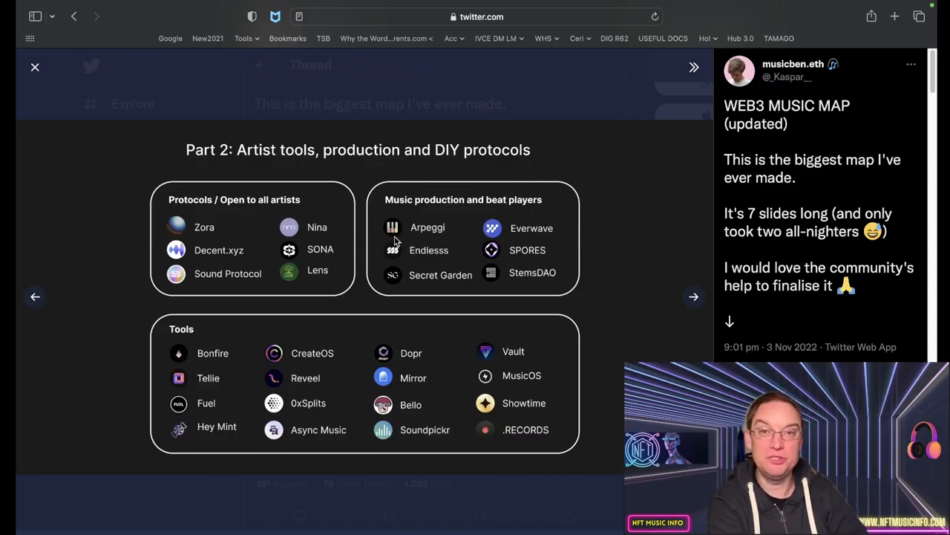
mouse_move(442, 264)
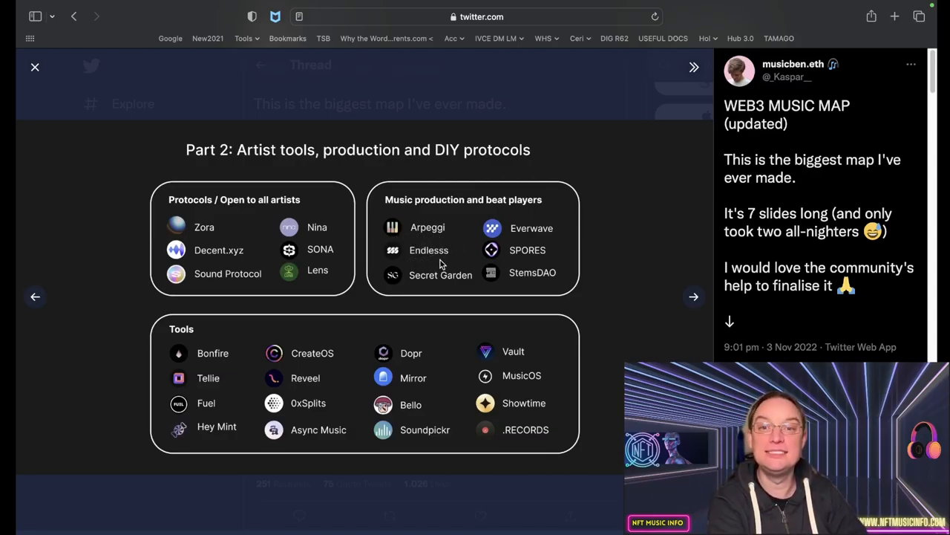
mouse_move(556, 234)
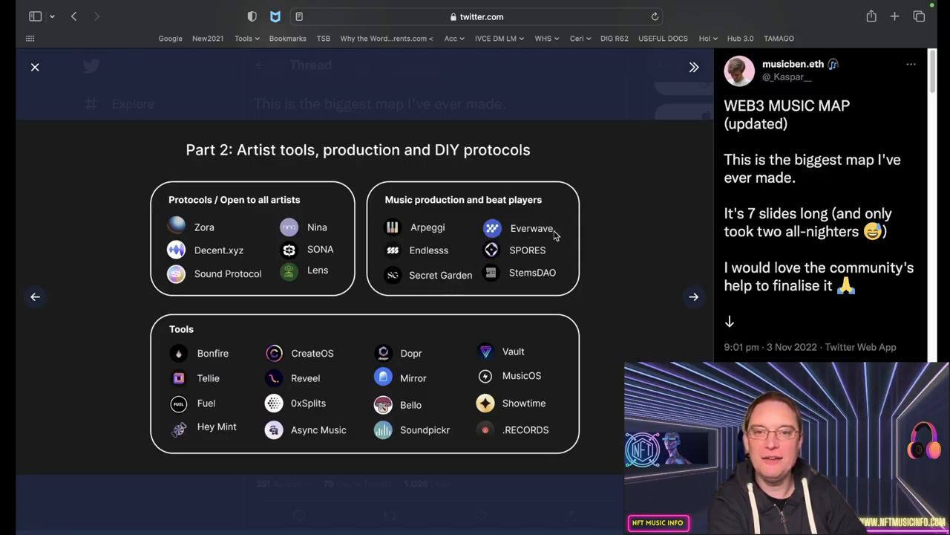
mouse_move(493, 269)
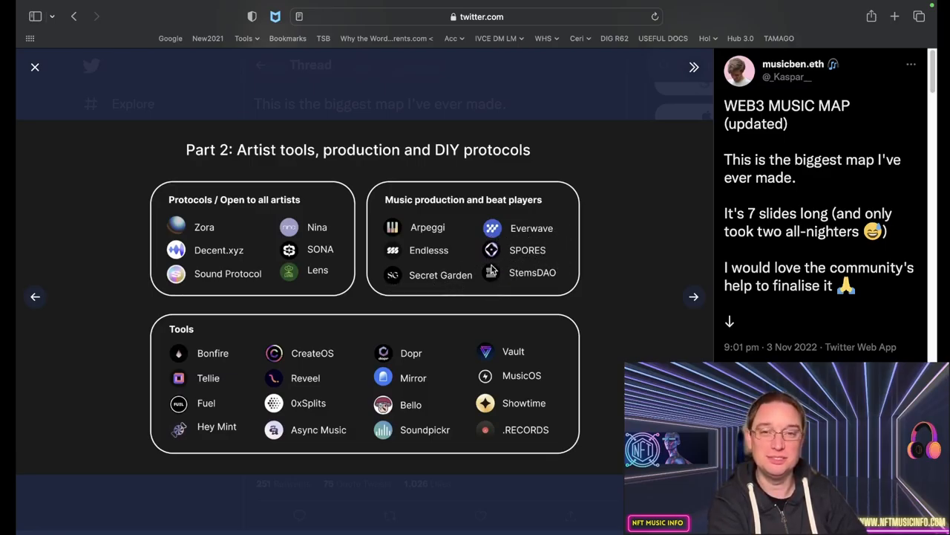
mouse_move(478, 294)
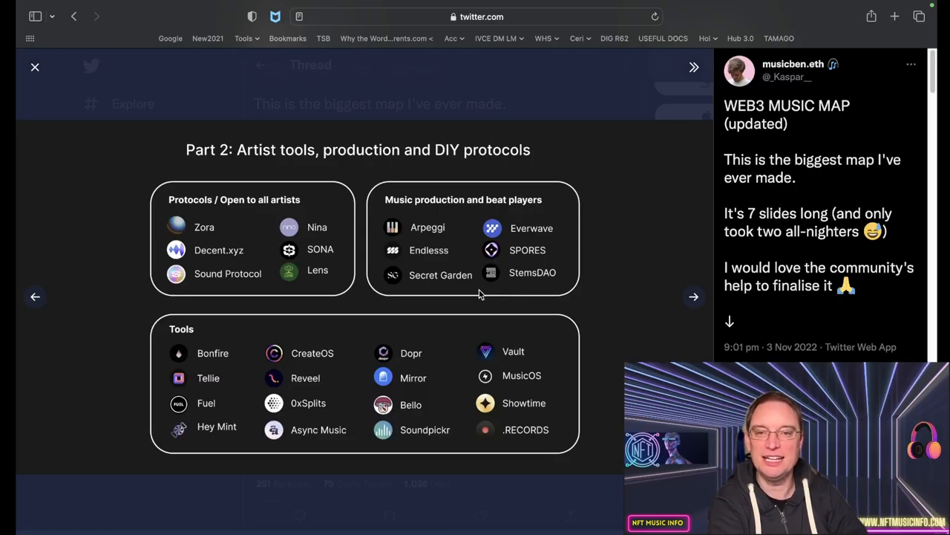
mouse_move(502, 279)
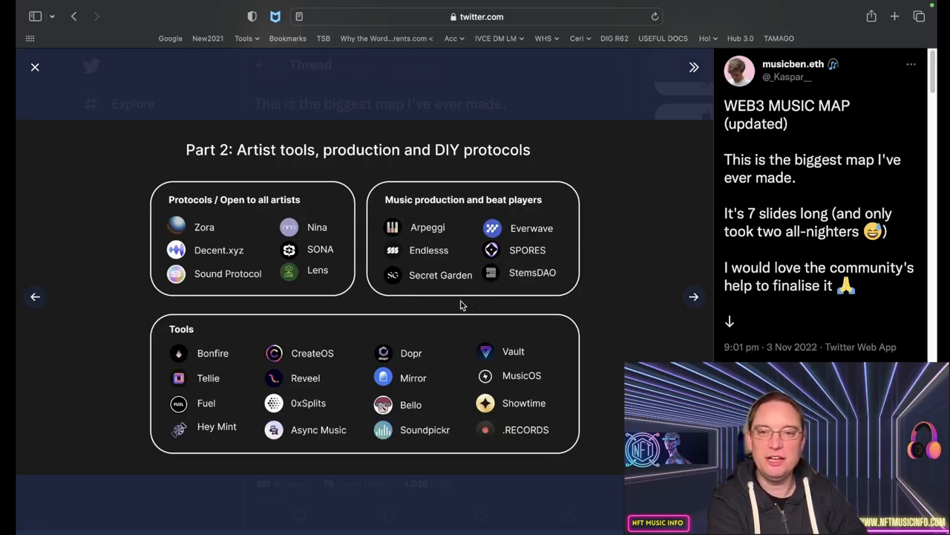
mouse_move(174, 333)
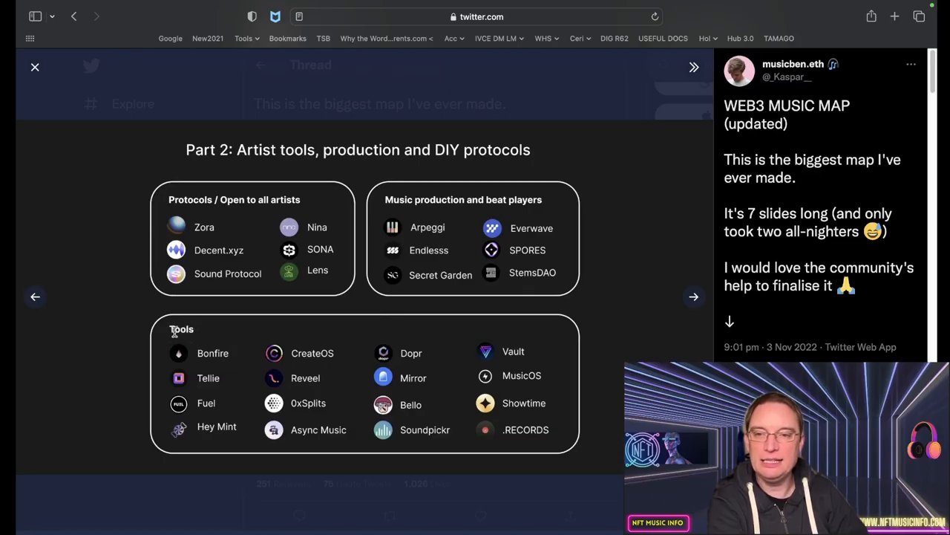
mouse_move(196, 333)
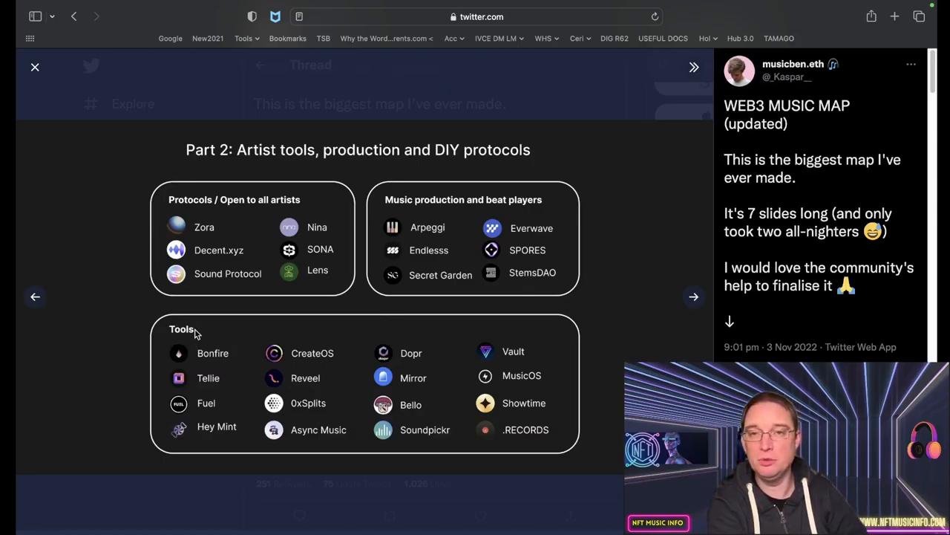
mouse_move(239, 358)
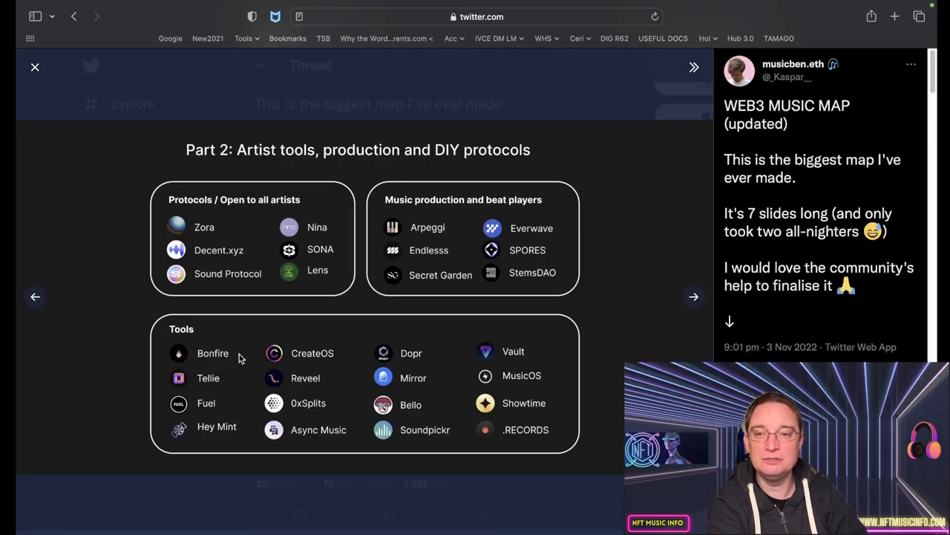
mouse_move(201, 379)
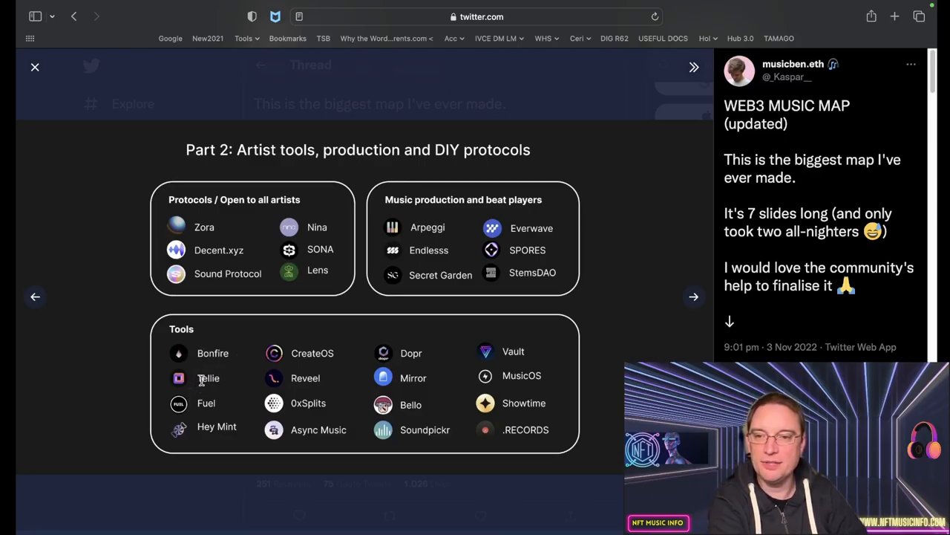
mouse_move(288, 383)
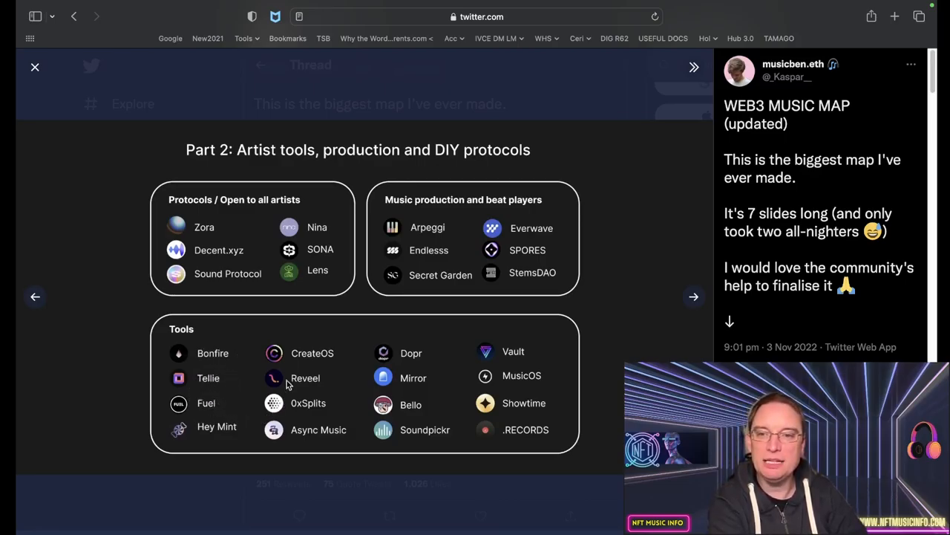
mouse_move(288, 353)
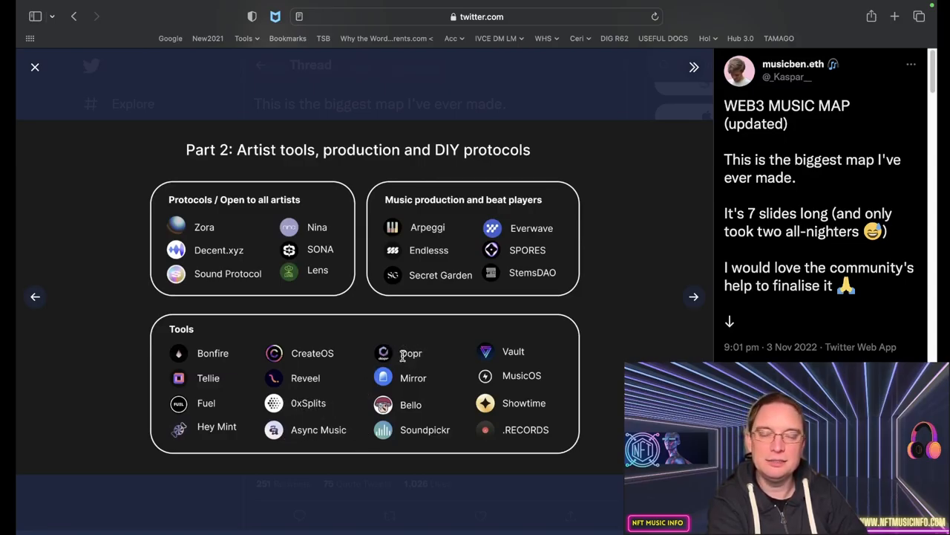
mouse_move(401, 400)
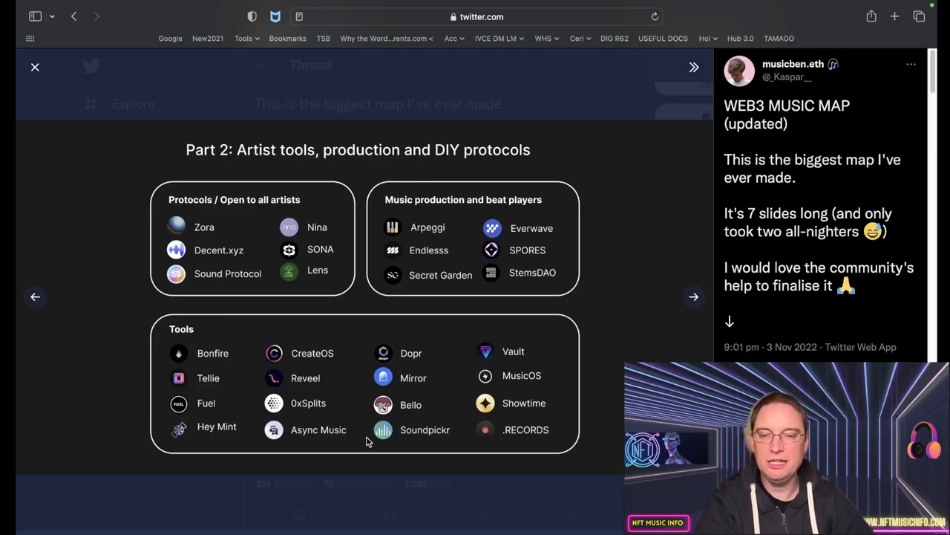
mouse_move(399, 446)
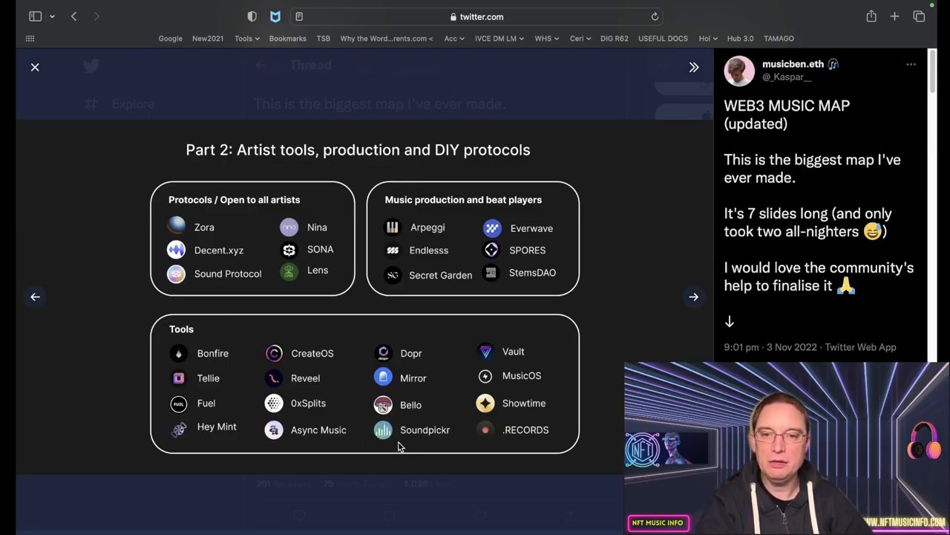
mouse_move(538, 354)
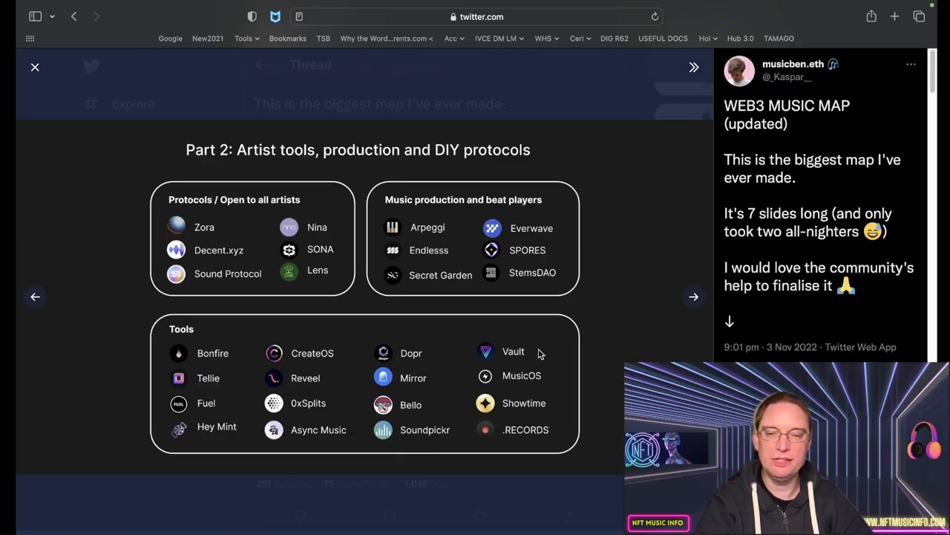
mouse_move(514, 355)
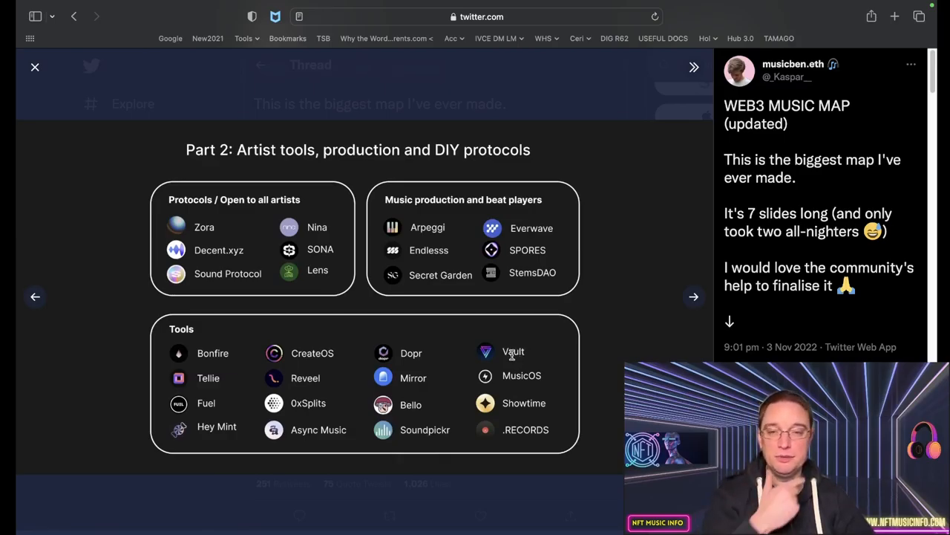
mouse_move(510, 361)
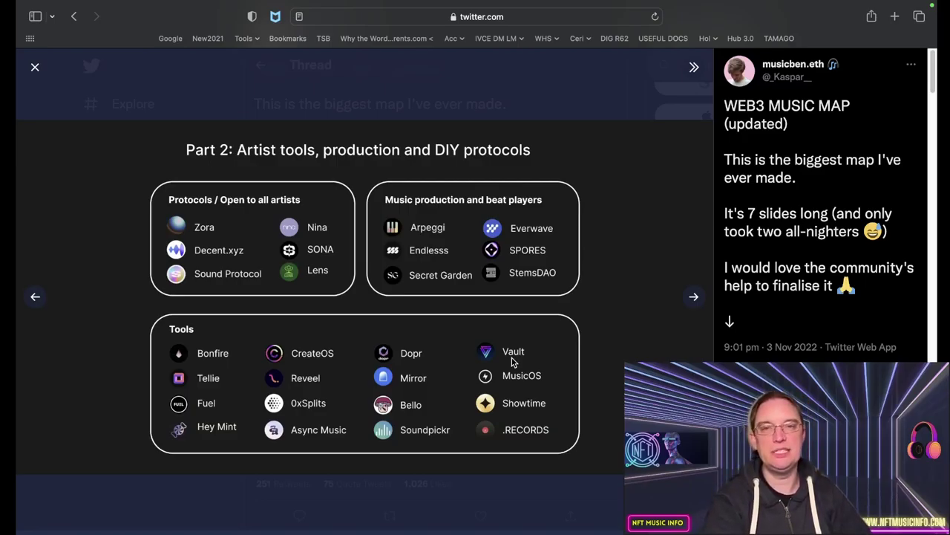
mouse_move(518, 392)
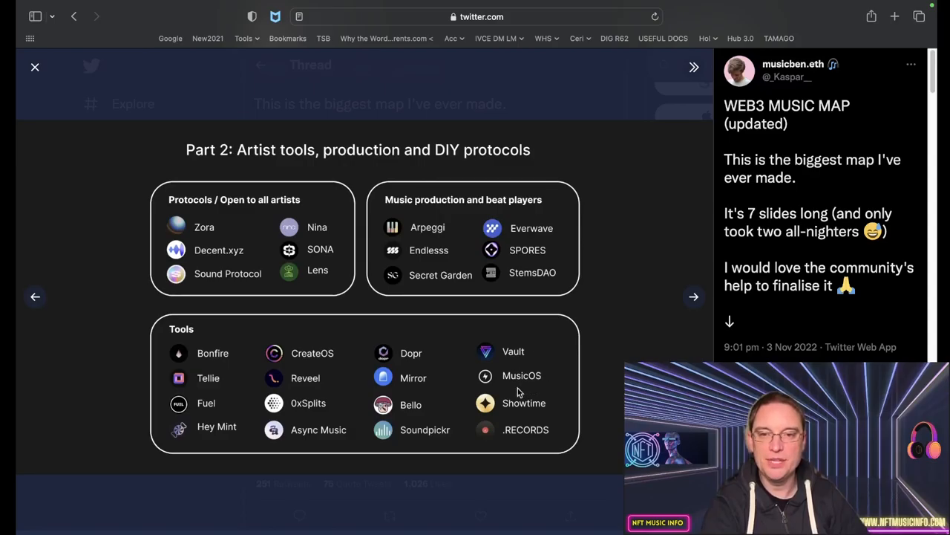
mouse_move(529, 389)
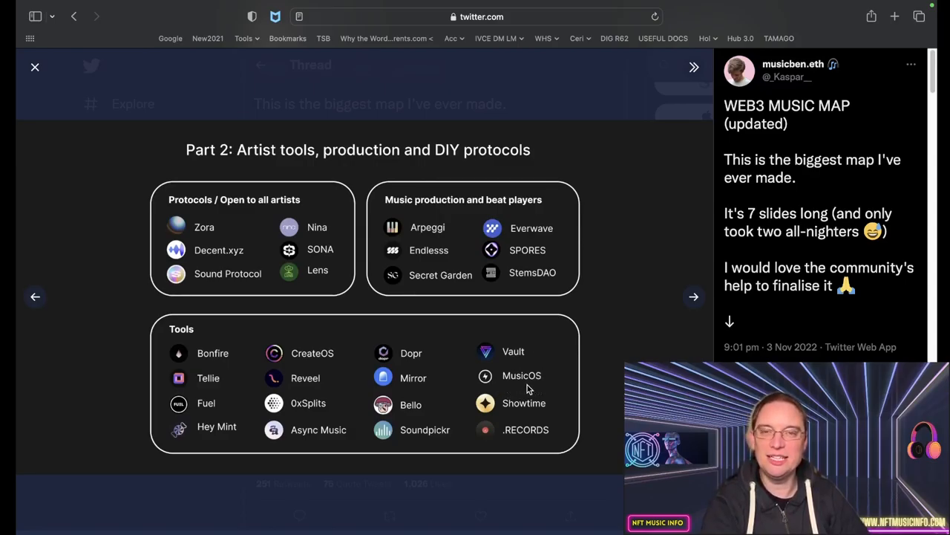
mouse_move(496, 419)
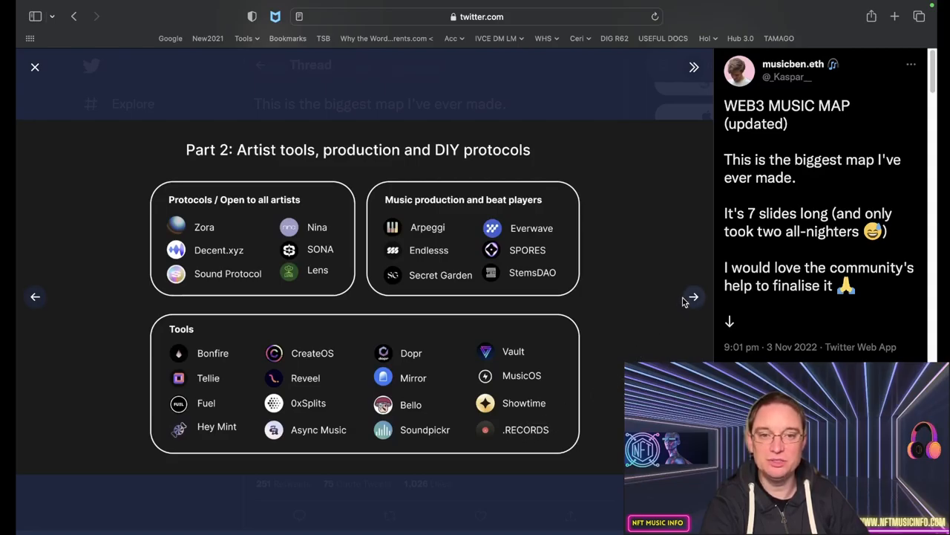
- Step through the Part 3 record labels slide to 'Part 4-7 continues below', then return to the thread
left_click(693, 297)
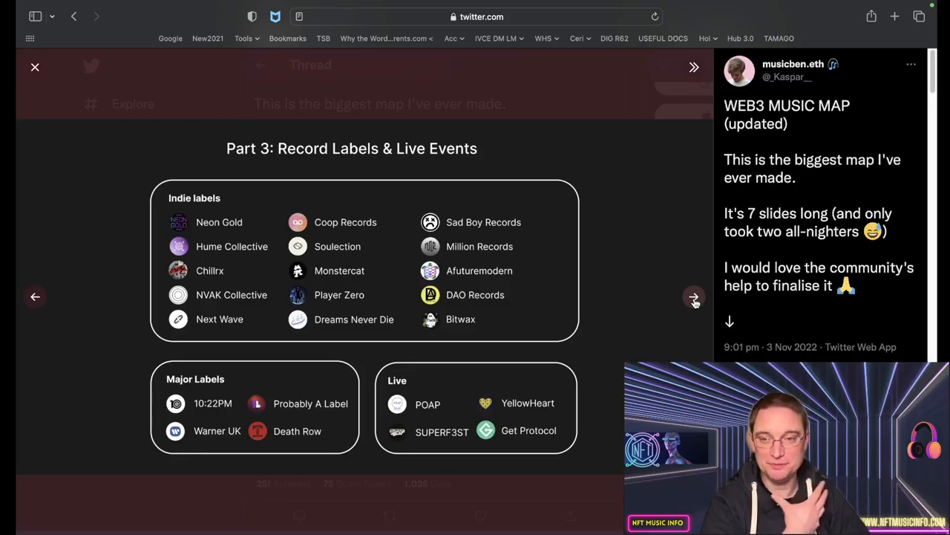
mouse_move(186, 208)
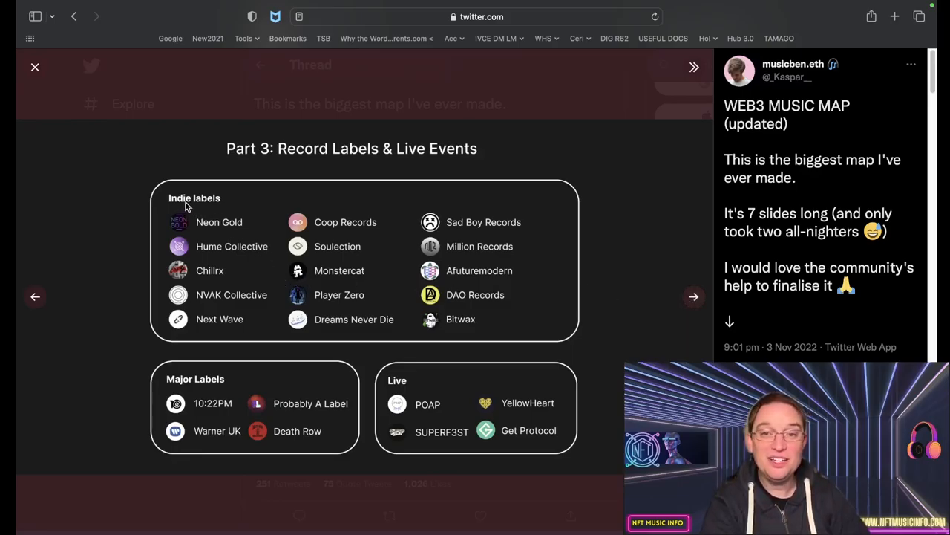
mouse_move(374, 350)
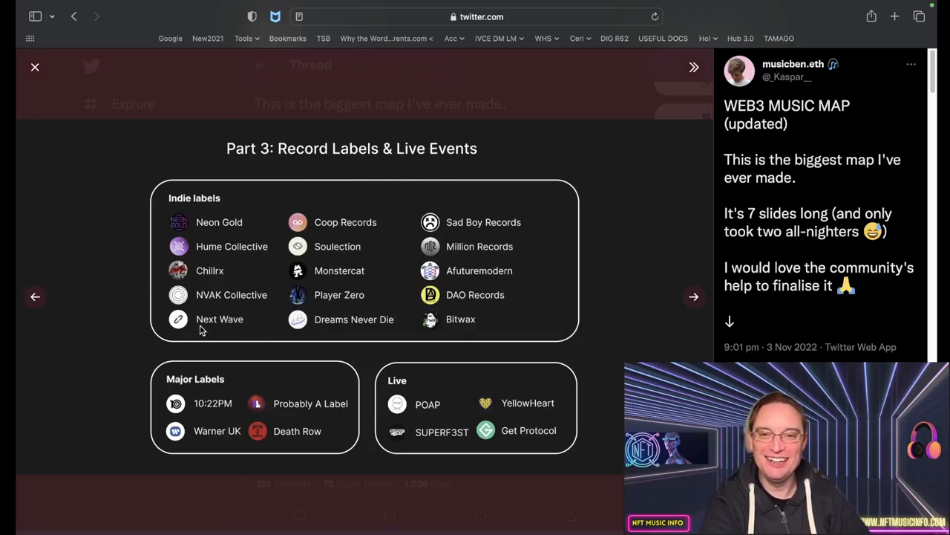
mouse_move(419, 202)
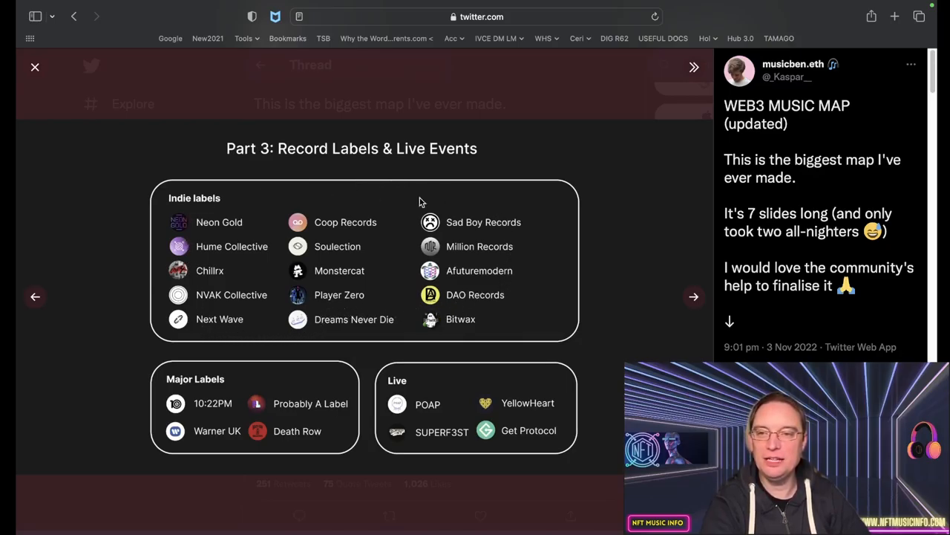
mouse_move(197, 229)
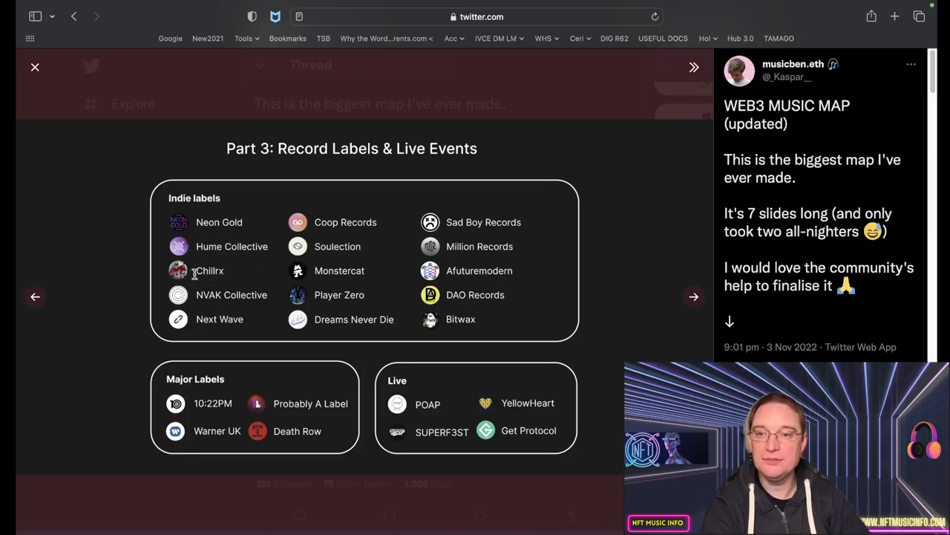
mouse_move(281, 307)
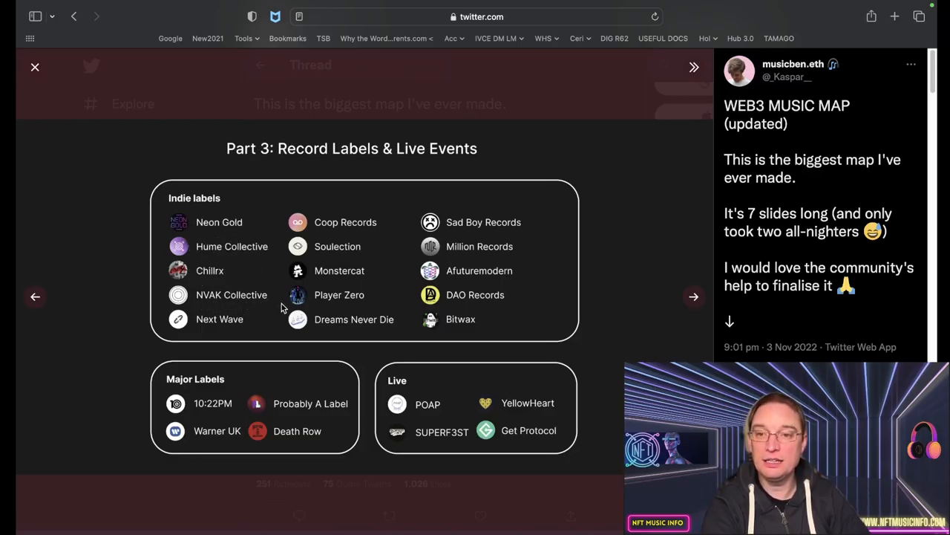
mouse_move(386, 234)
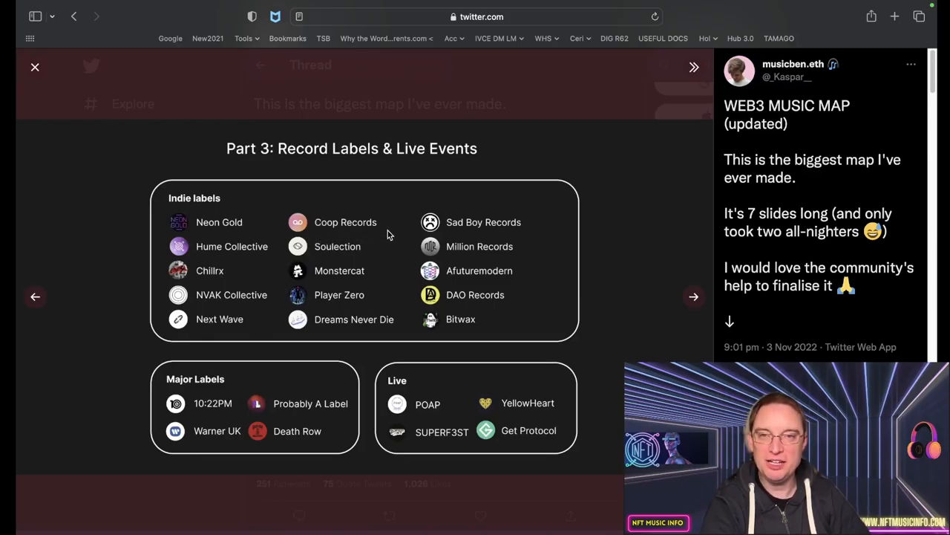
mouse_move(318, 226)
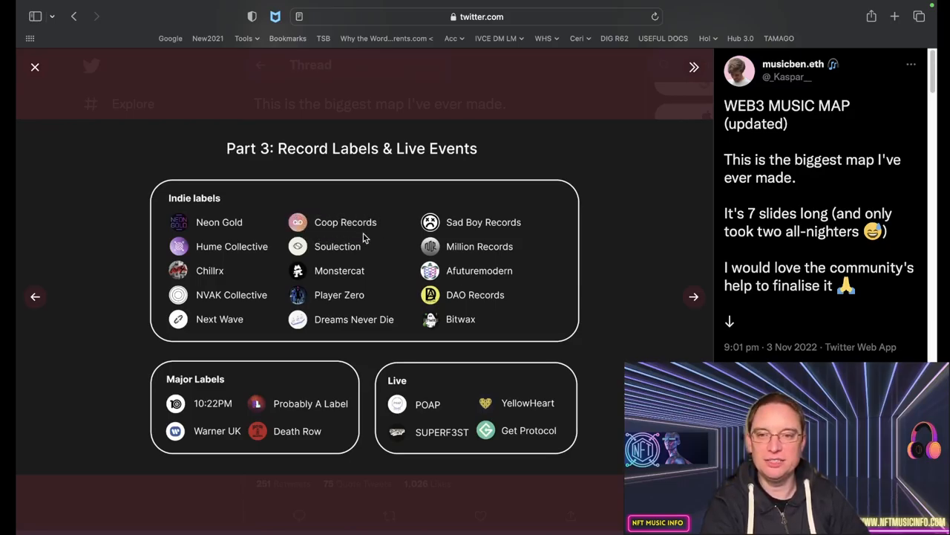
mouse_move(377, 252)
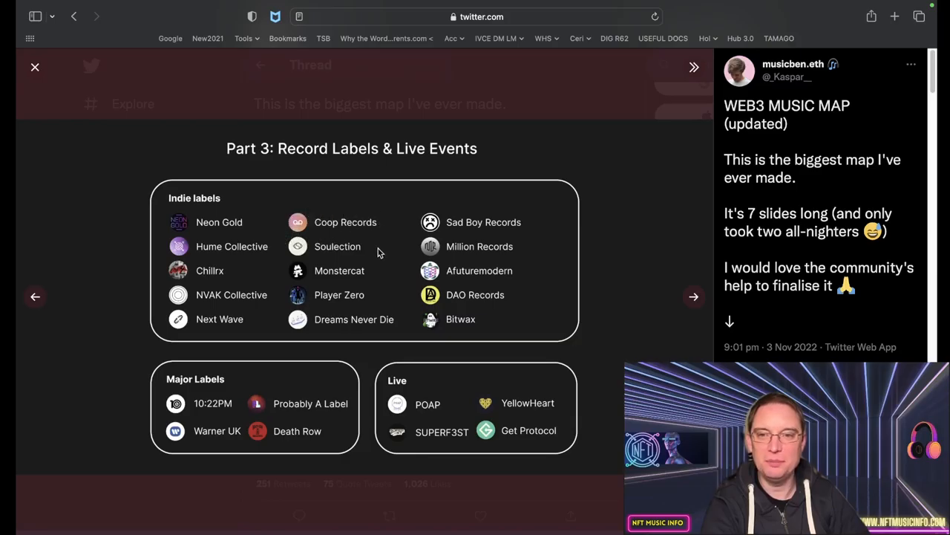
mouse_move(370, 285)
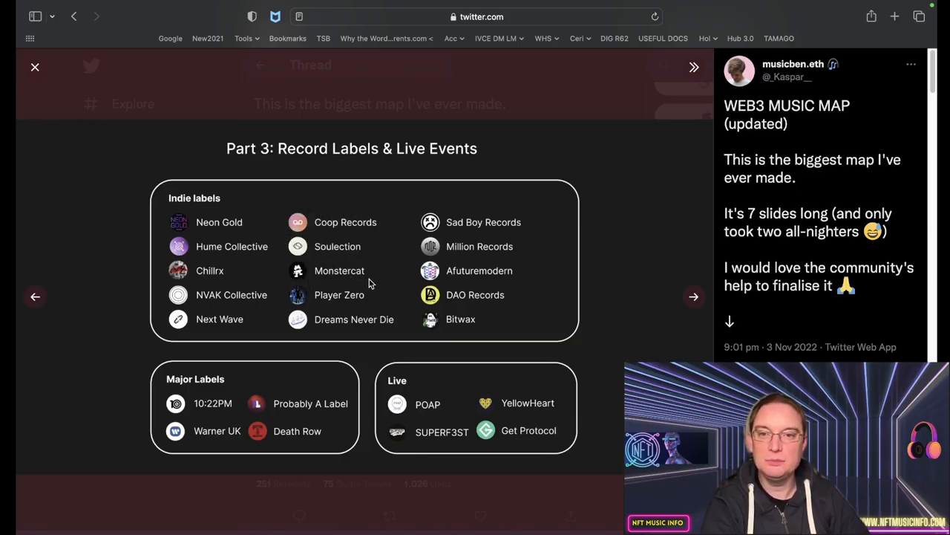
mouse_move(349, 334)
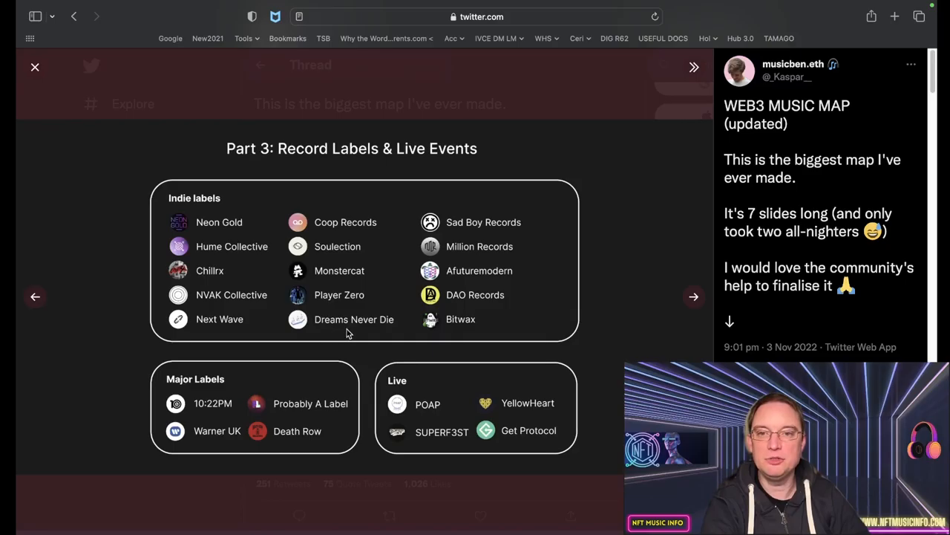
mouse_move(453, 260)
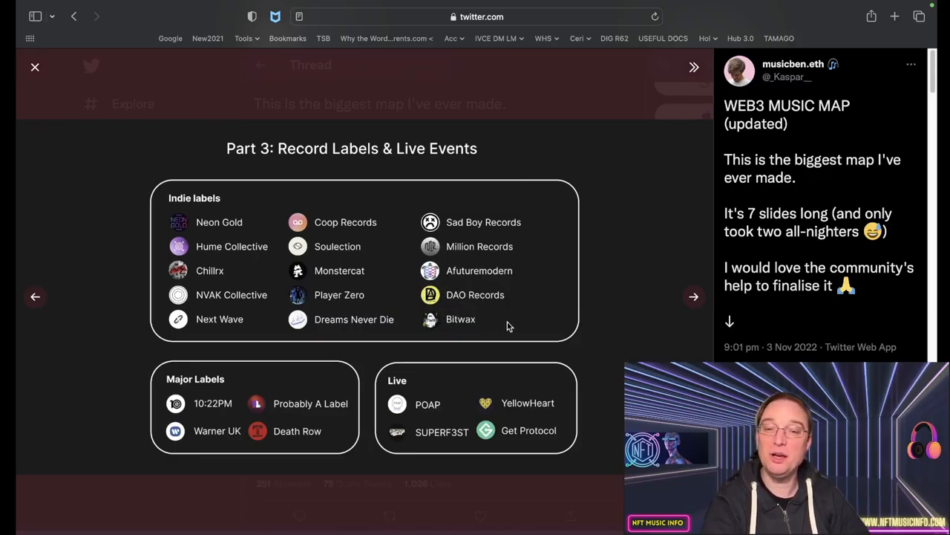
mouse_move(472, 344)
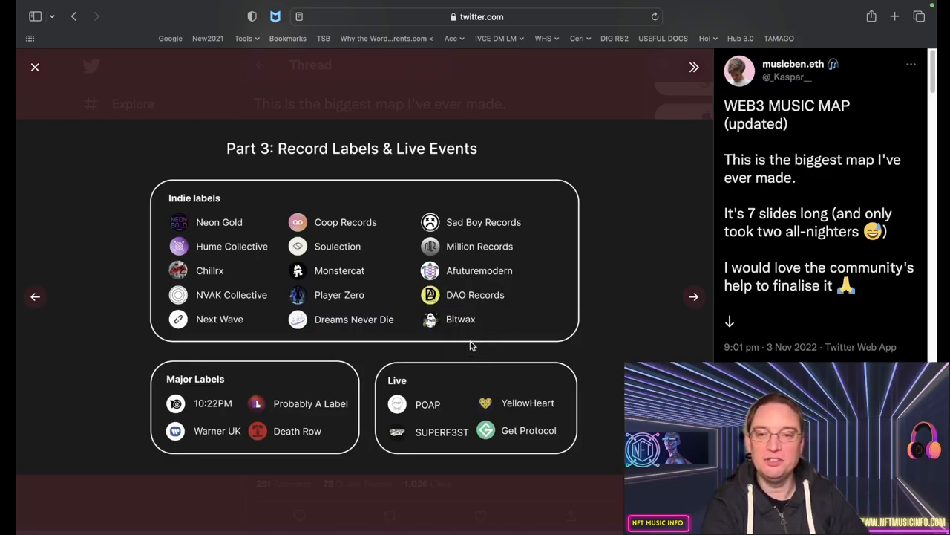
mouse_move(428, 343)
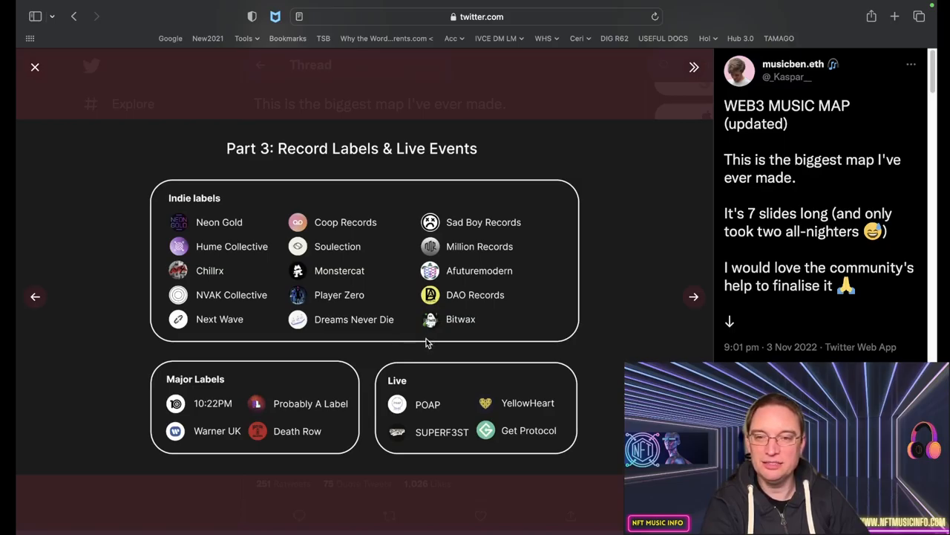
mouse_move(473, 341)
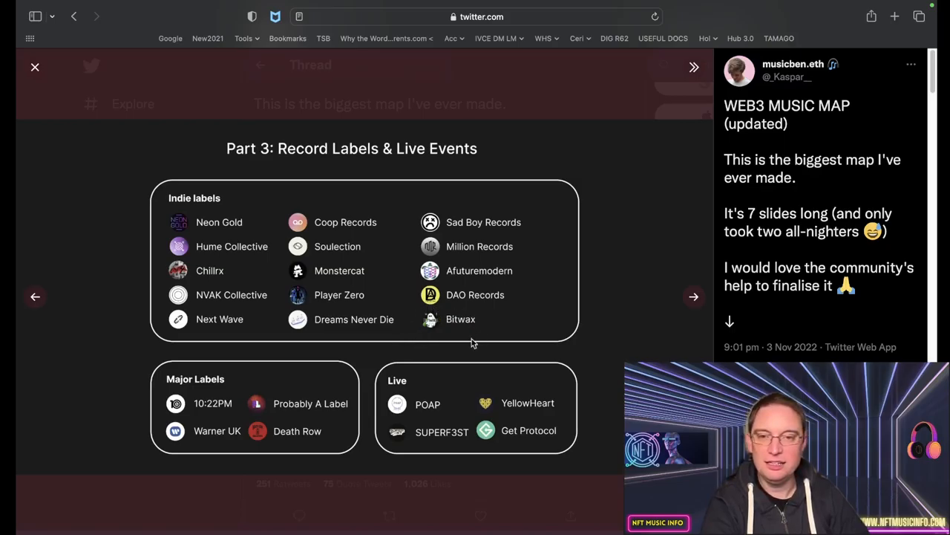
mouse_move(454, 348)
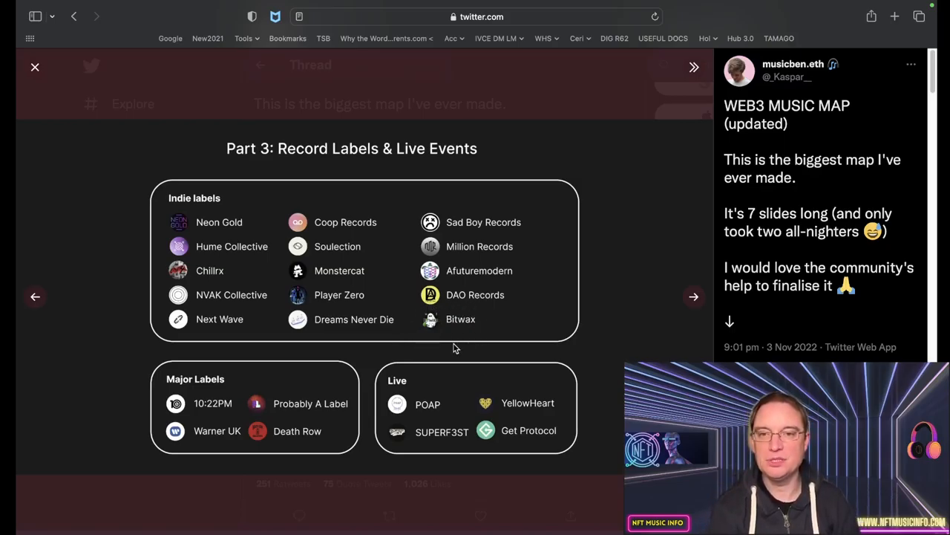
mouse_move(275, 386)
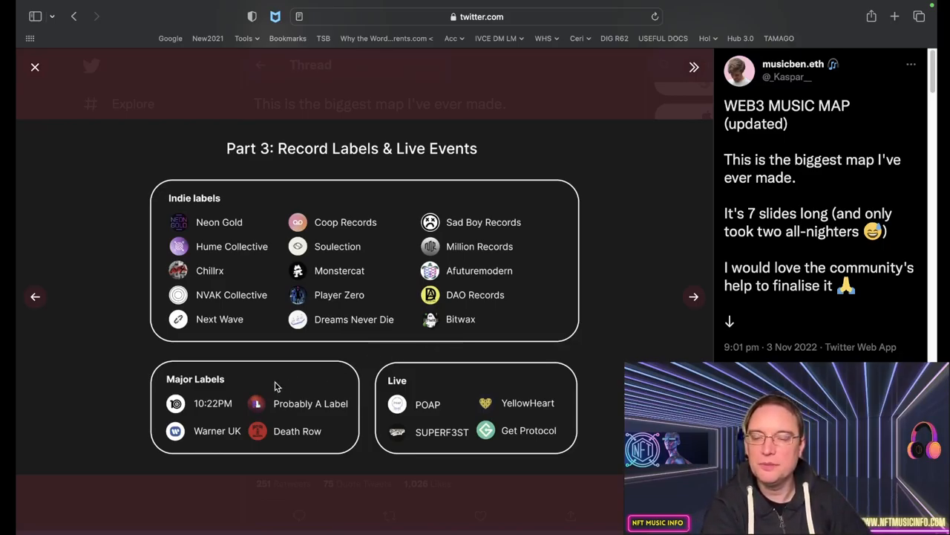
mouse_move(196, 380)
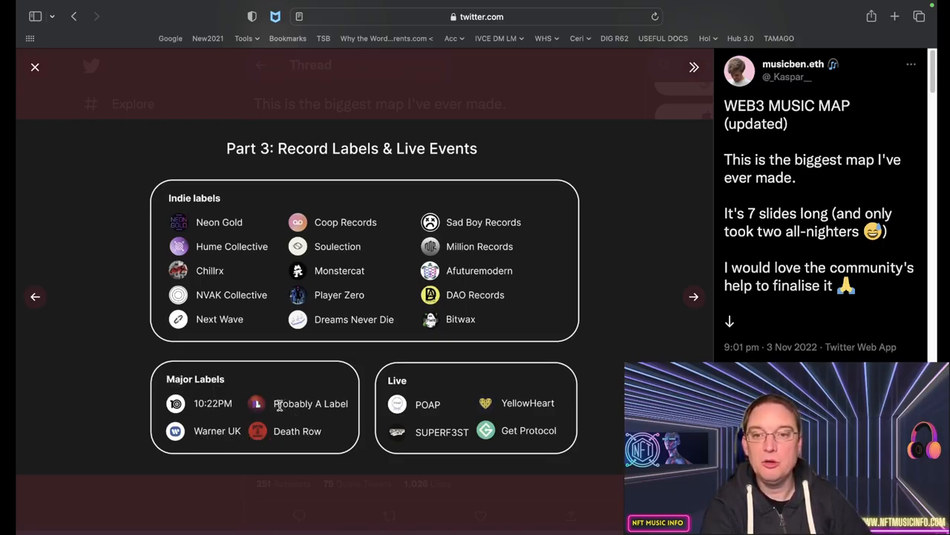
mouse_move(235, 416)
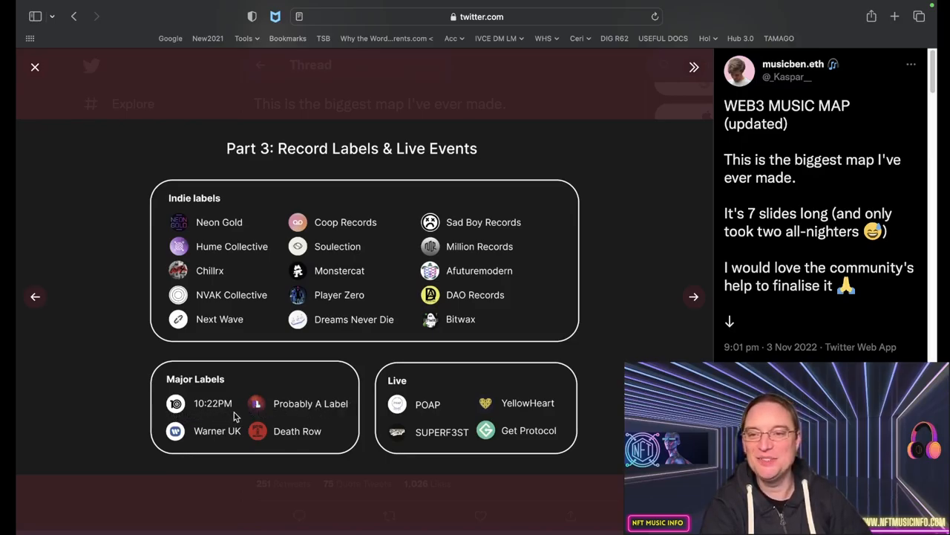
mouse_move(165, 416)
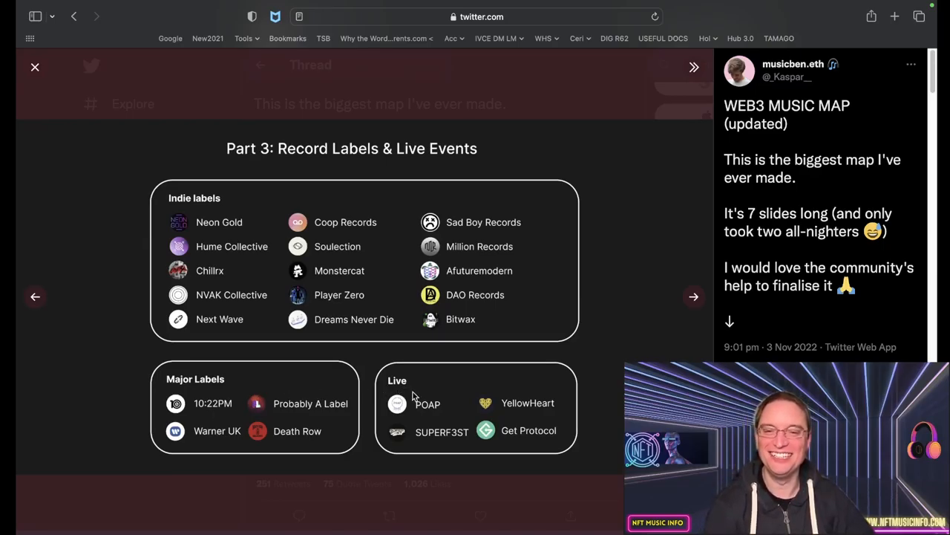
mouse_move(422, 422)
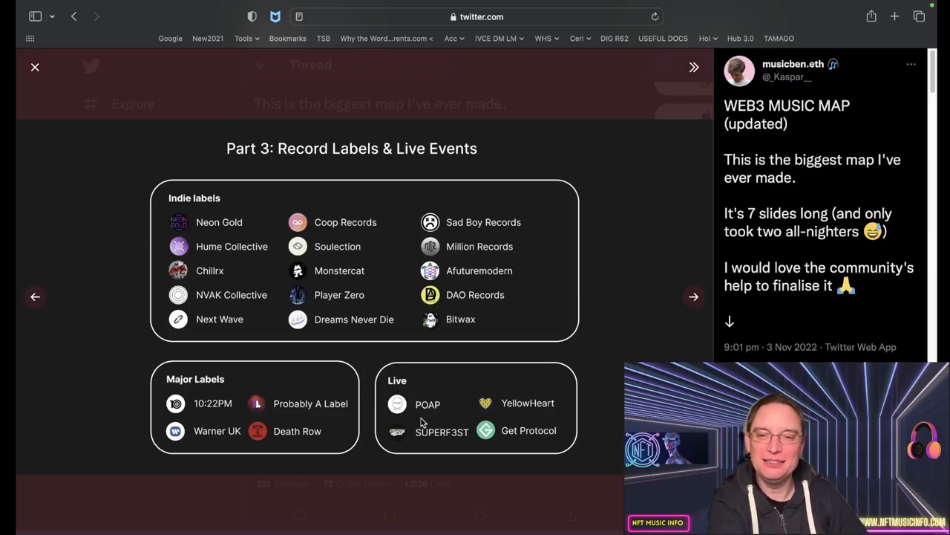
mouse_move(612, 365)
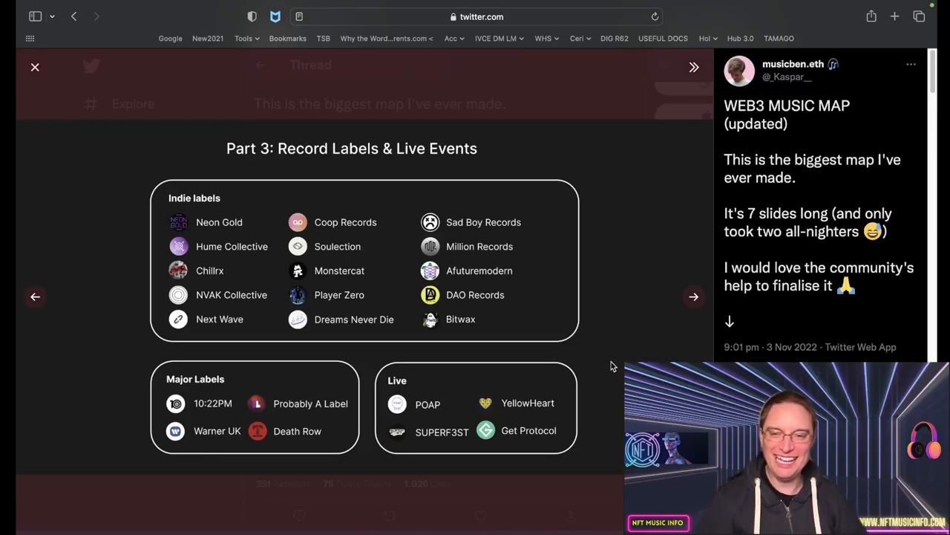
mouse_move(423, 419)
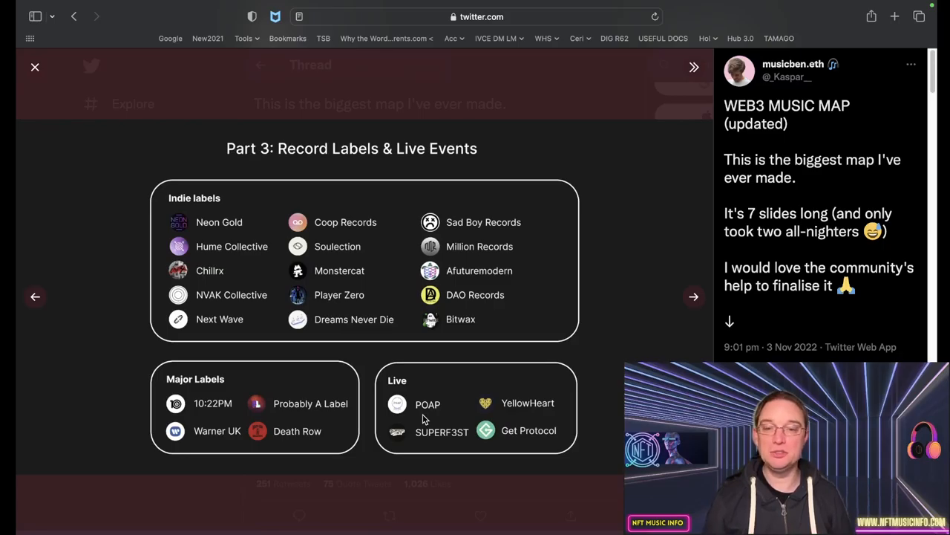
mouse_move(493, 427)
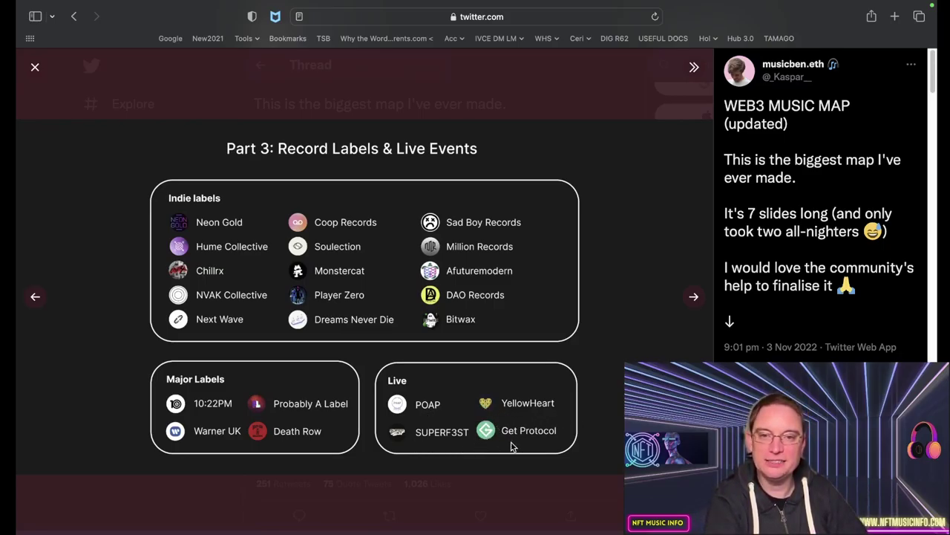
mouse_move(695, 297)
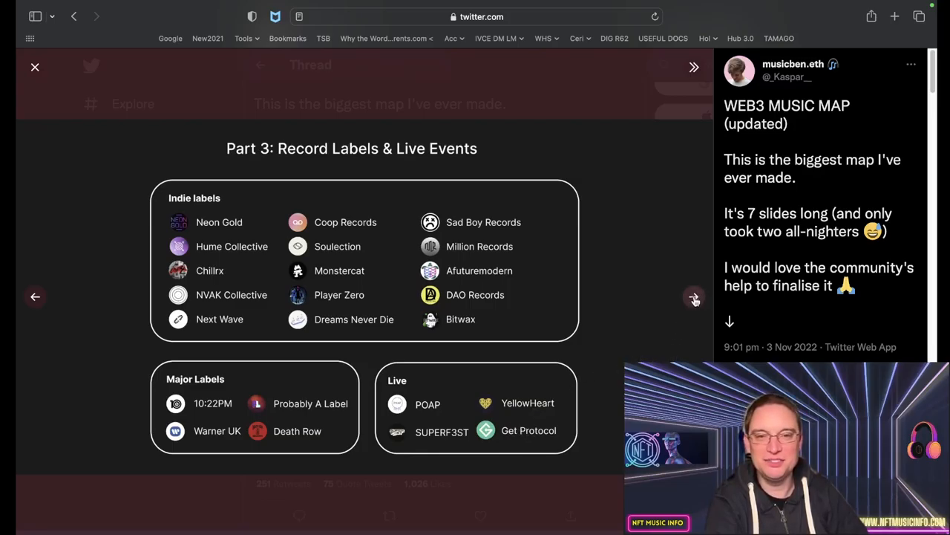
left_click(694, 297)
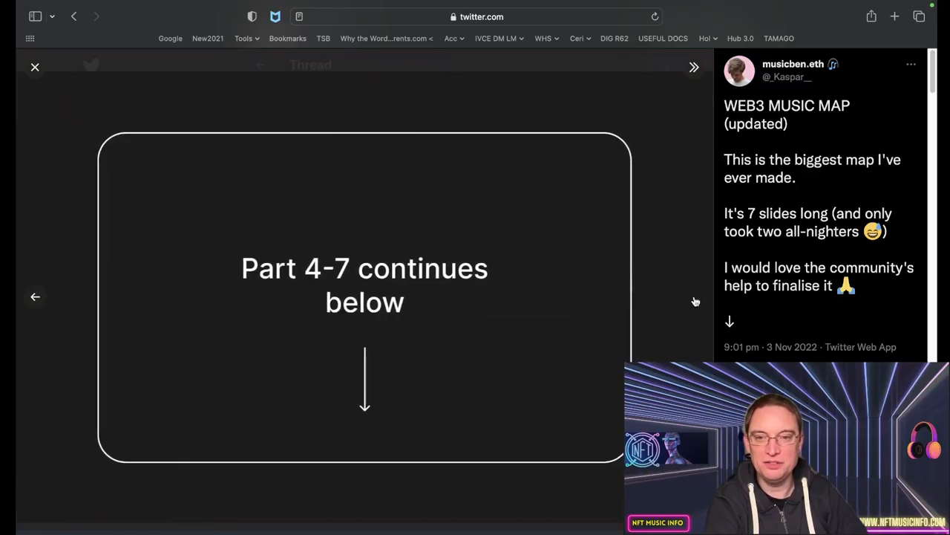
mouse_move(404, 329)
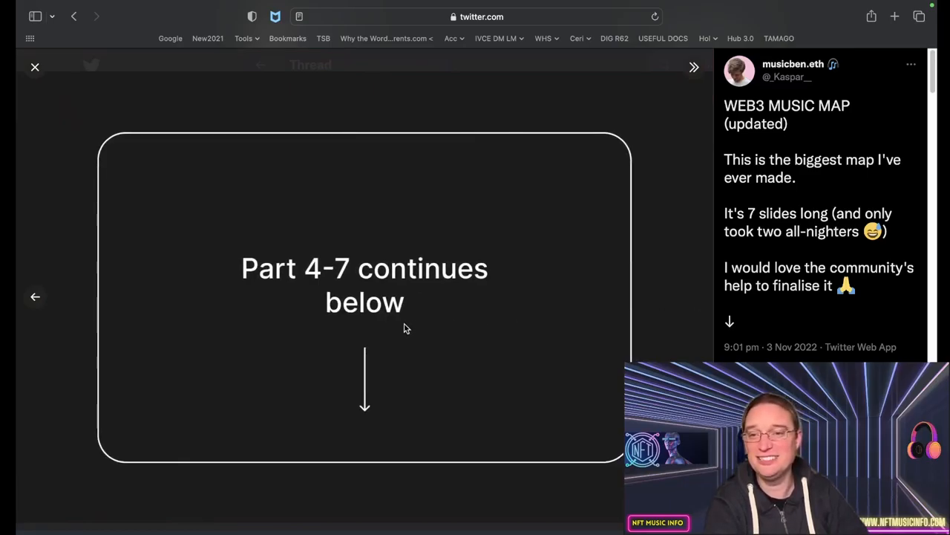
left_click(36, 67)
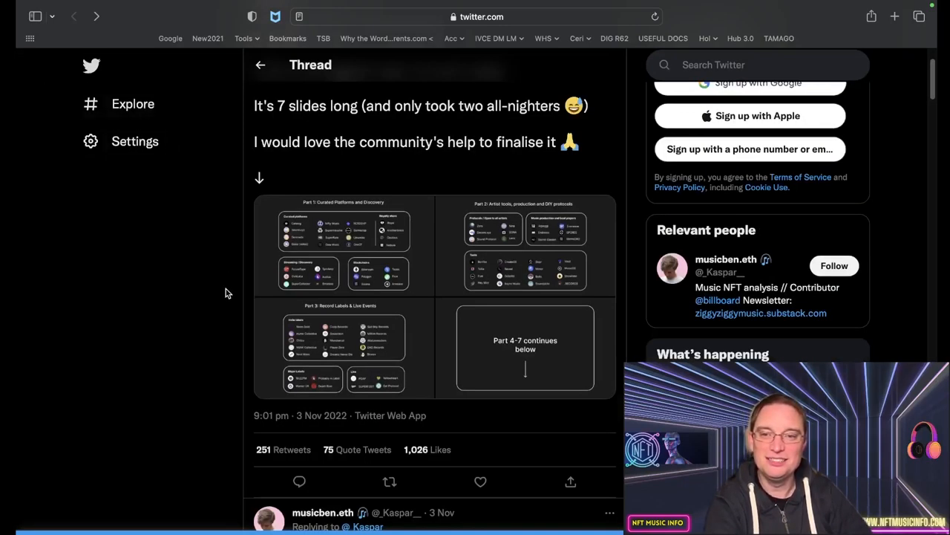
scroll("down", 3)
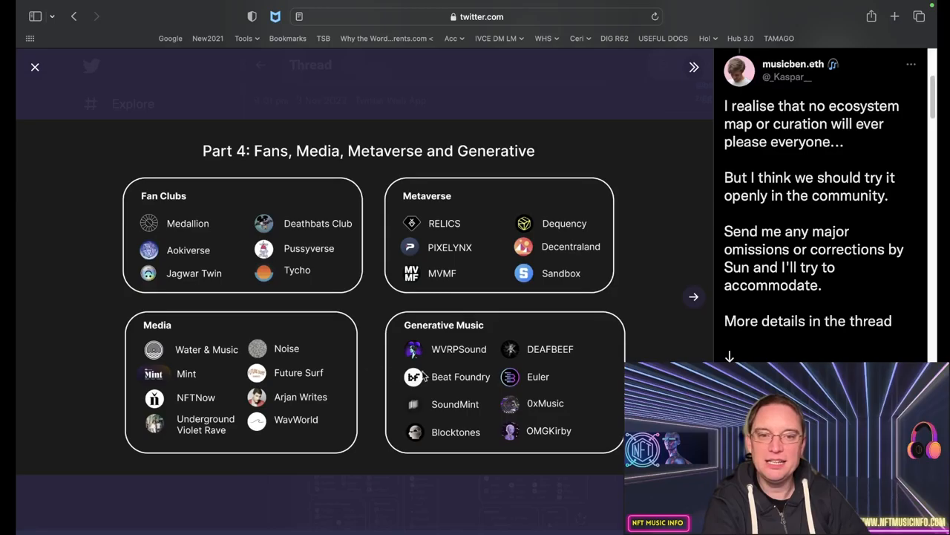
mouse_move(424, 177)
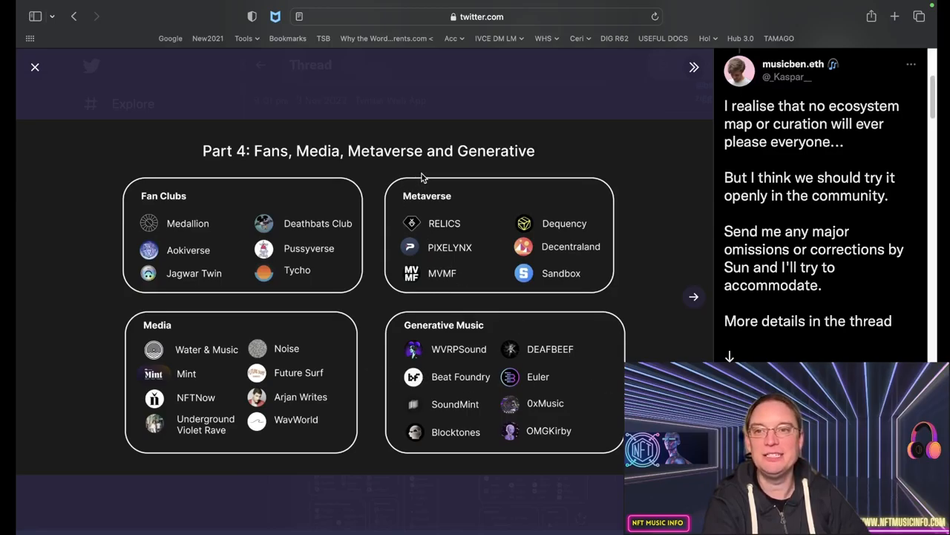
mouse_move(196, 252)
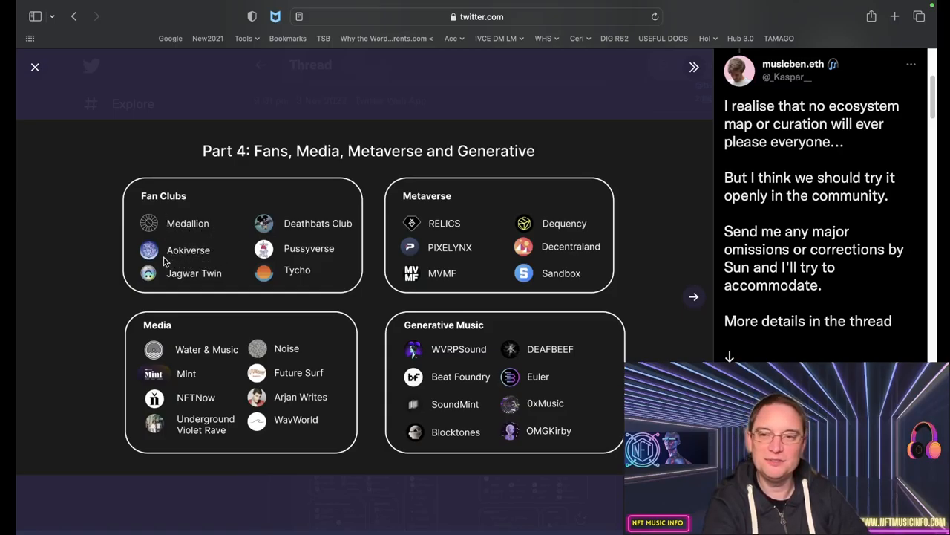
mouse_move(170, 288)
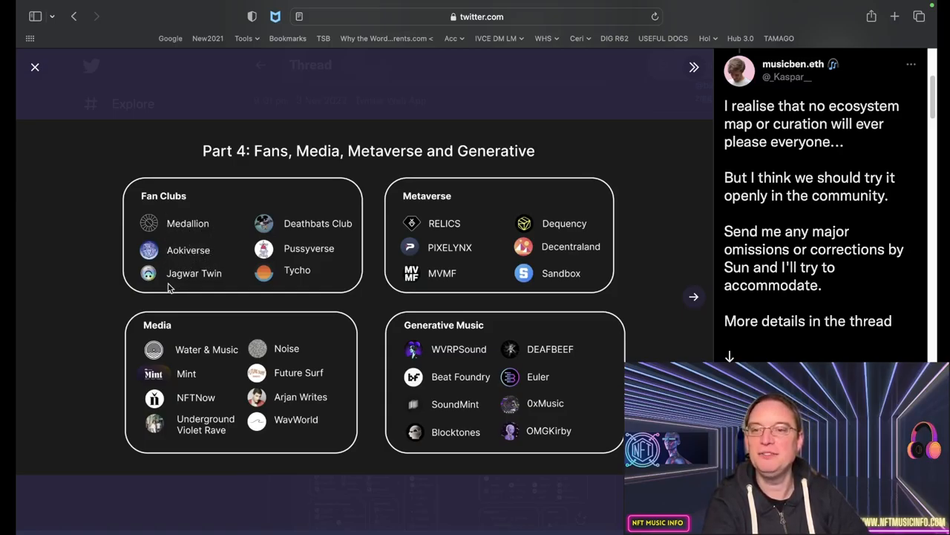
mouse_move(228, 285)
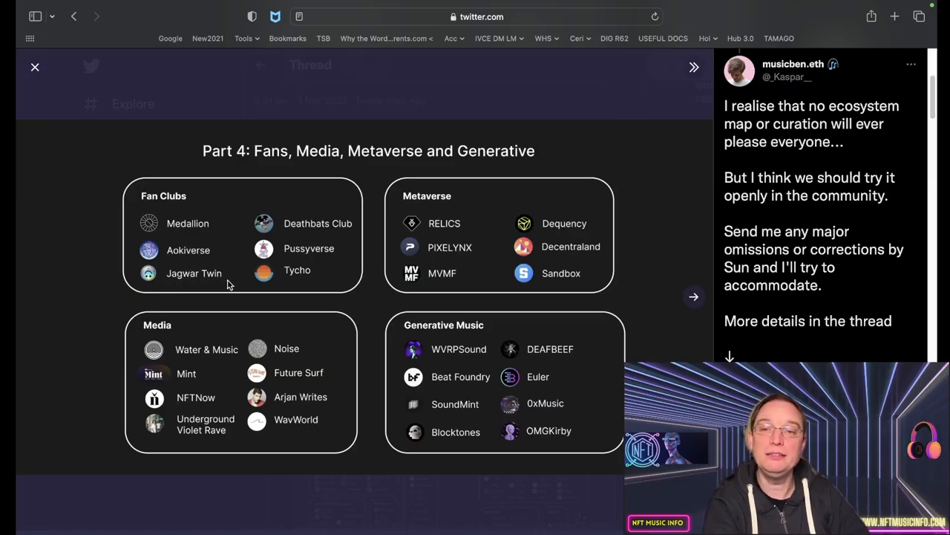
mouse_move(303, 253)
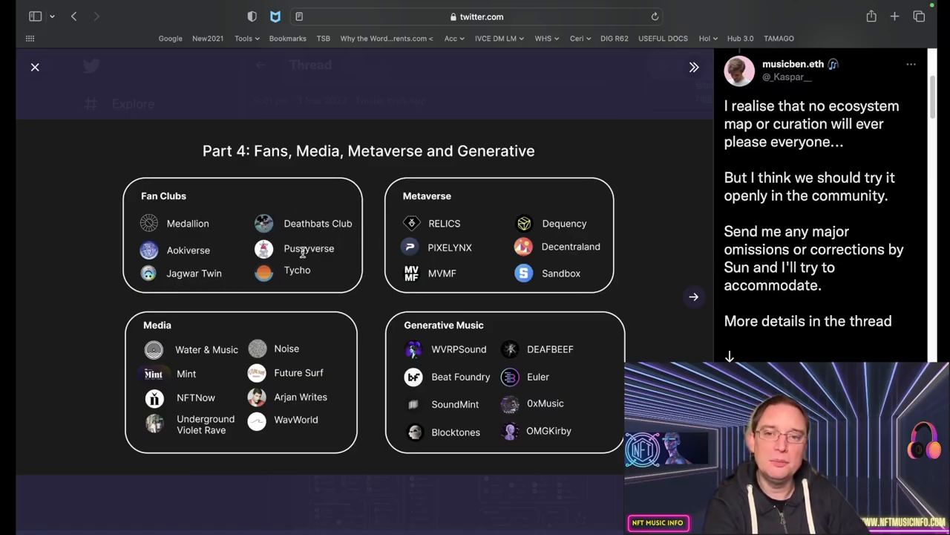
mouse_move(342, 260)
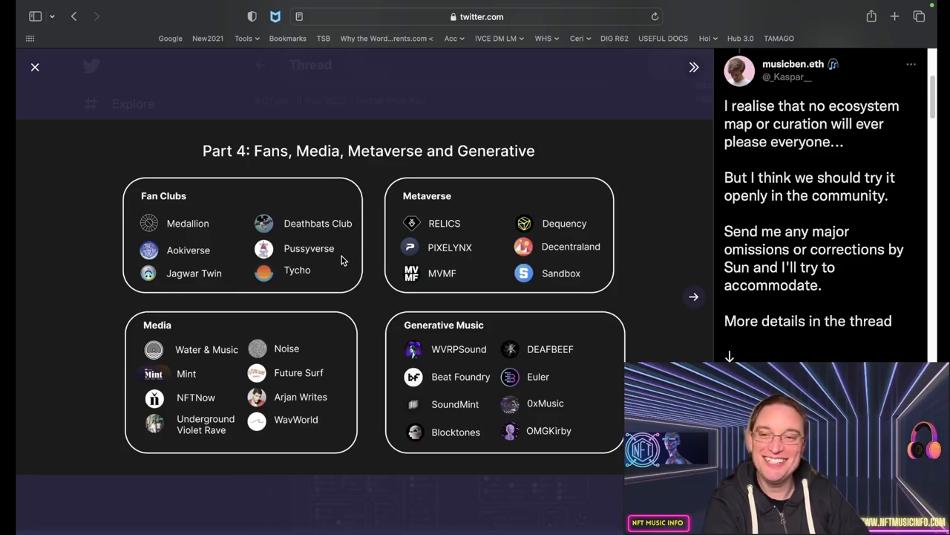
mouse_move(276, 285)
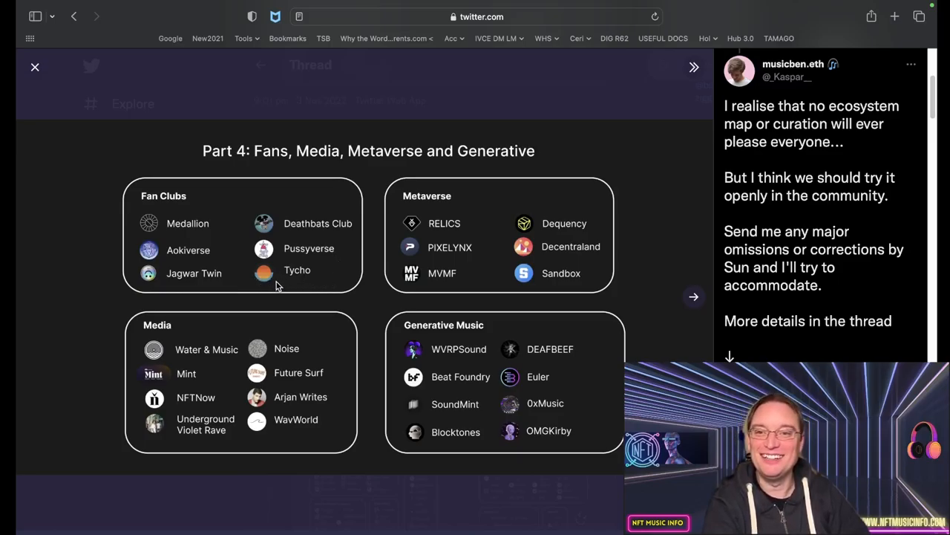
mouse_move(324, 282)
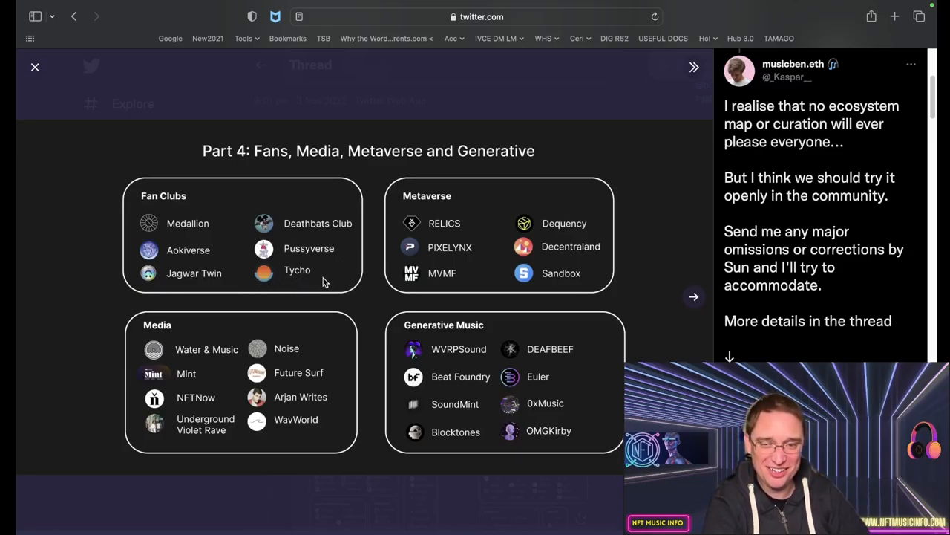
mouse_move(143, 333)
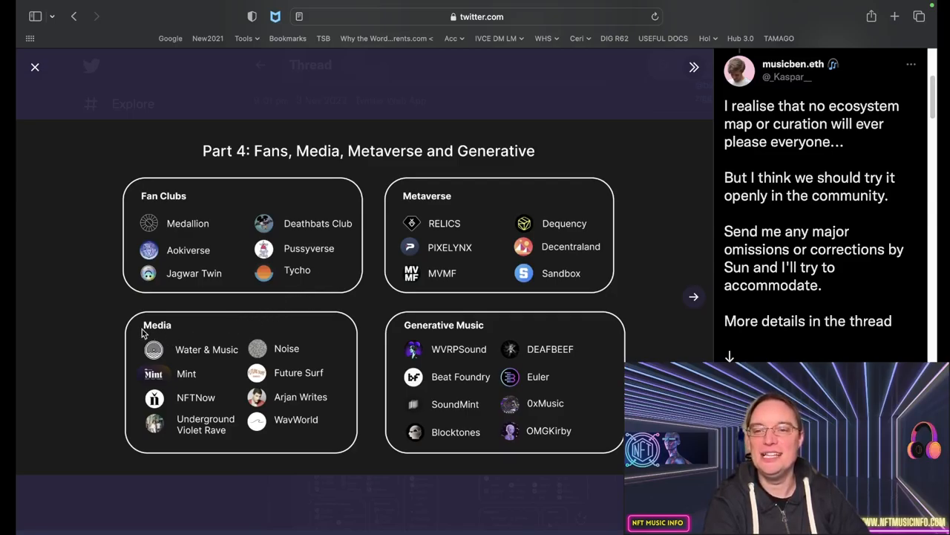
mouse_move(148, 365)
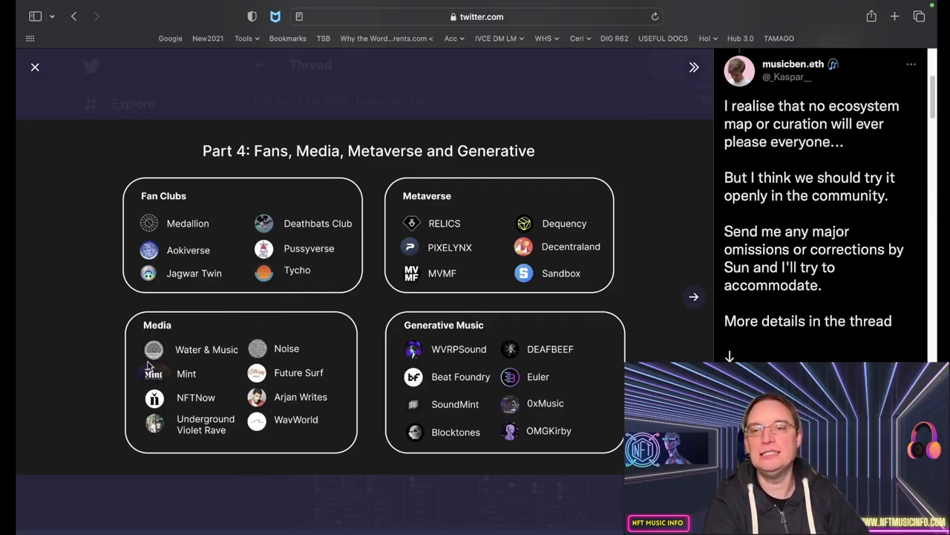
mouse_move(178, 362)
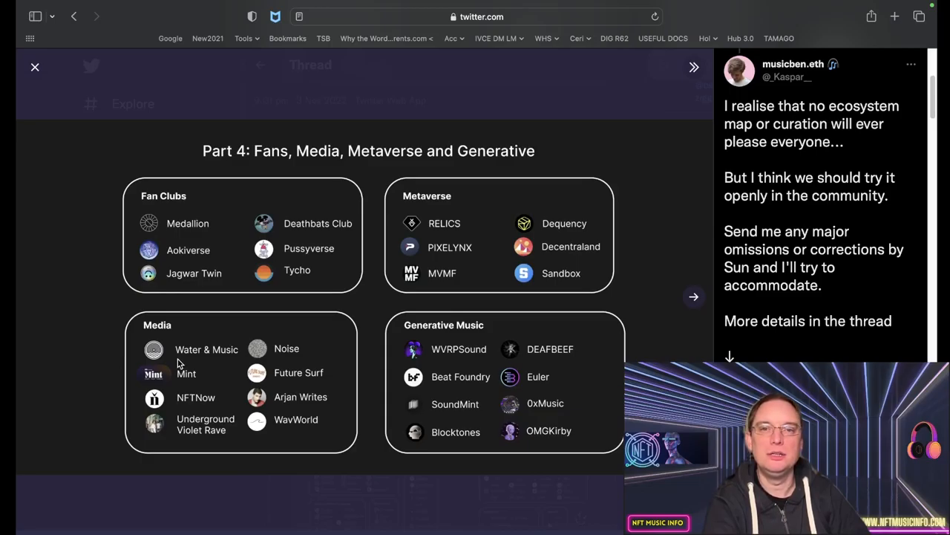
mouse_move(137, 359)
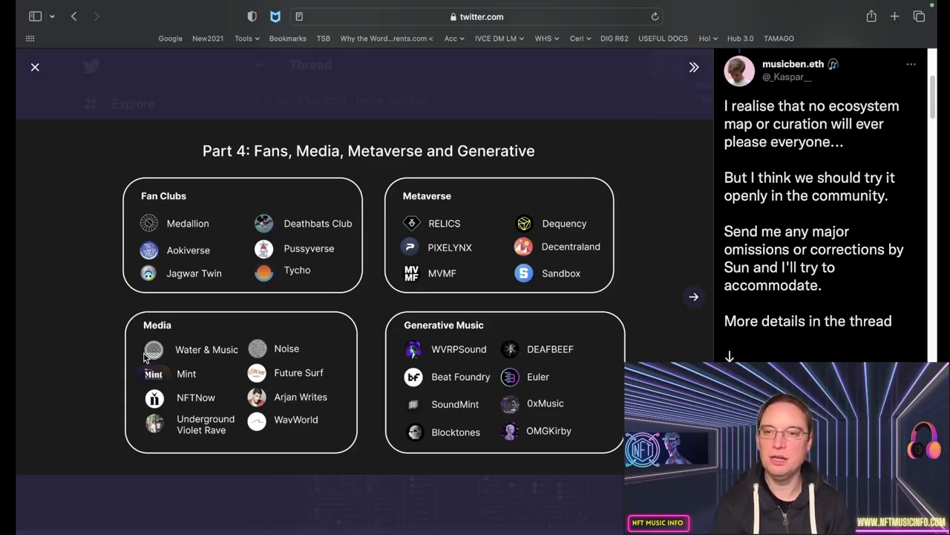
mouse_move(141, 395)
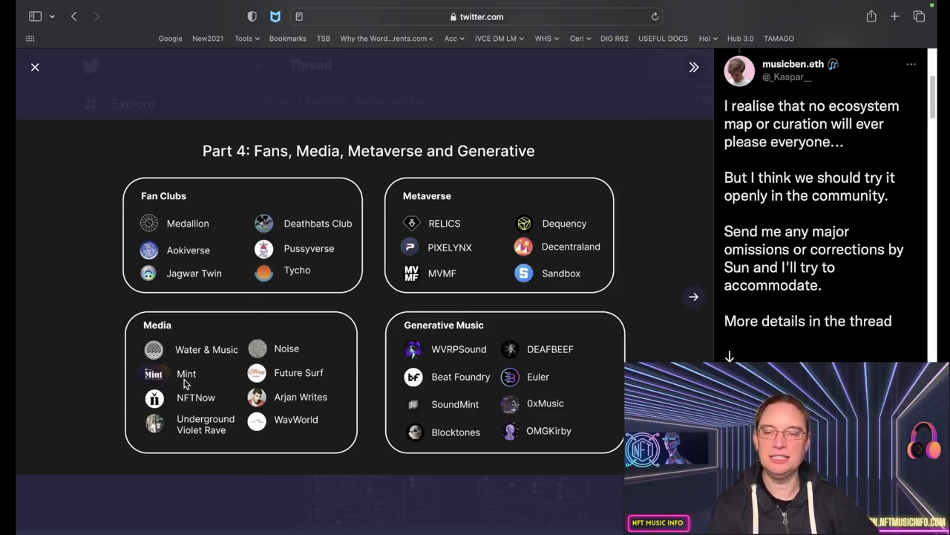
mouse_move(205, 379)
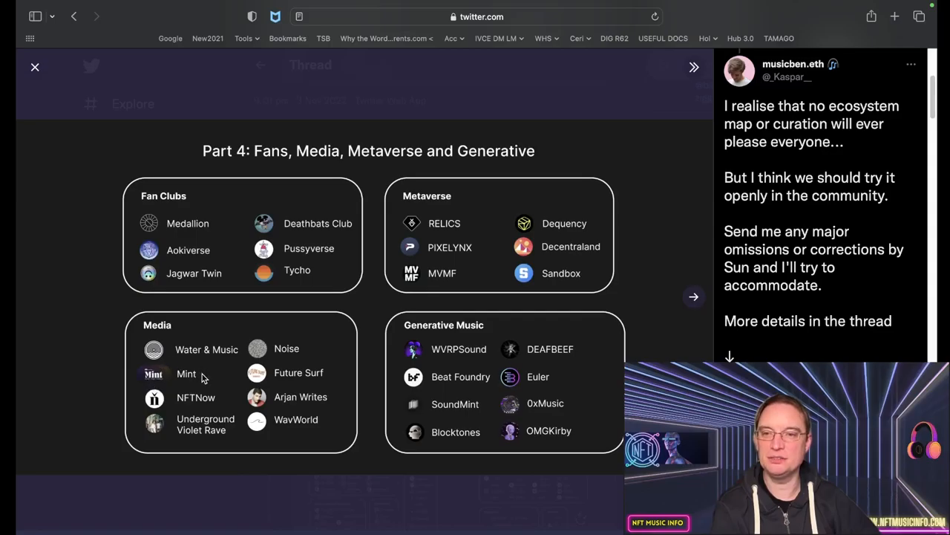
mouse_move(177, 384)
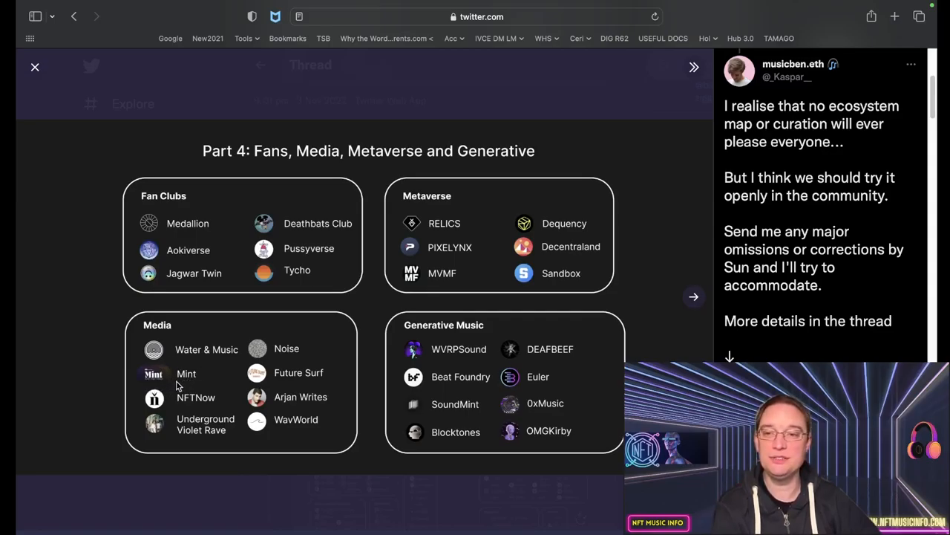
mouse_move(173, 368)
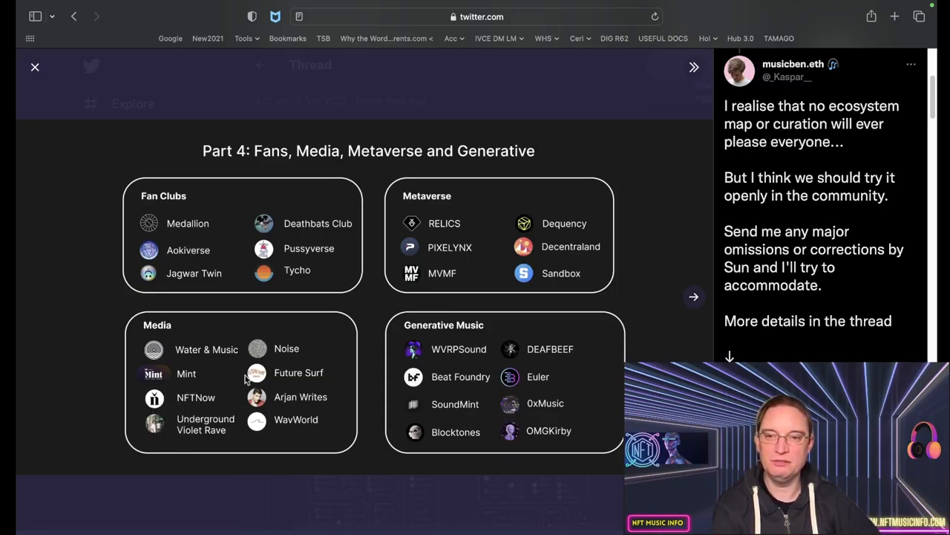
mouse_move(252, 404)
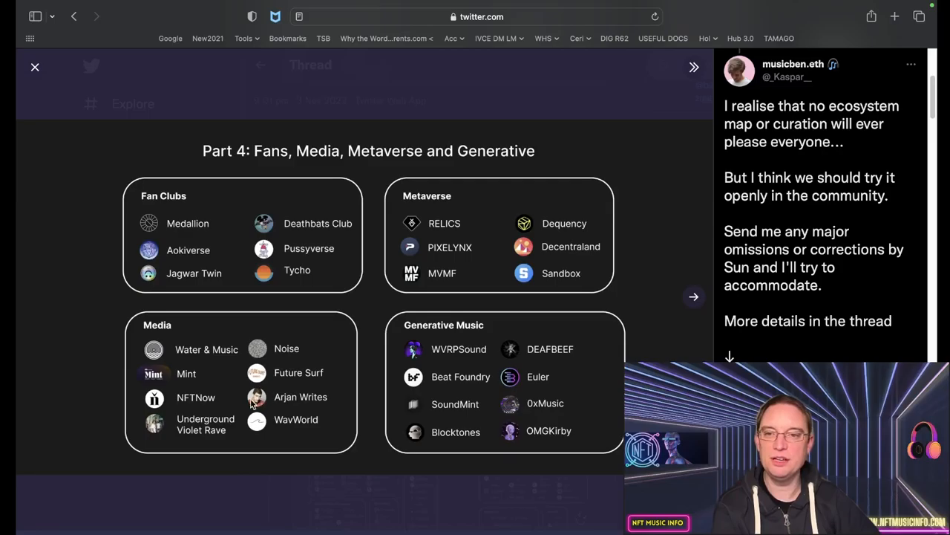
mouse_move(330, 427)
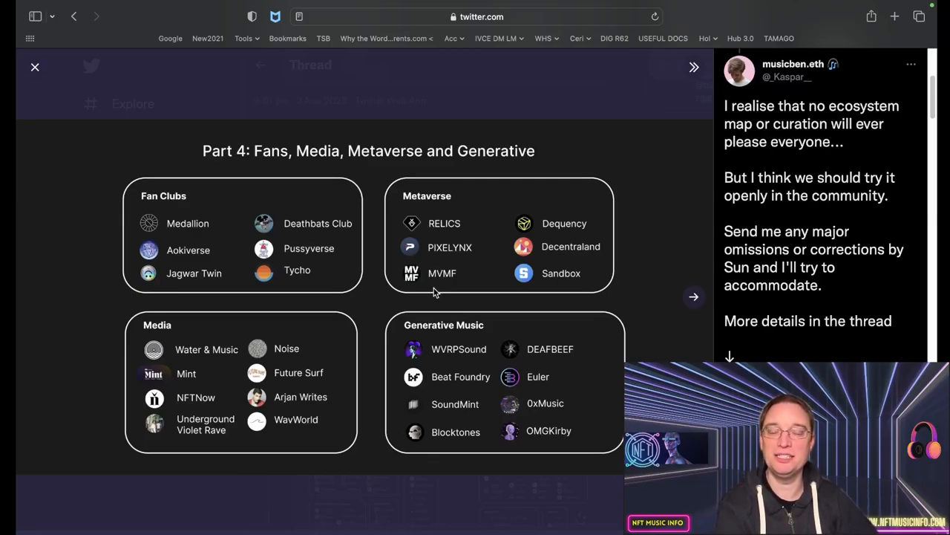
mouse_move(436, 259)
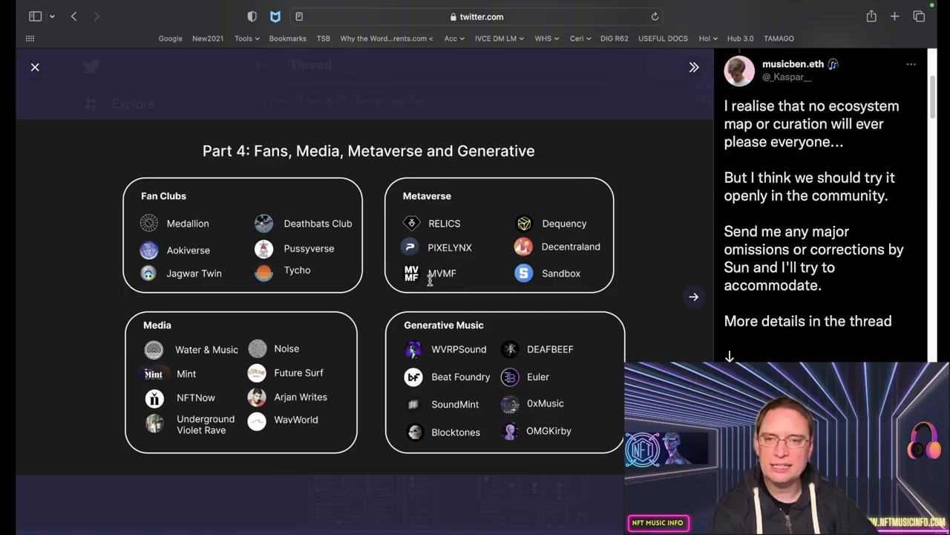
mouse_move(434, 290)
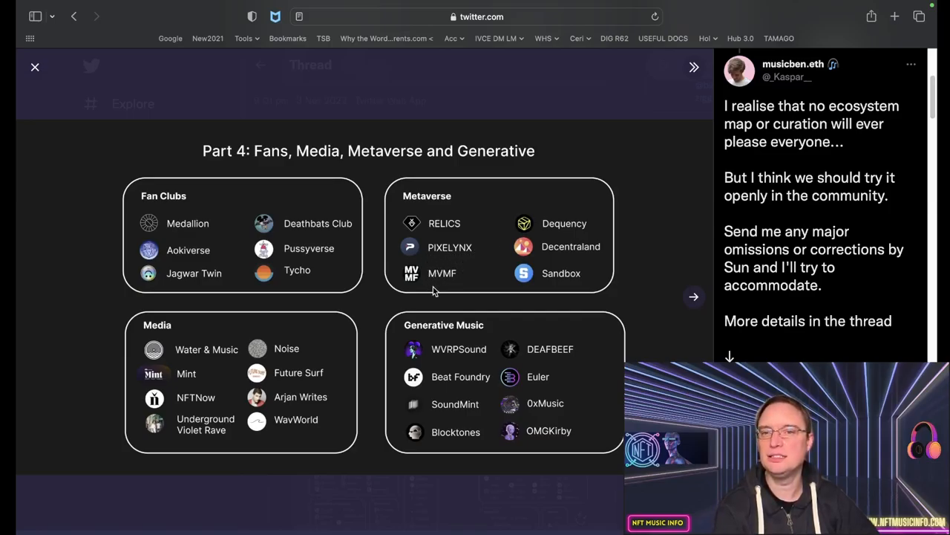
mouse_move(561, 235)
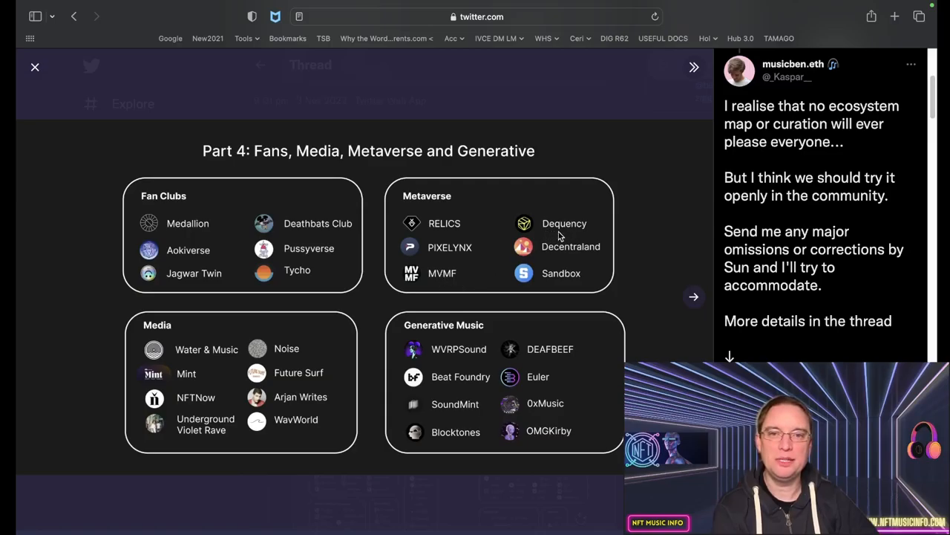
mouse_move(594, 236)
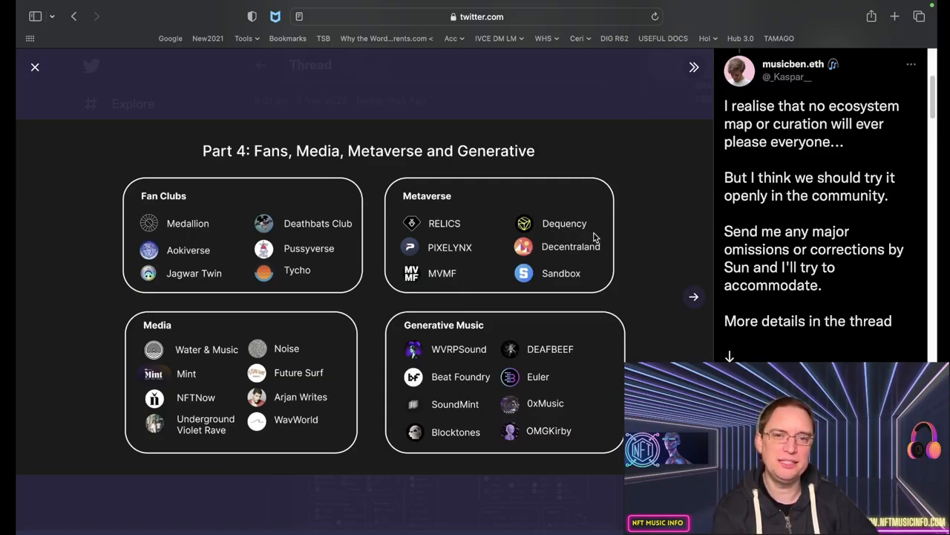
mouse_move(550, 217)
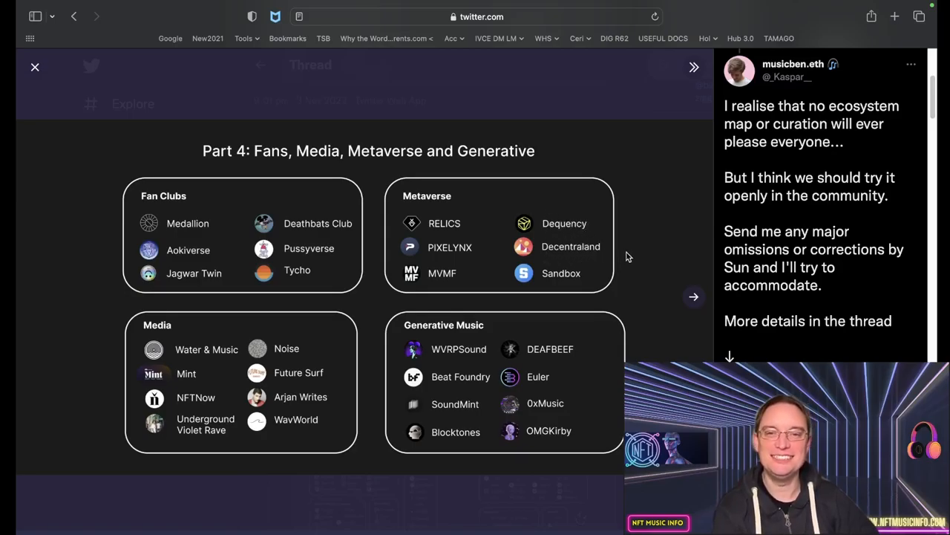
mouse_move(567, 290)
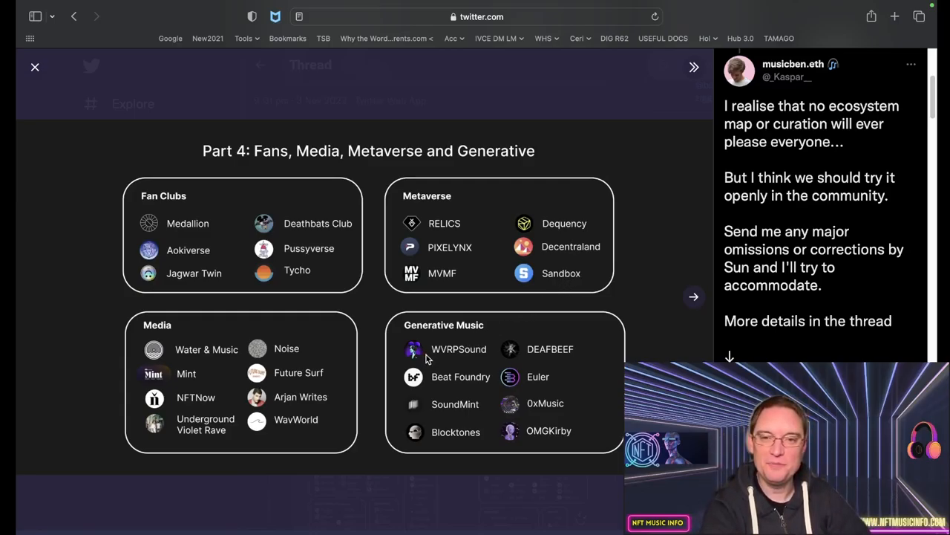
mouse_move(462, 418)
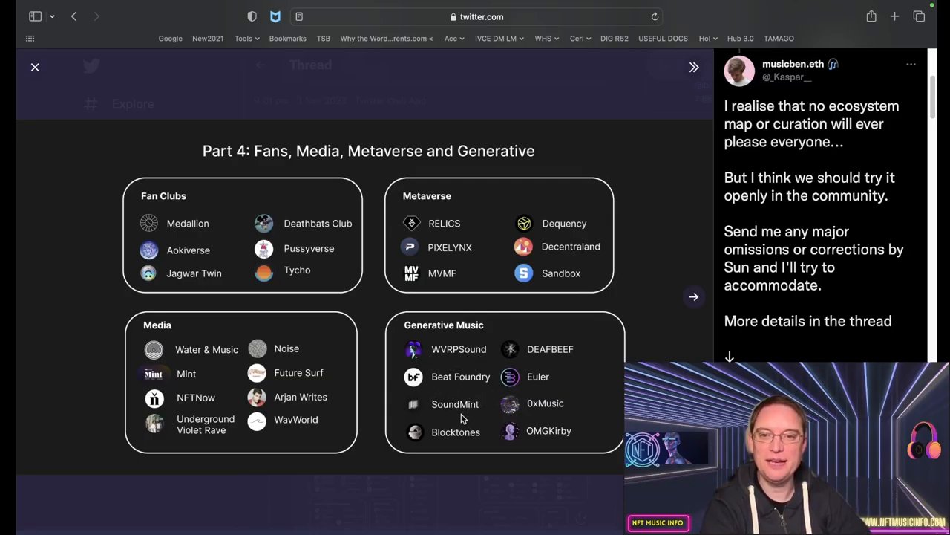
mouse_move(557, 348)
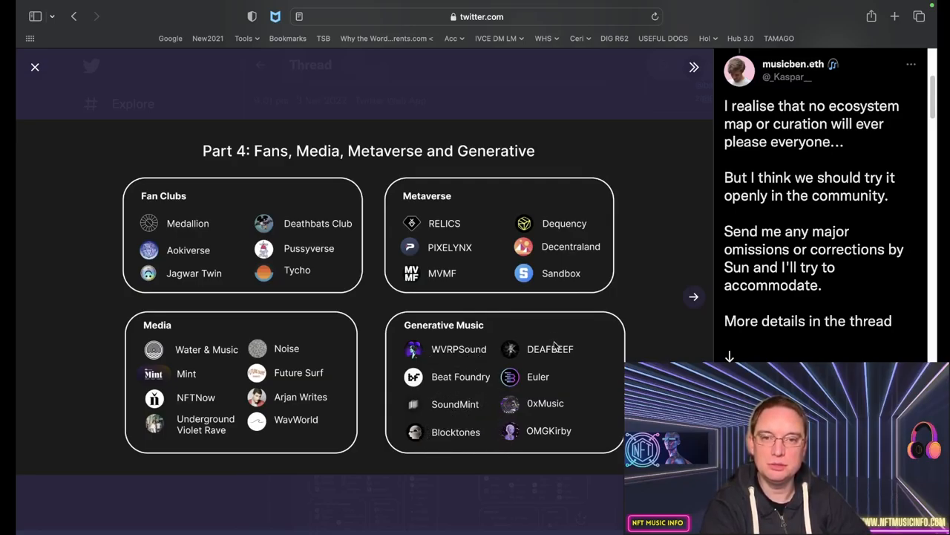
mouse_move(540, 392)
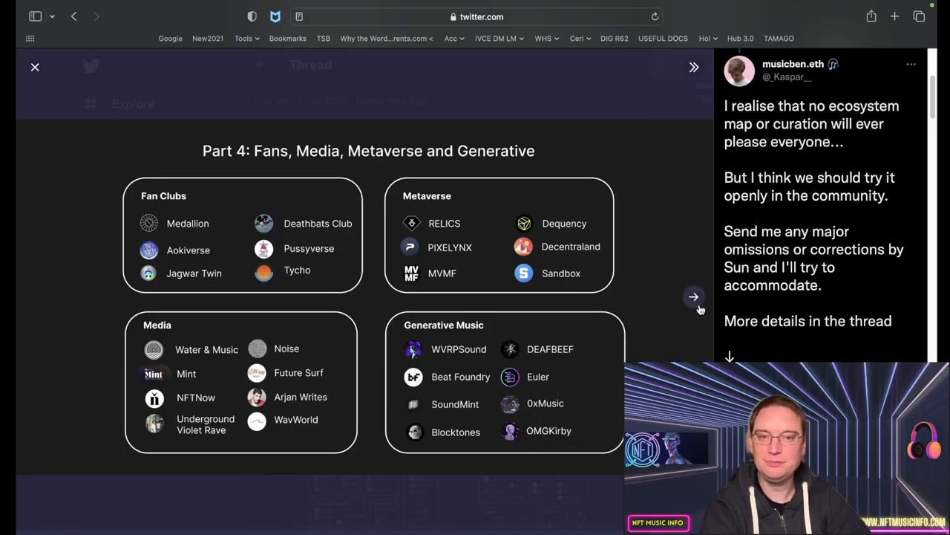
- Advance from Part 4 to the 'Part 5: (A Brief) Crypto Music History' slide
left_click(693, 297)
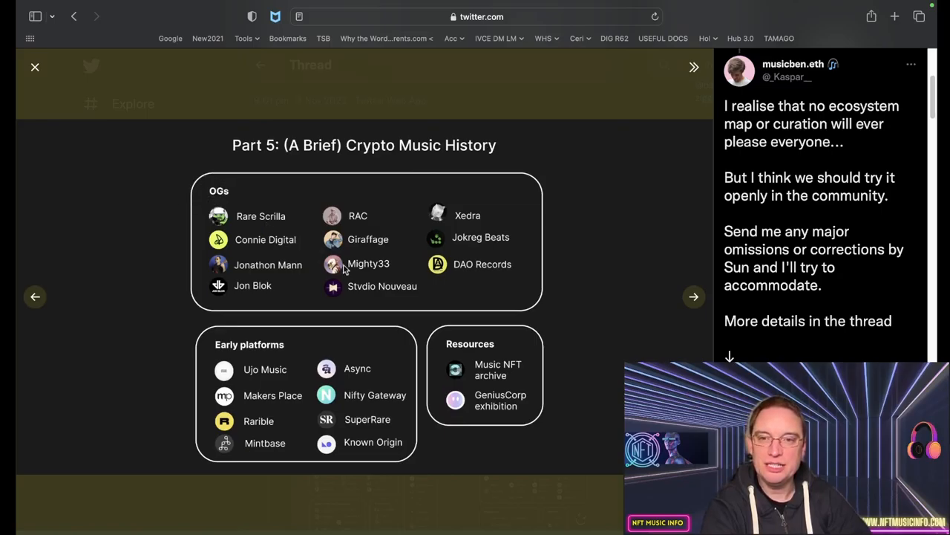
mouse_move(223, 375)
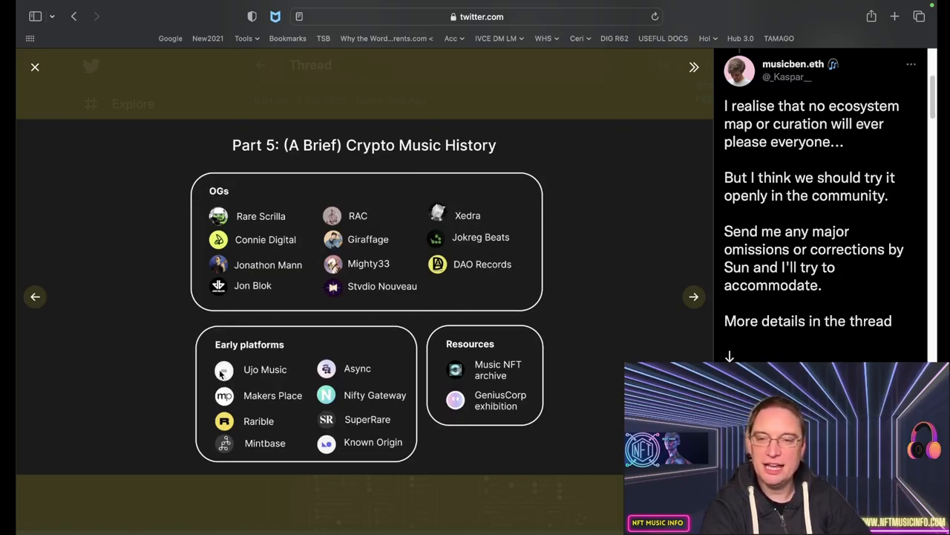
mouse_move(251, 446)
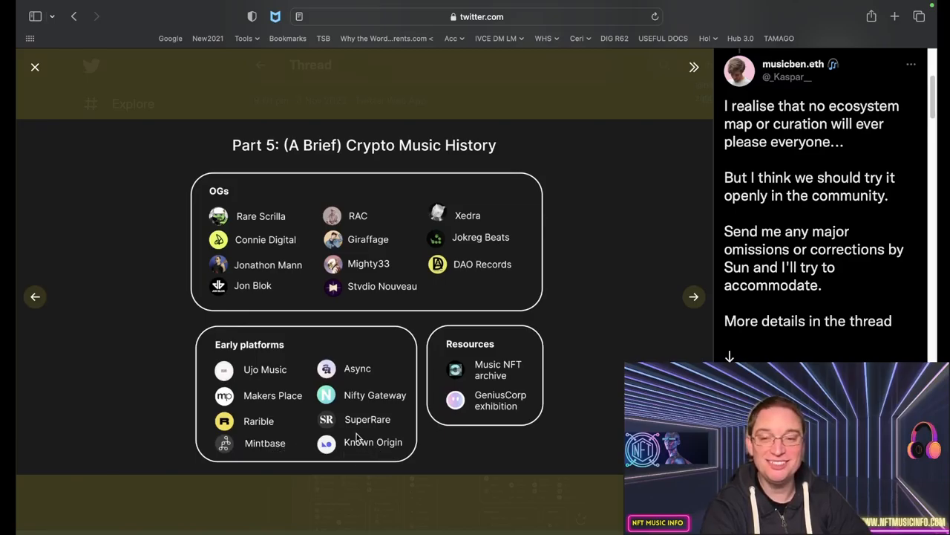
mouse_move(252, 398)
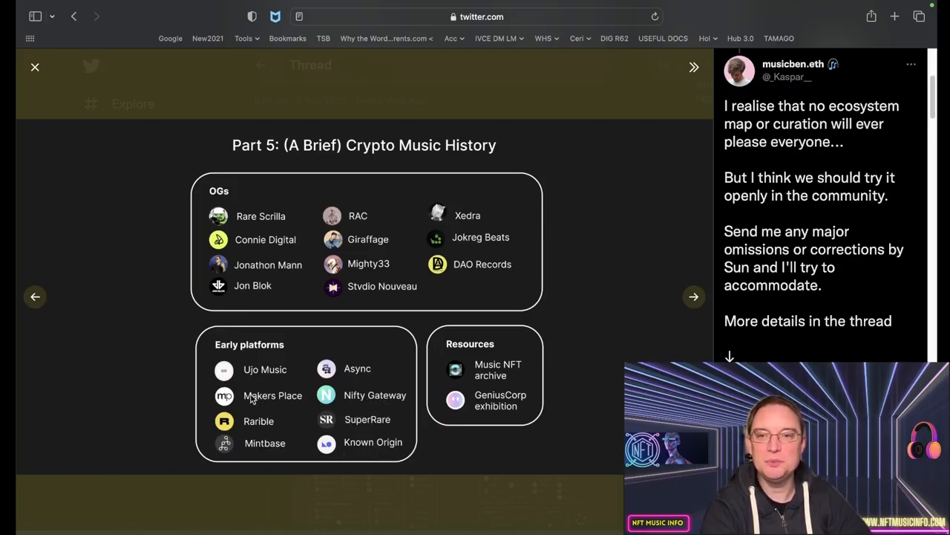
mouse_move(260, 349)
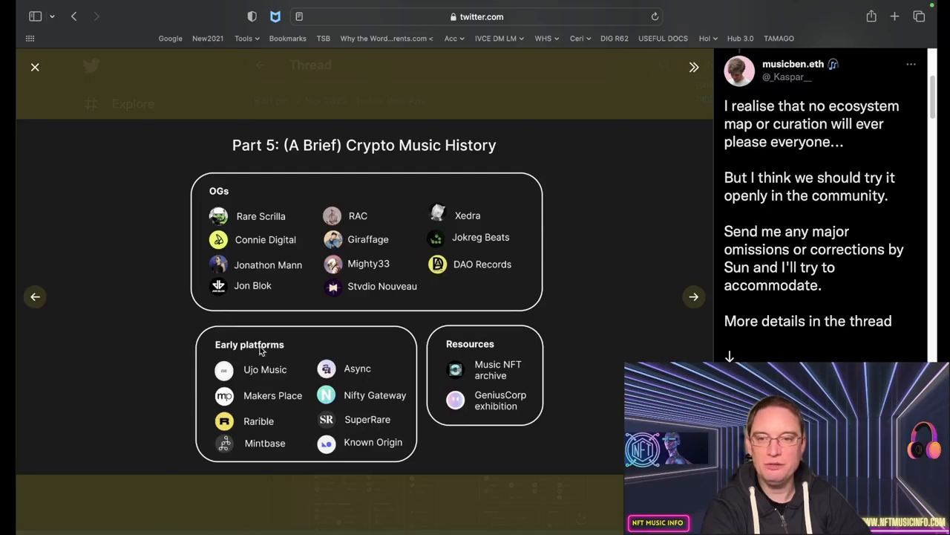
mouse_move(380, 454)
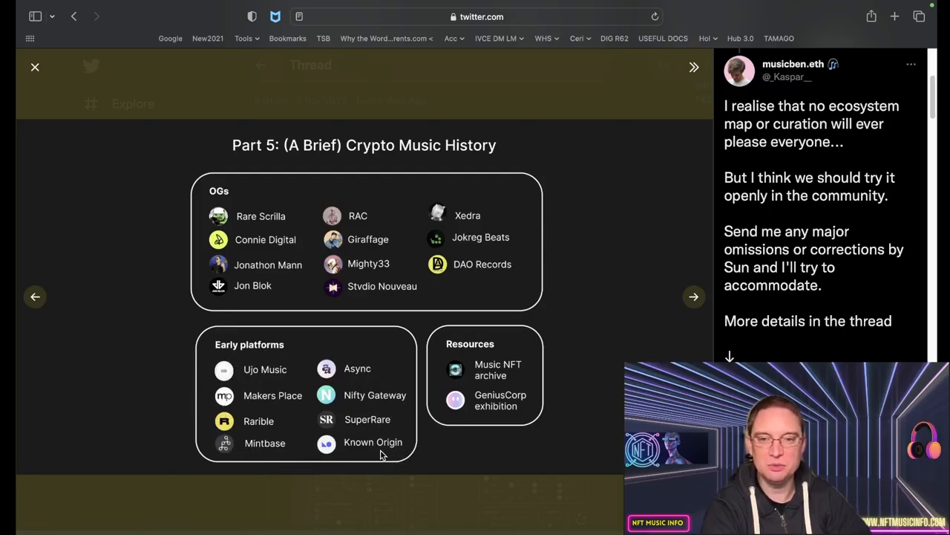
mouse_move(463, 386)
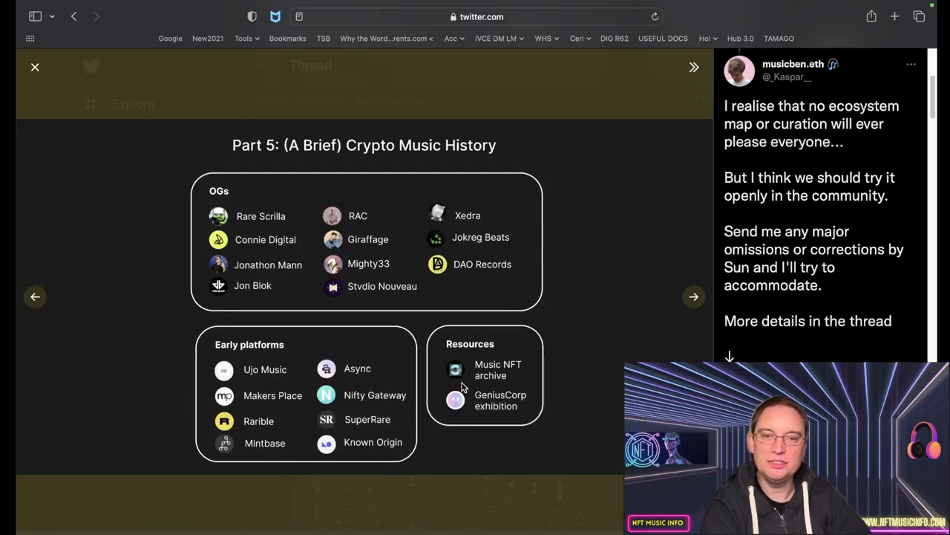
mouse_move(464, 410)
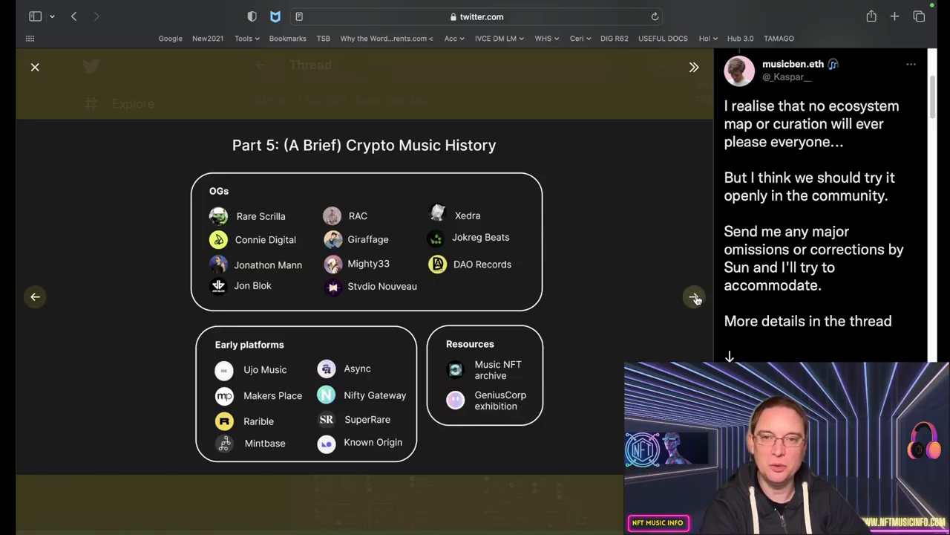
- Advance from Part 5 to the 'Part 6: Artists, Collectives and Music Projects' slide
left_click(695, 297)
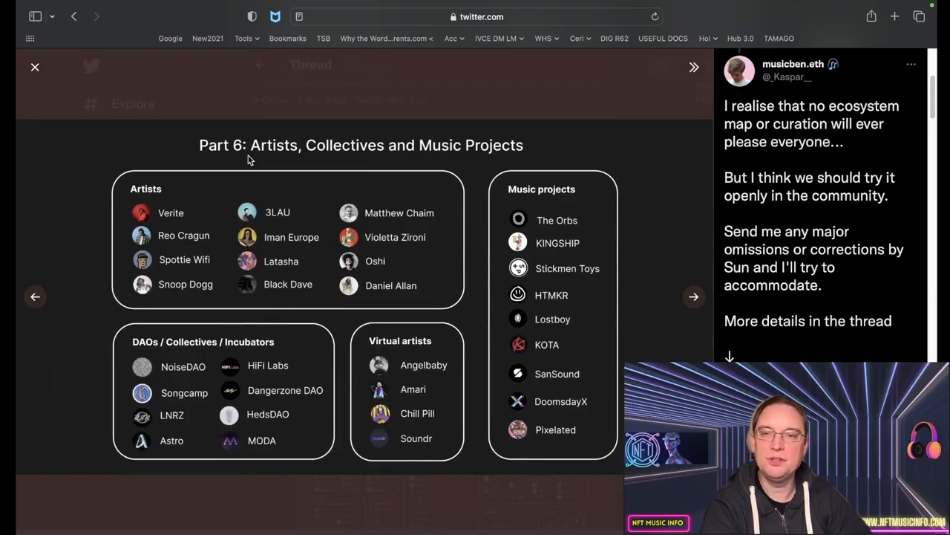
mouse_move(300, 148)
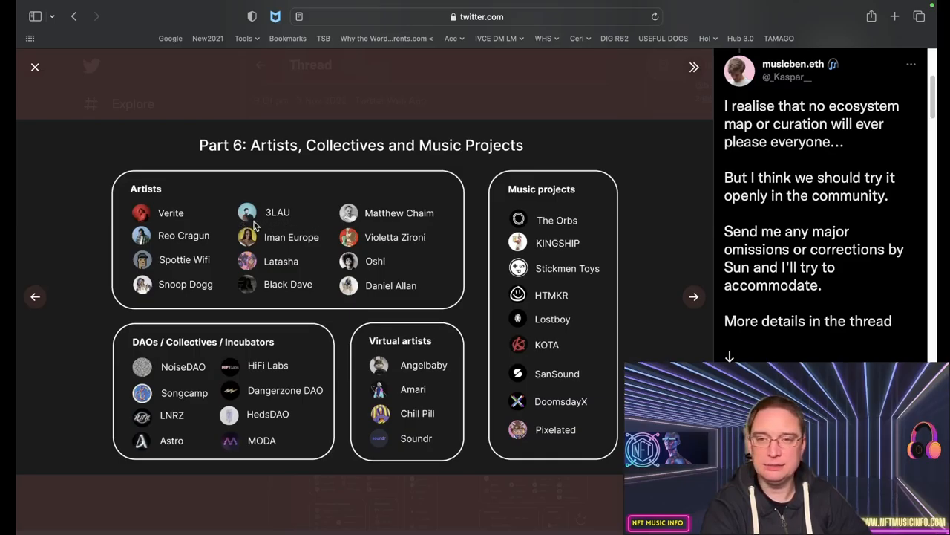
mouse_move(232, 225)
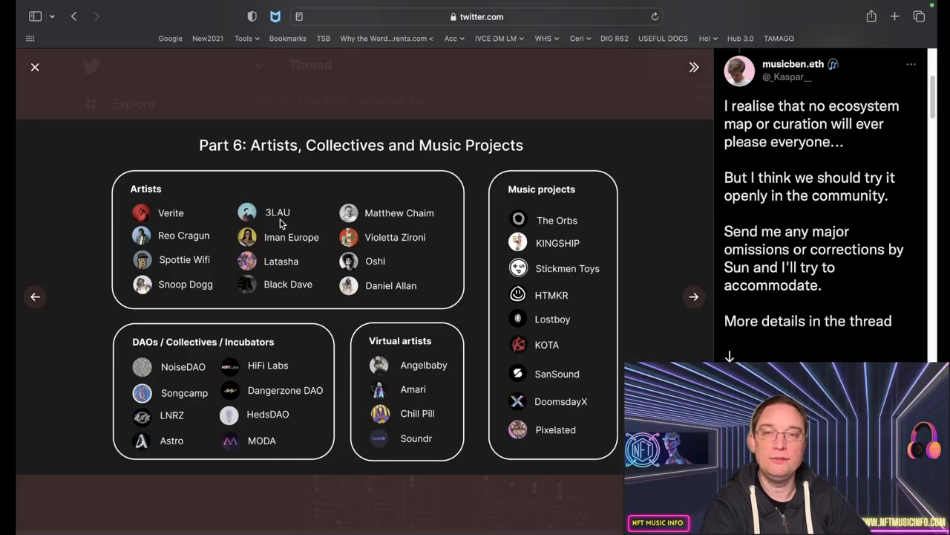
mouse_move(433, 221)
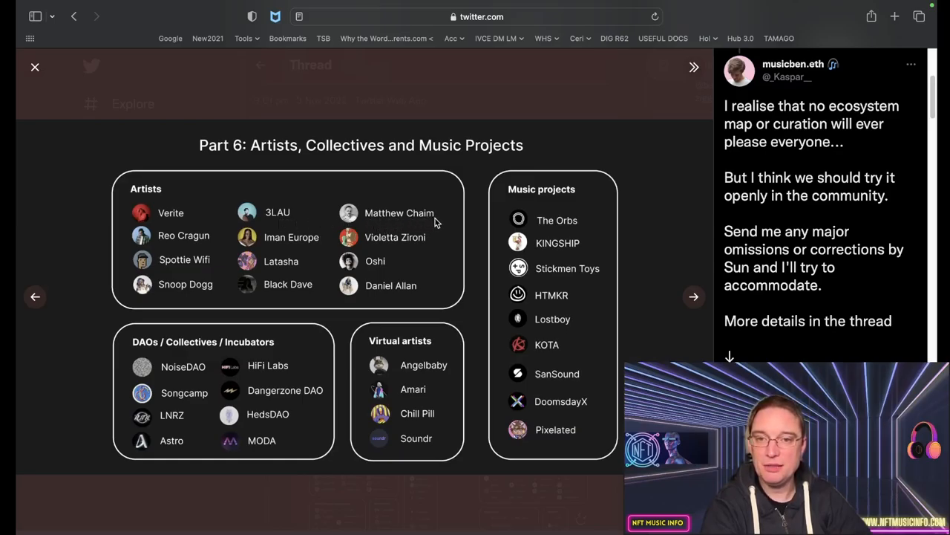
mouse_move(175, 305)
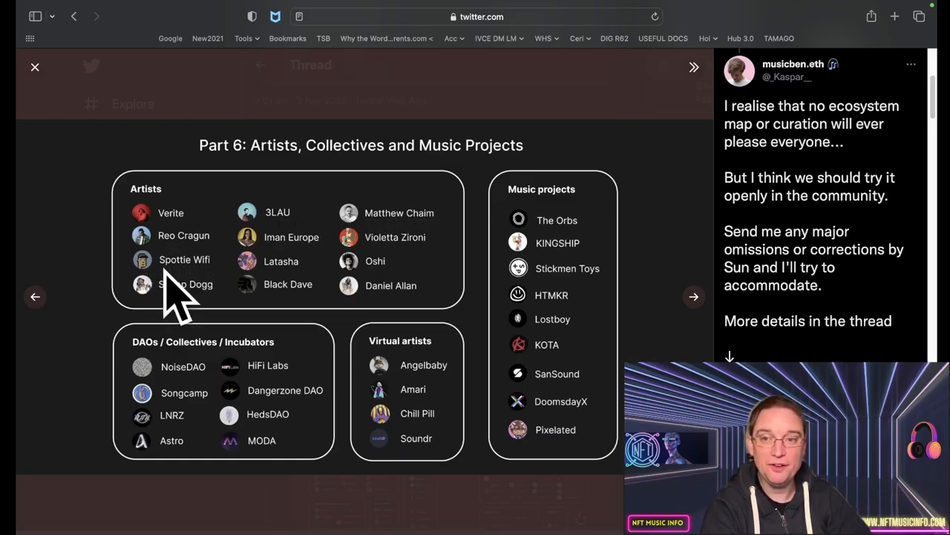
mouse_move(185, 294)
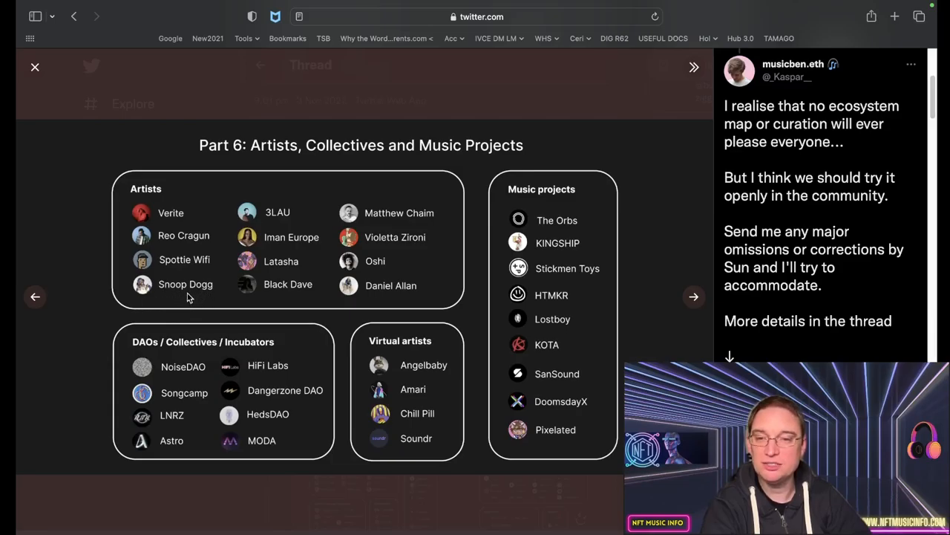
mouse_move(192, 303)
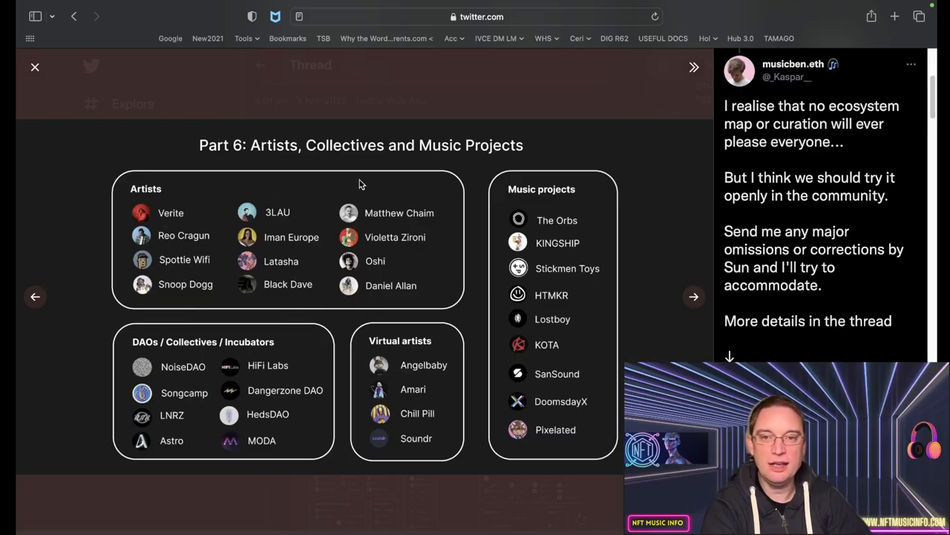
mouse_move(276, 365)
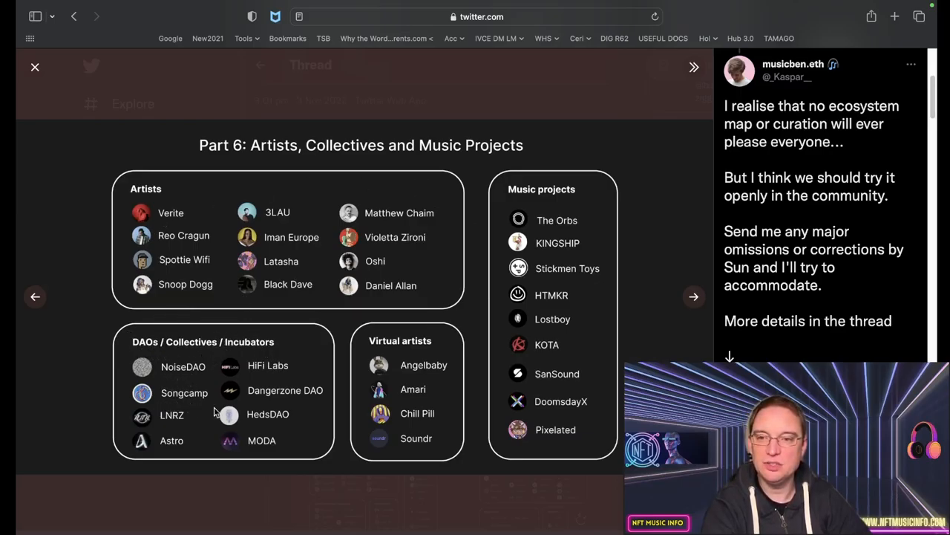
mouse_move(457, 262)
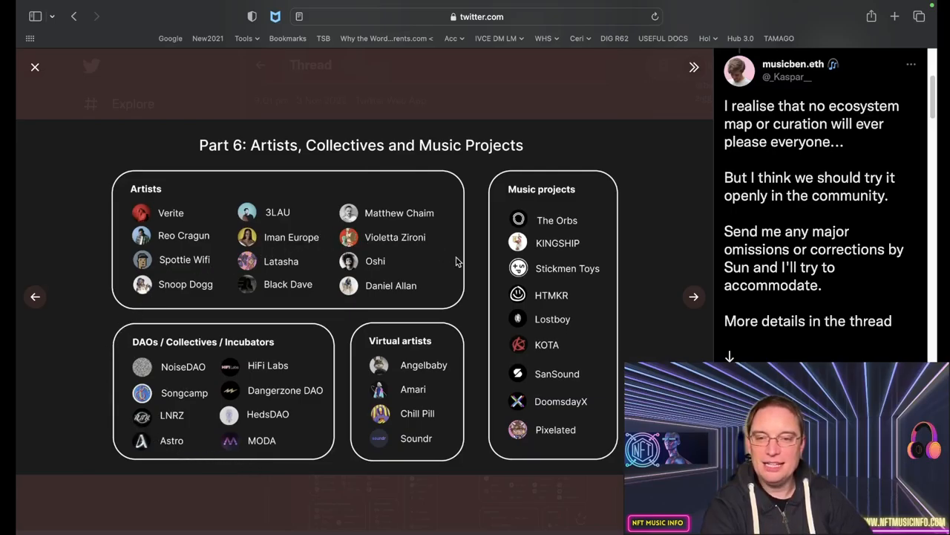
mouse_move(415, 459)
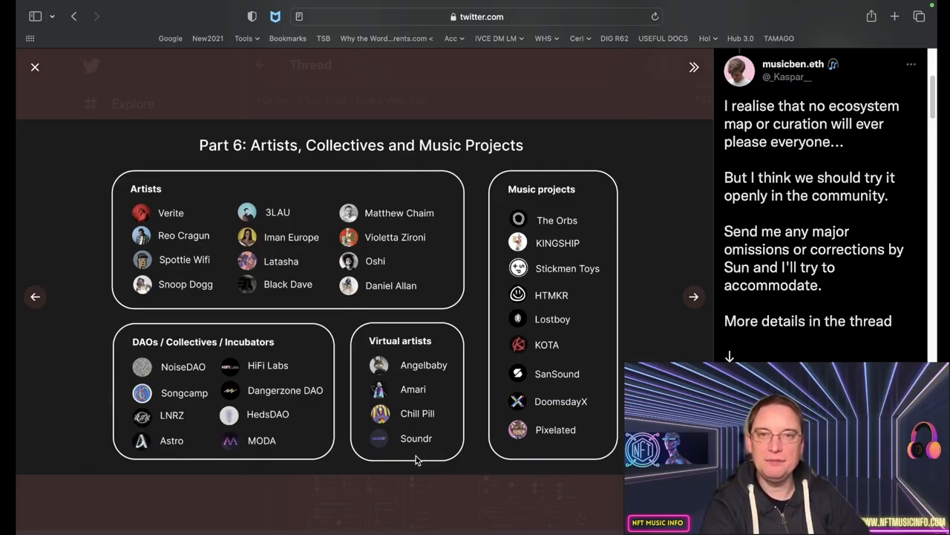
mouse_move(364, 330)
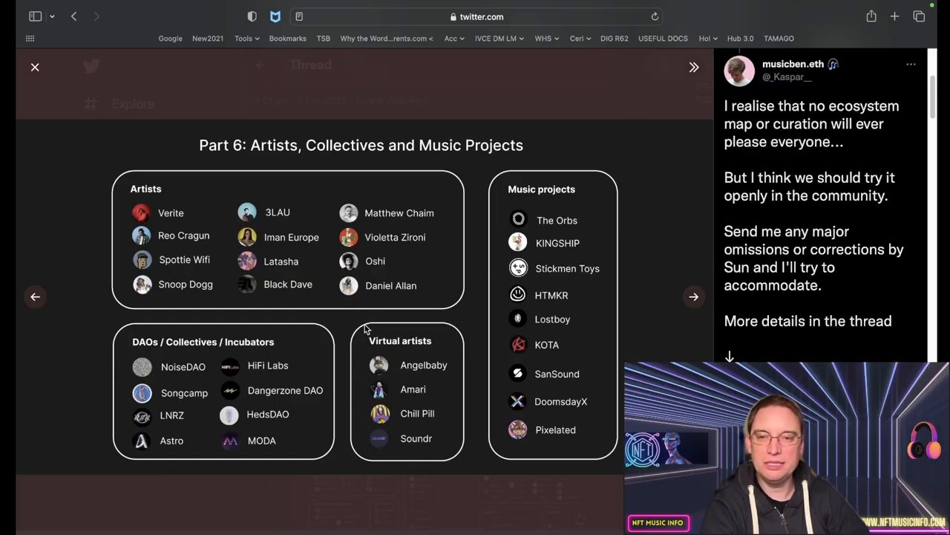
mouse_move(274, 493)
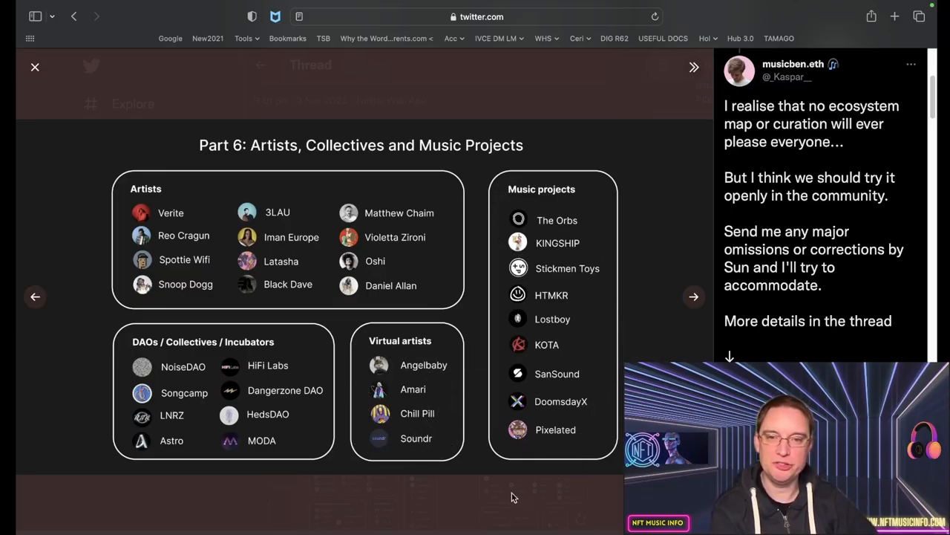
- Advance from Part 6 to the Part 7 'Ones to watch' slide
left_click(693, 297)
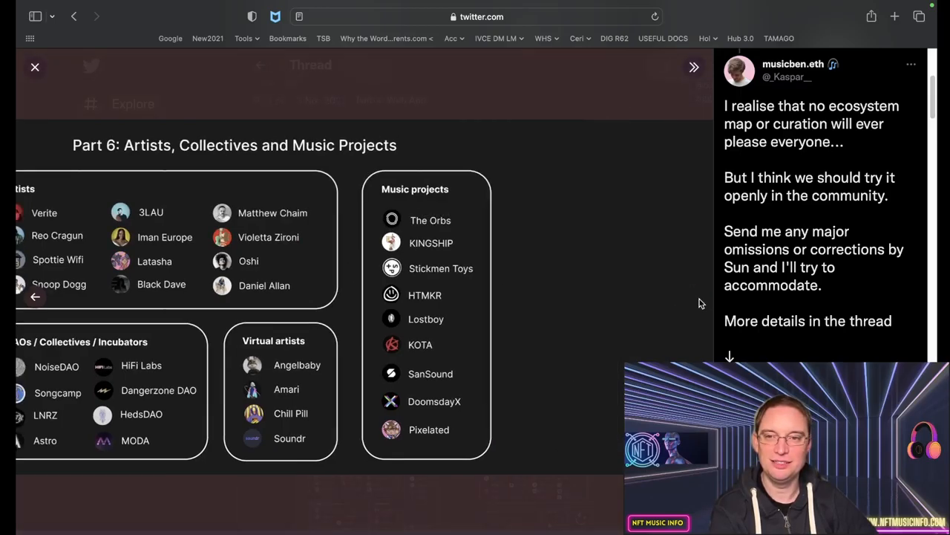
scroll("down", 3)
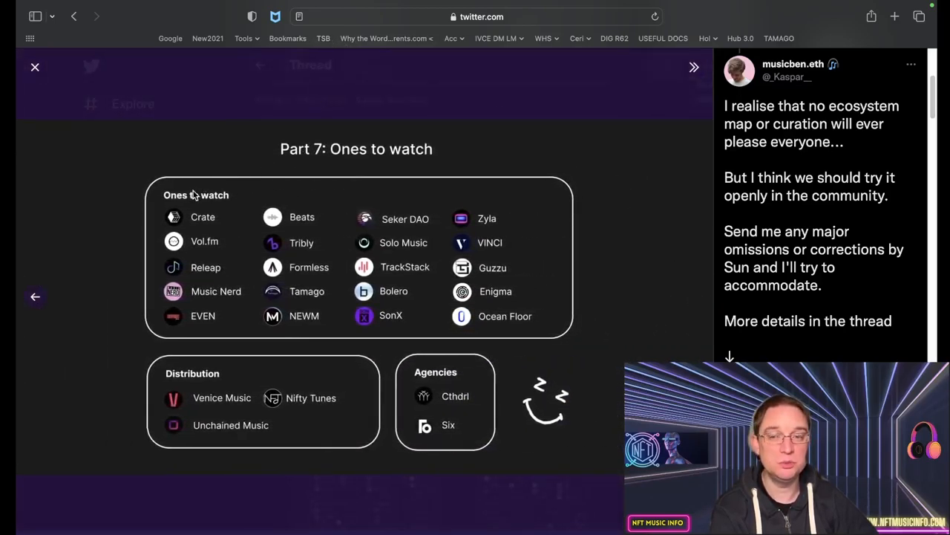
mouse_move(201, 268)
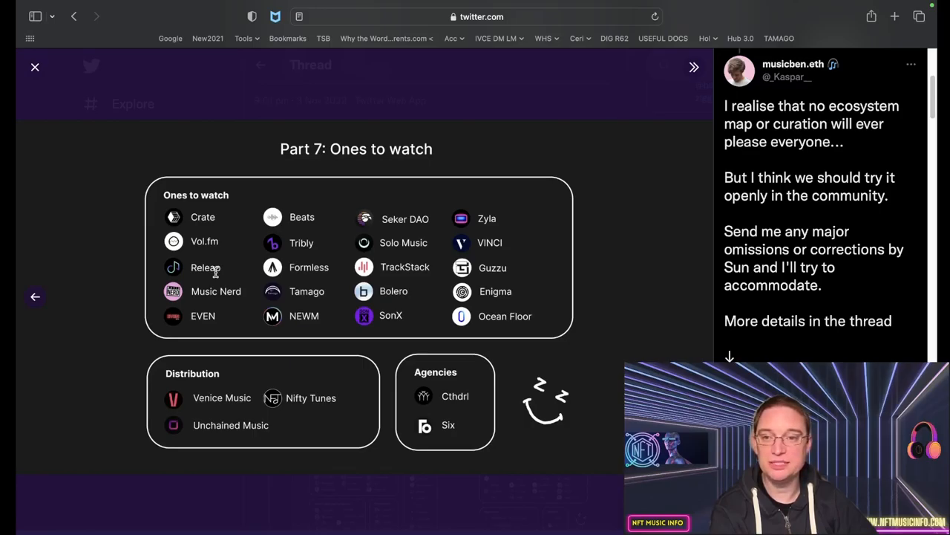
mouse_move(320, 315)
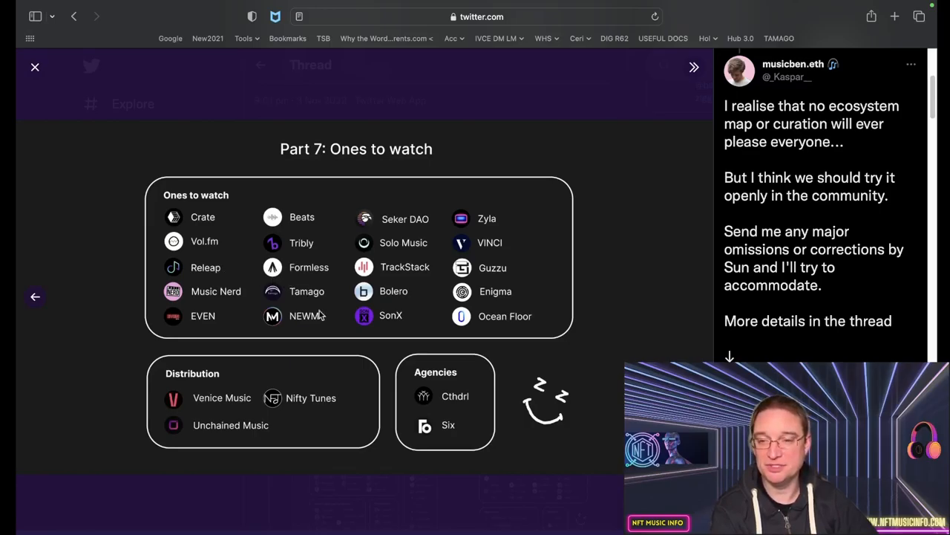
mouse_move(240, 401)
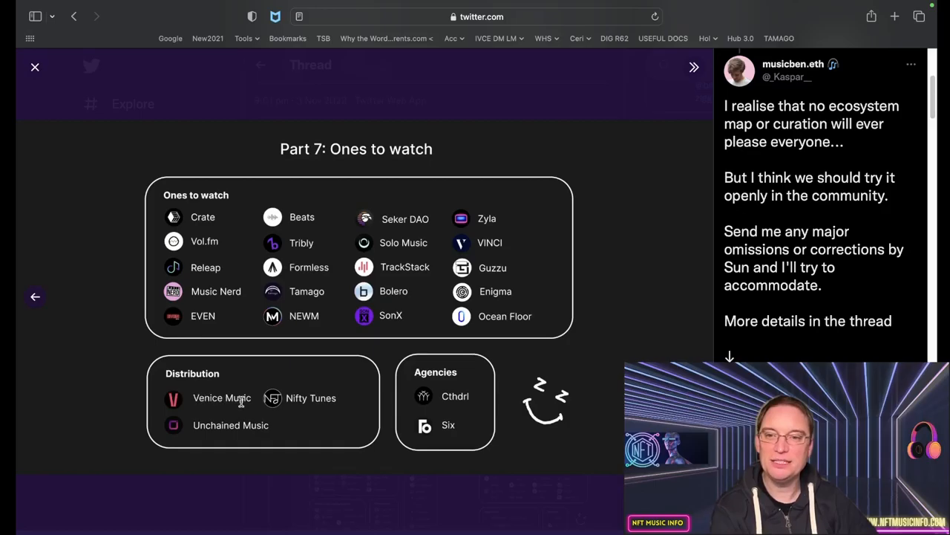
mouse_move(275, 434)
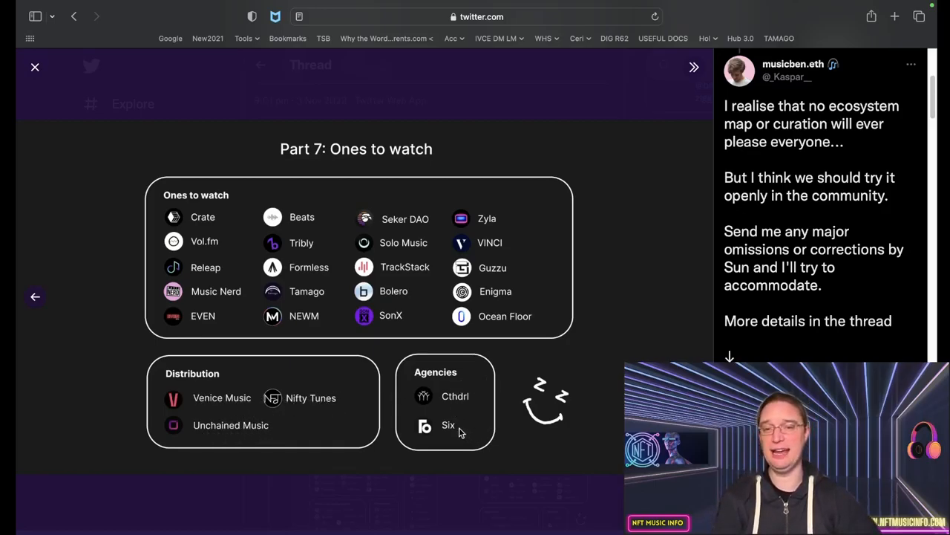
mouse_move(446, 408)
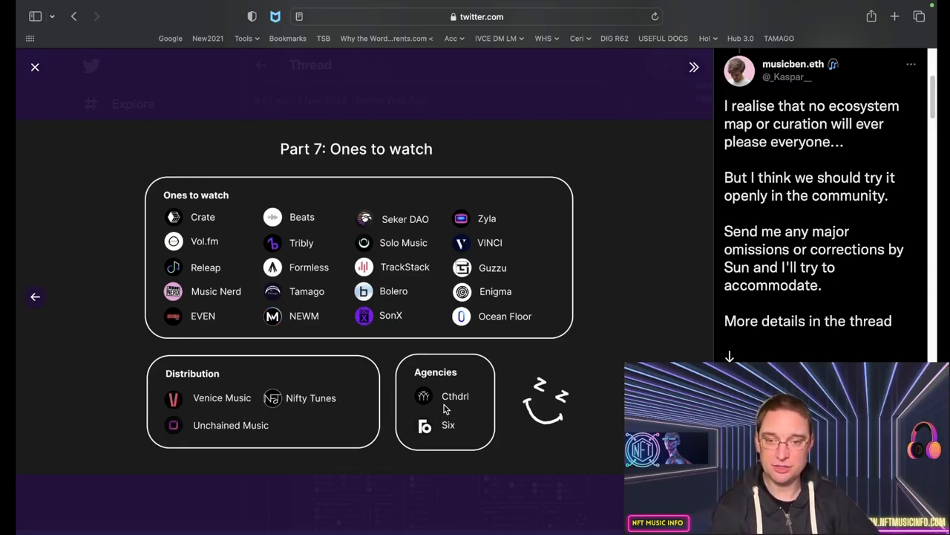
mouse_move(458, 422)
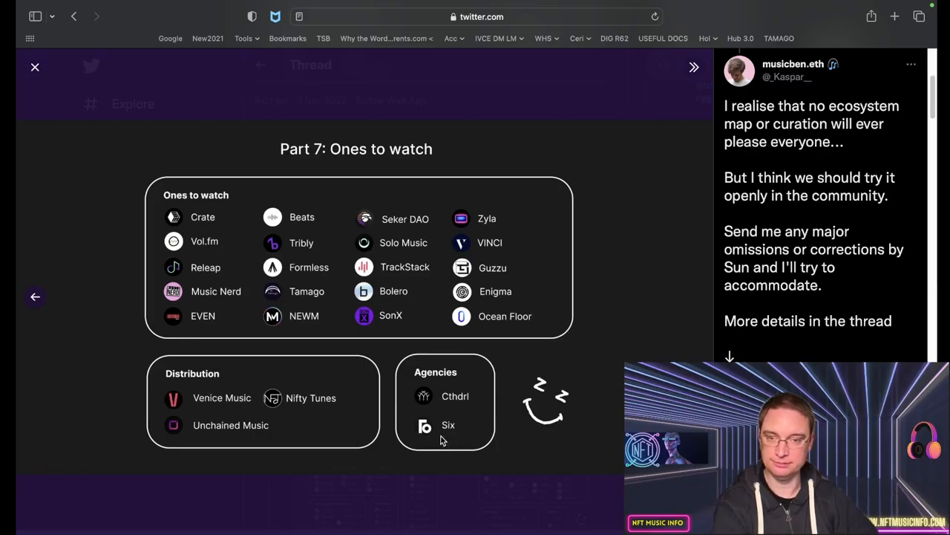
mouse_move(527, 399)
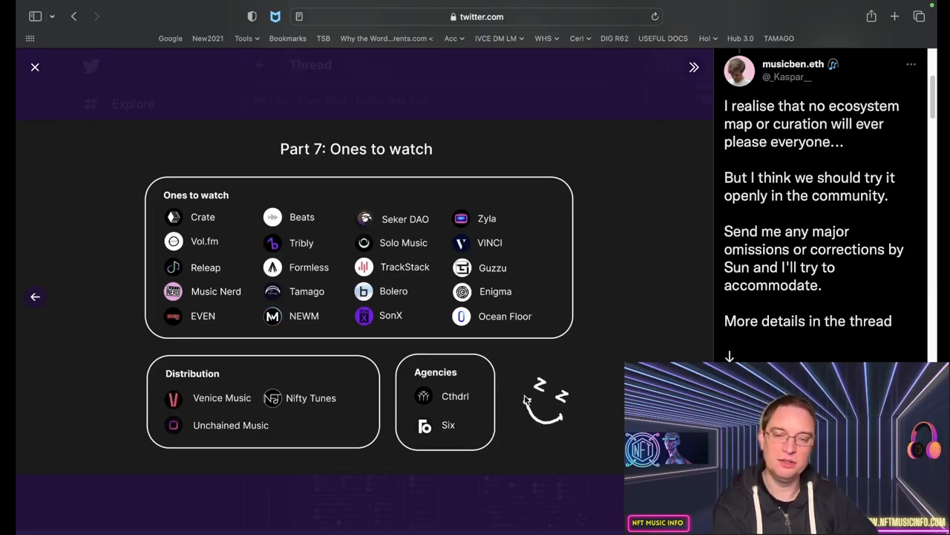
mouse_move(542, 413)
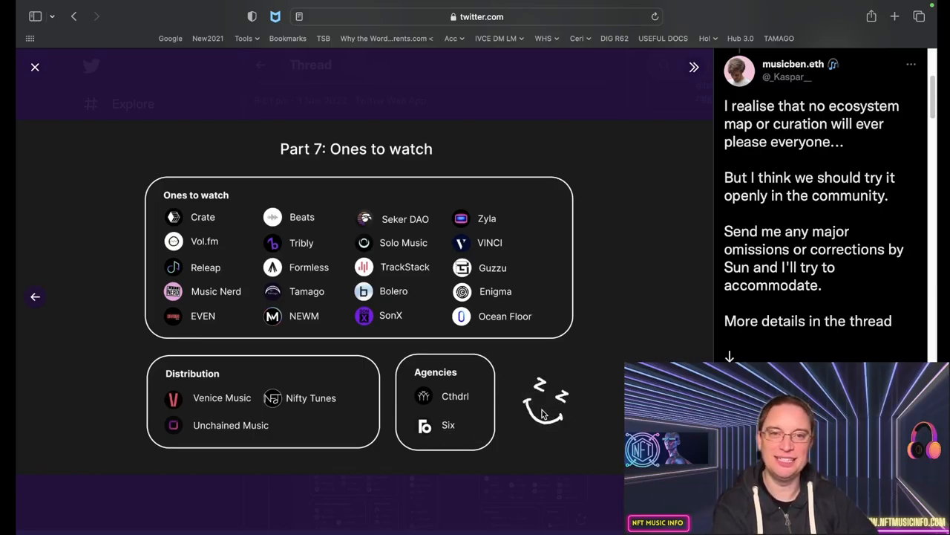
mouse_move(861, 101)
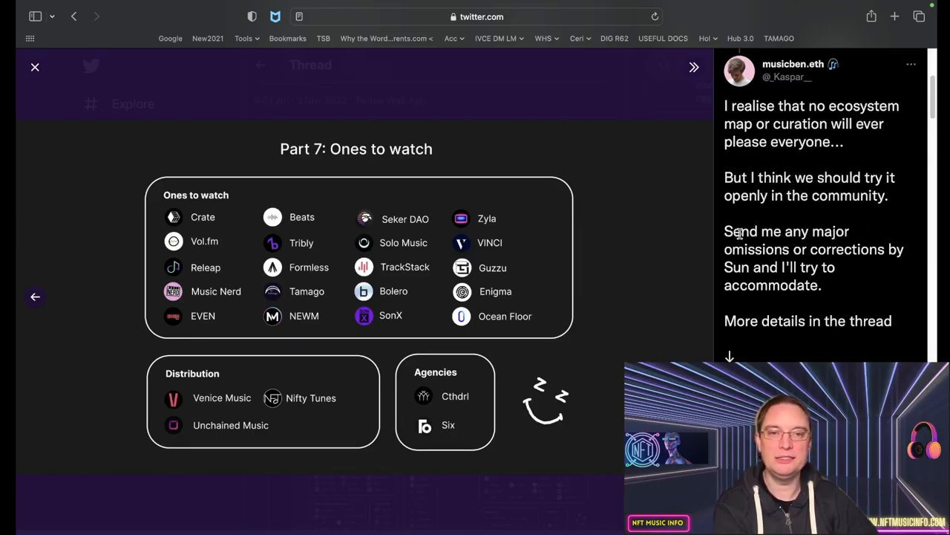
mouse_move(719, 273)
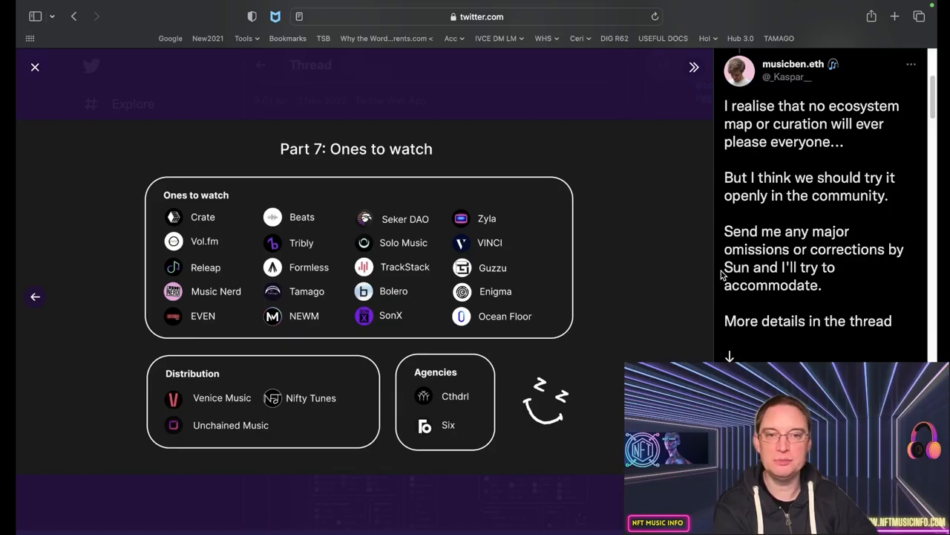
- Scroll the reply panel beside Part 7 down to the end where 'Show replies' appears
scroll("down", 3)
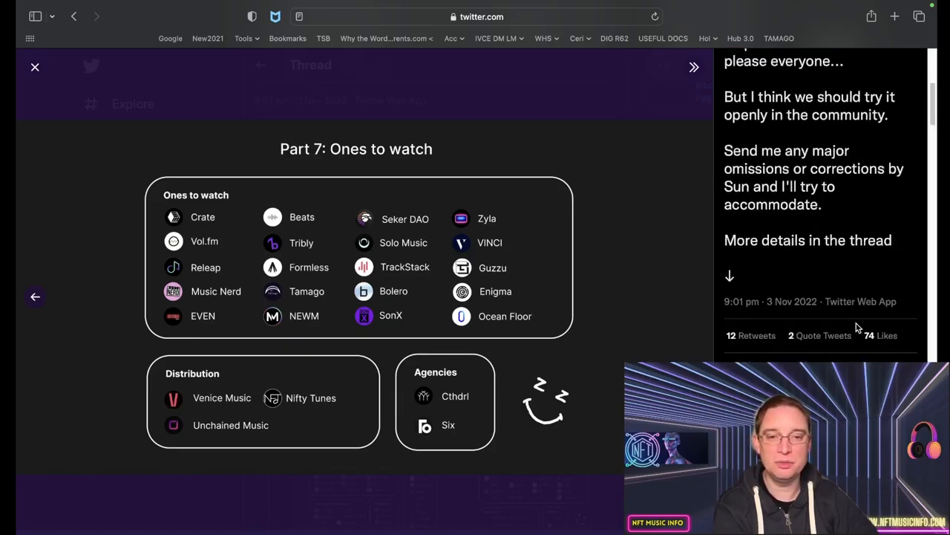
scroll("down", 3)
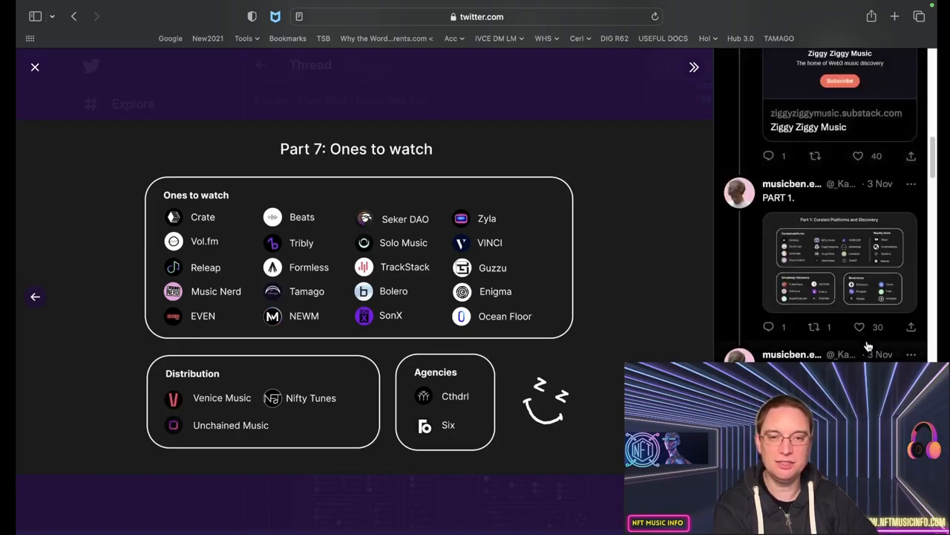
scroll("up", 3)
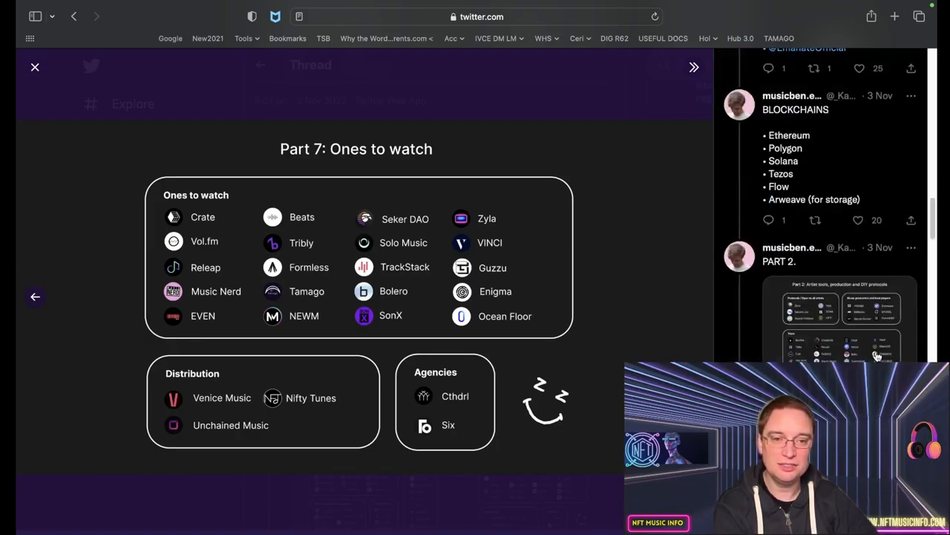
scroll("down", 3)
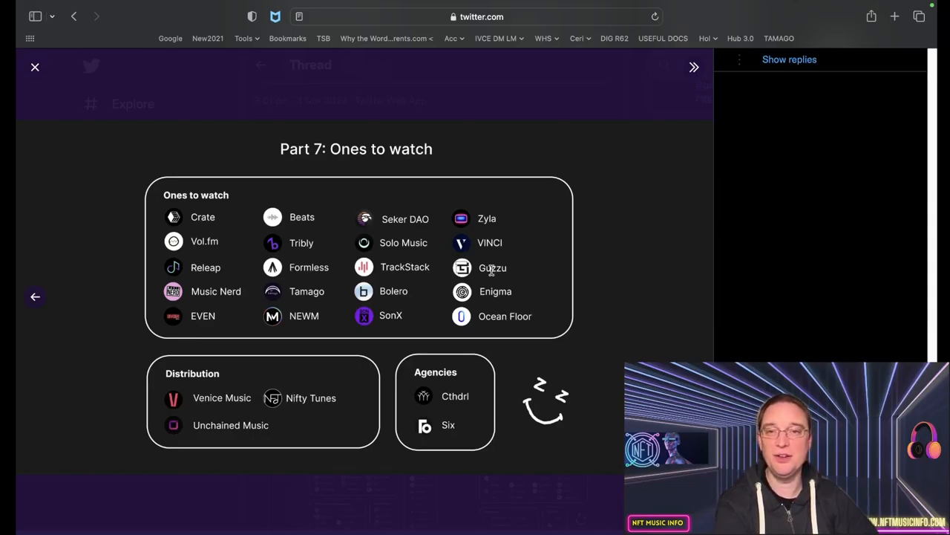
mouse_move(205, 166)
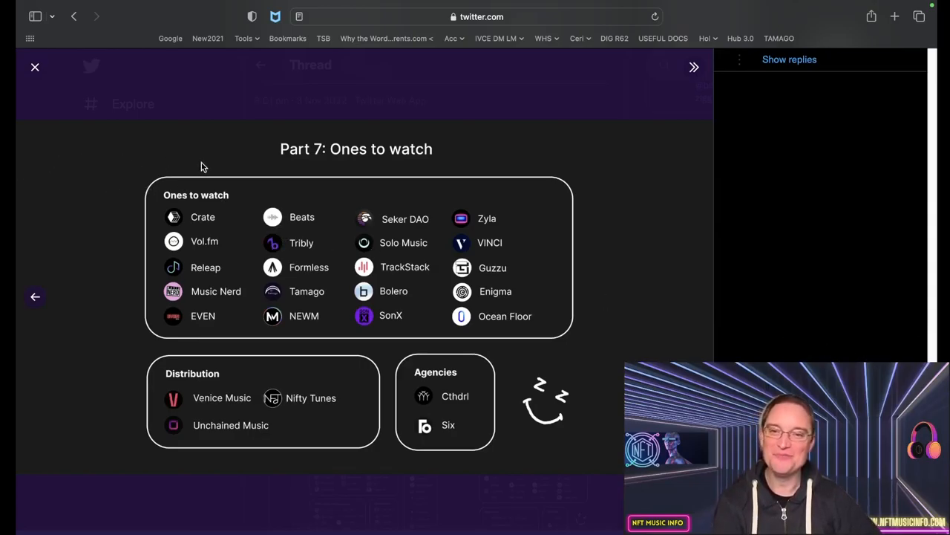